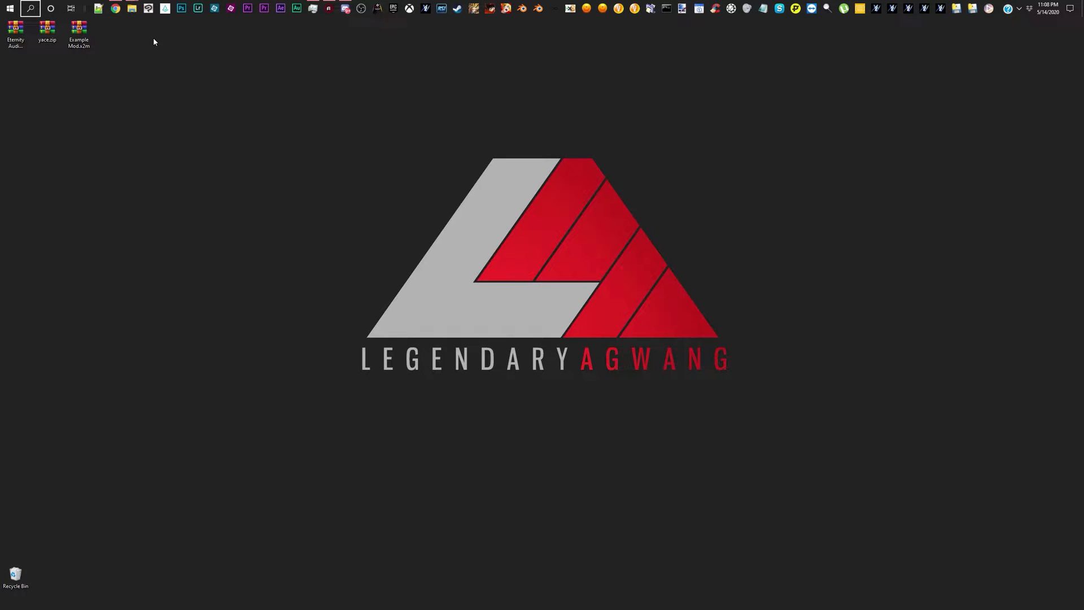
pyautogui.moveTo(244, 131)
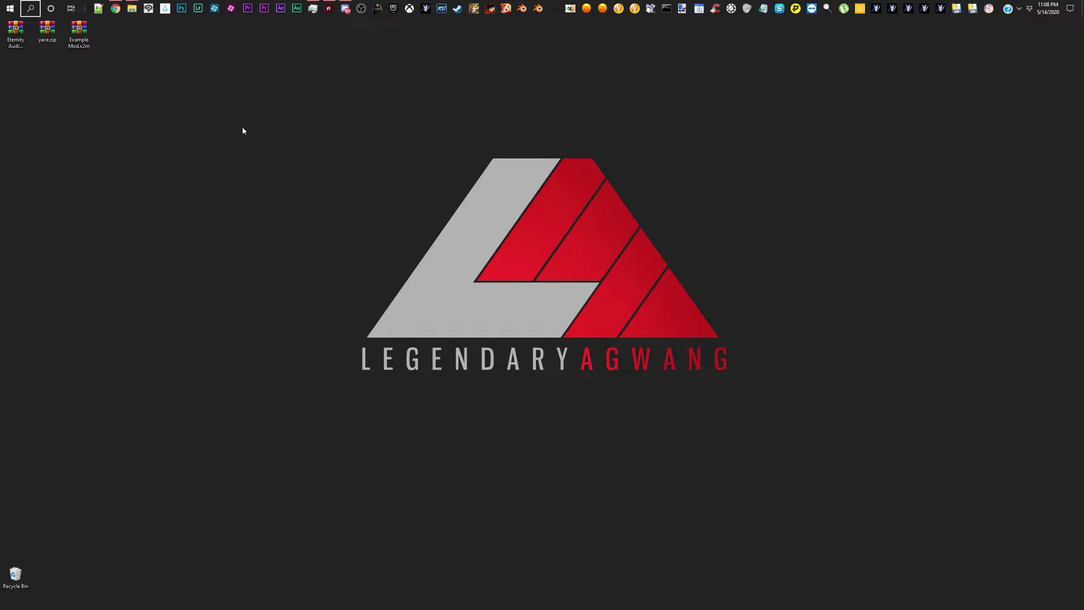
pyautogui.moveTo(180, 130)
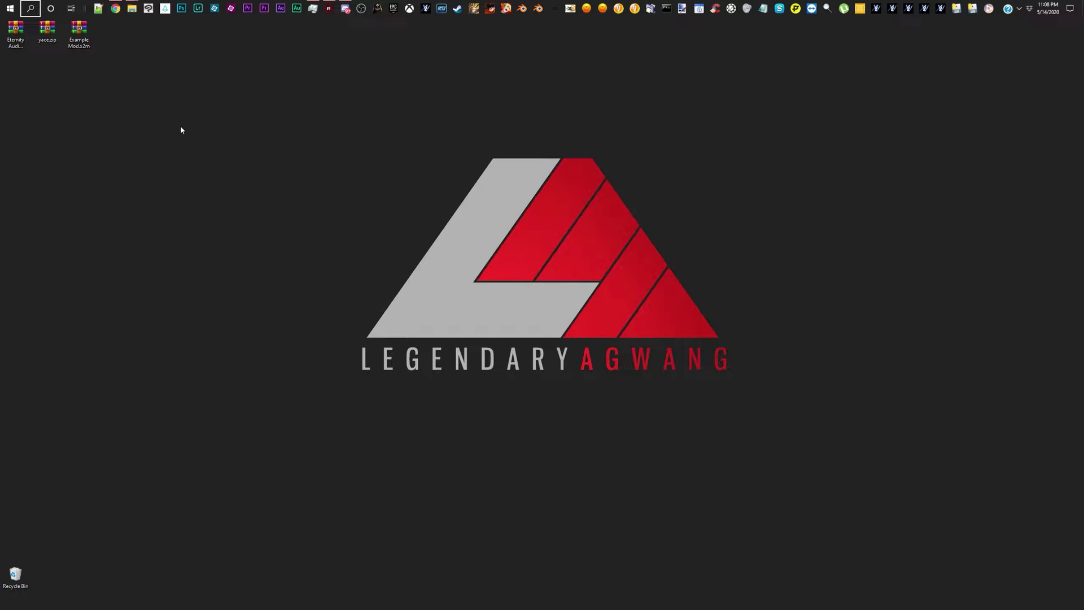
pyautogui.moveTo(182, 142)
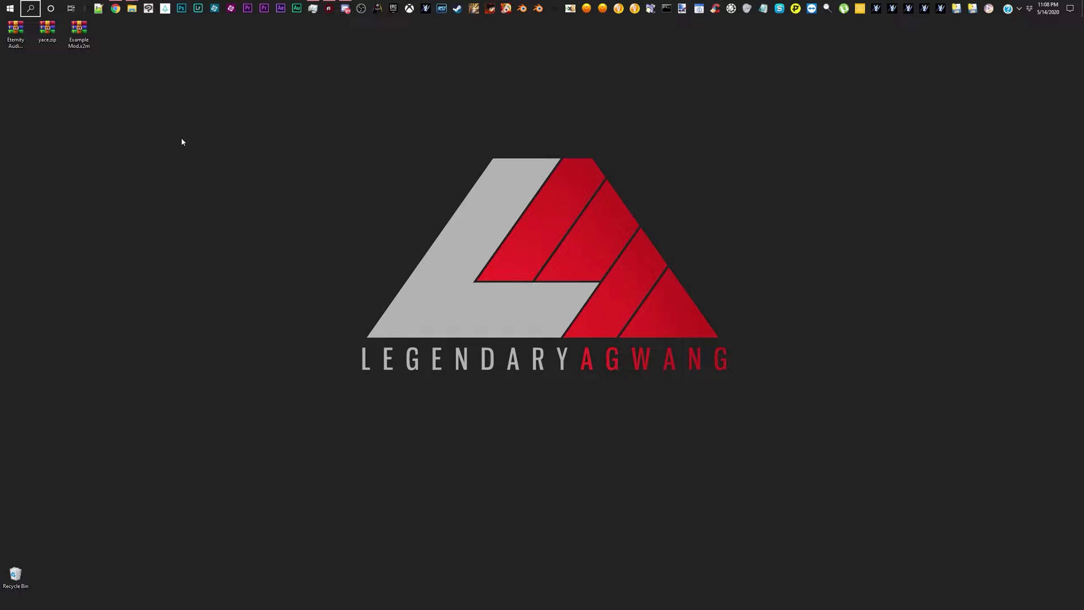
pyautogui.moveTo(9, 81)
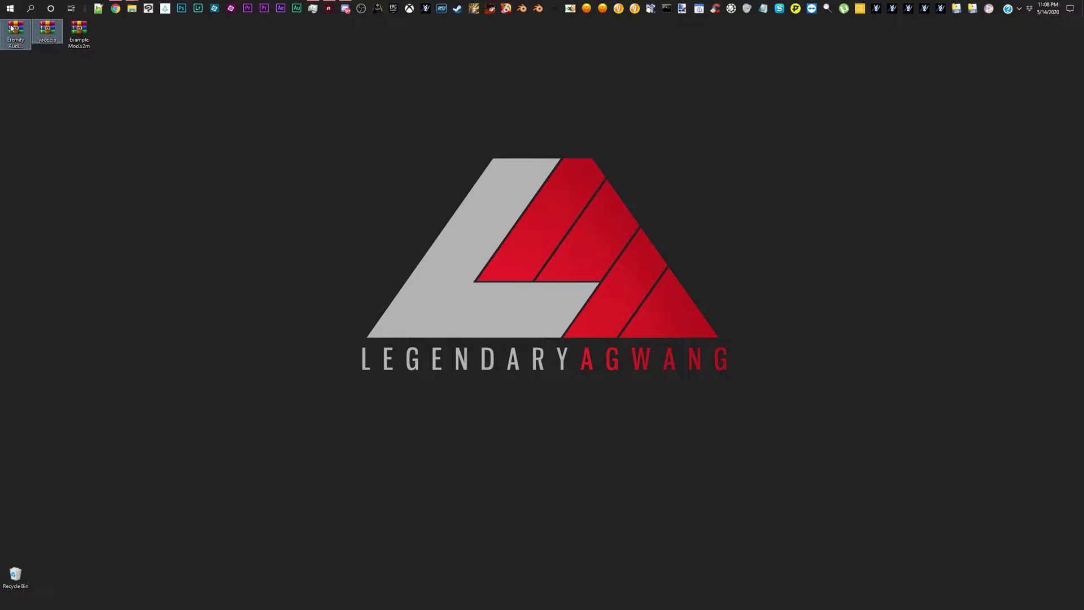
pyautogui.moveTo(80, 44)
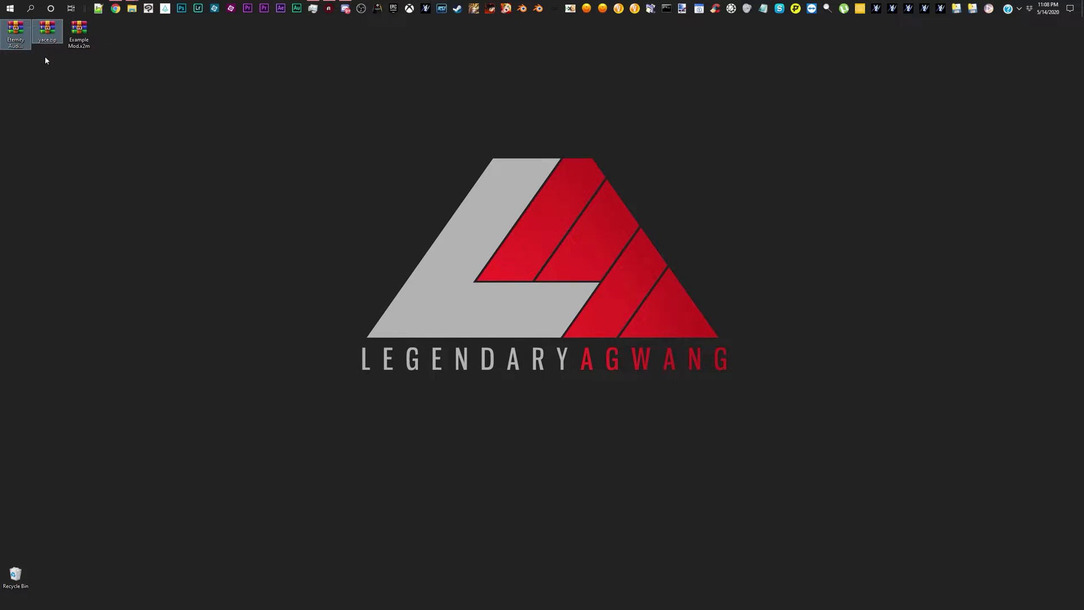
# Step: Copy yace.exe and yace_config.ini from yace.zip into the cpk folder, replacing old copies, and launch YACE
pyautogui.click(47, 27)
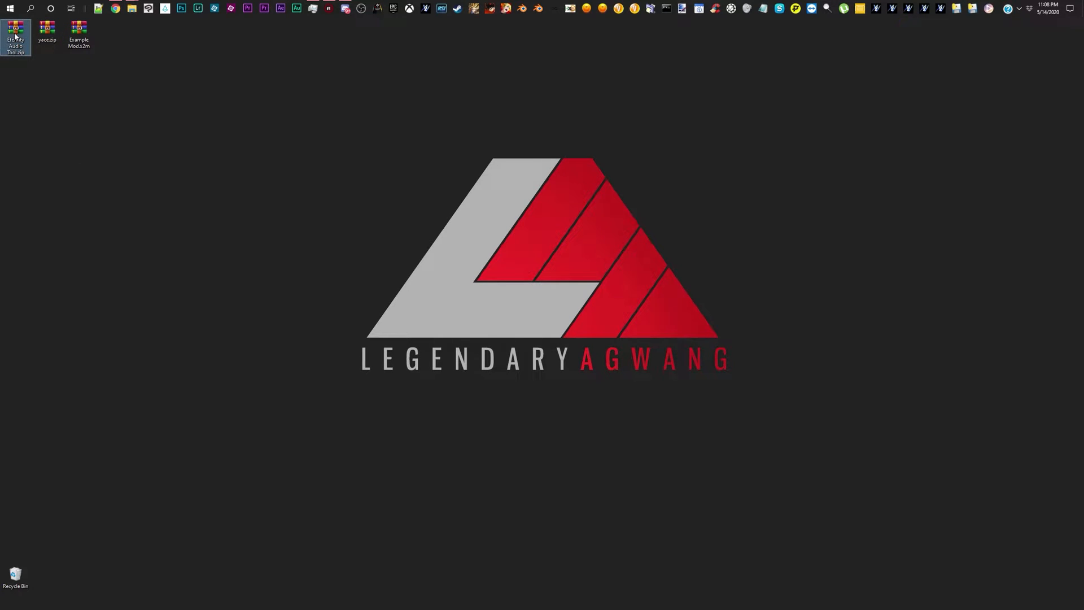
pyautogui.moveTo(47, 26)
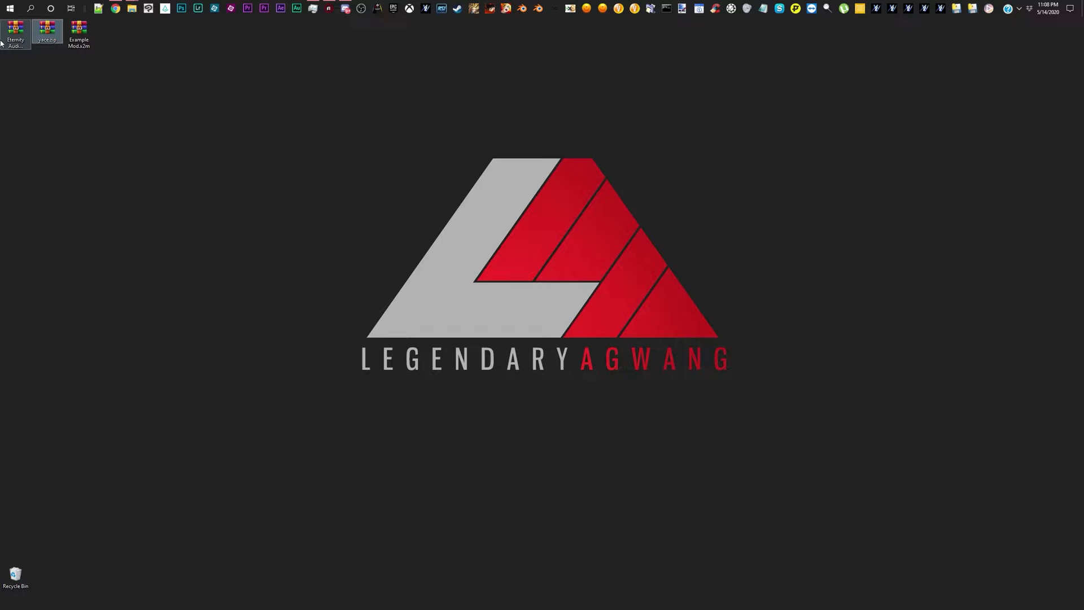
pyautogui.doubleClick(48, 27)
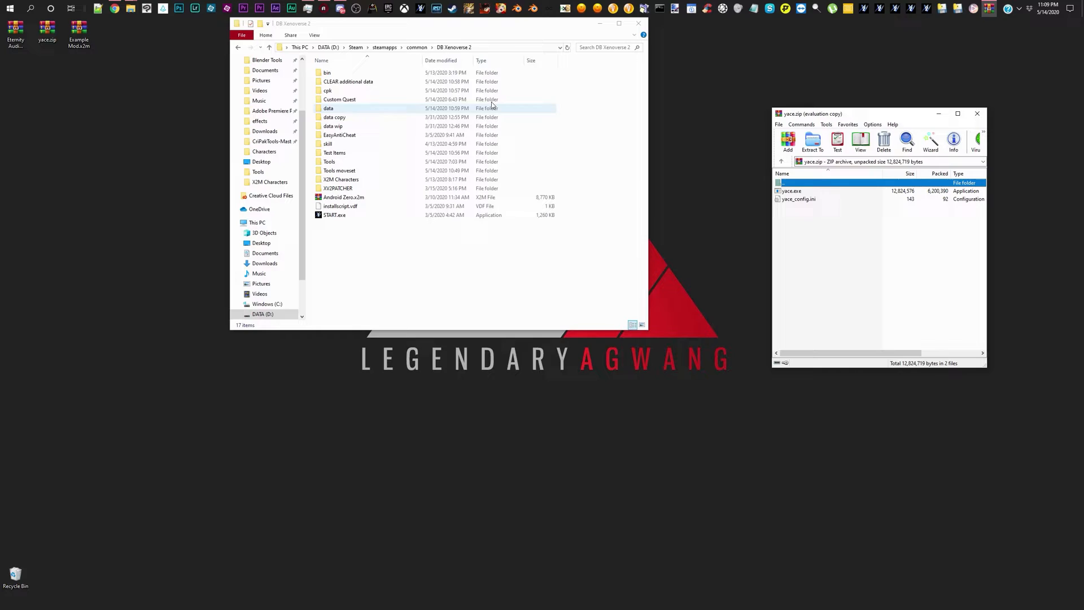
pyautogui.doubleClick(326, 91)
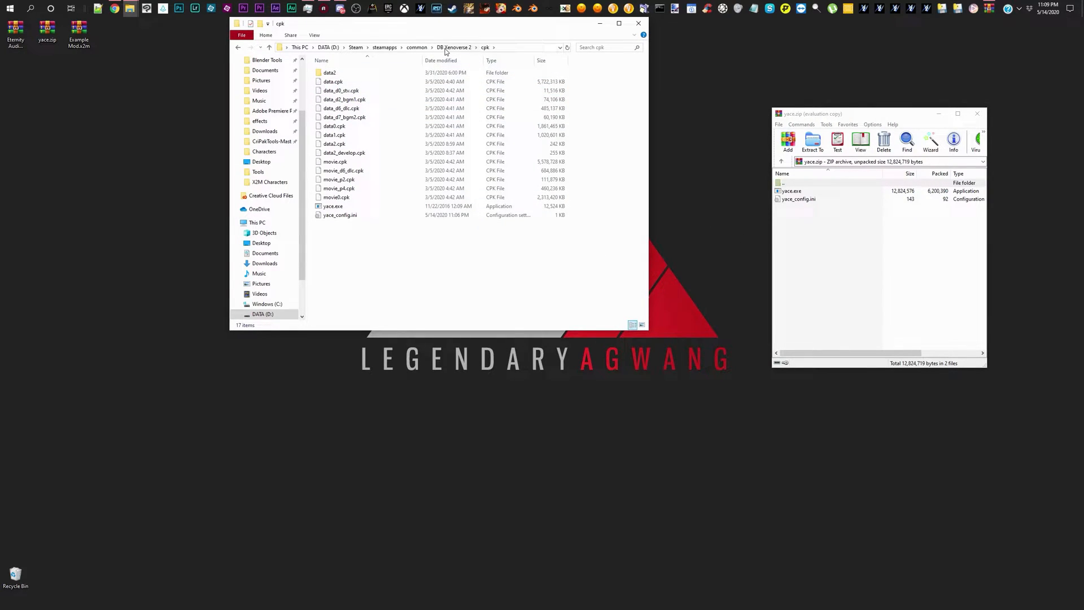
pyautogui.click(454, 47)
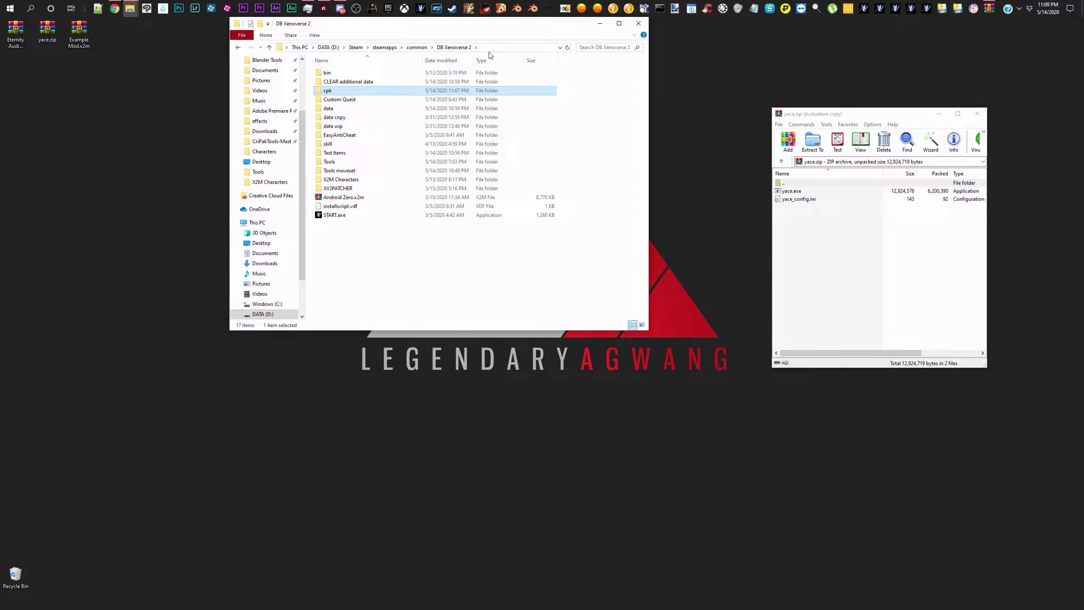
pyautogui.moveTo(416, 48)
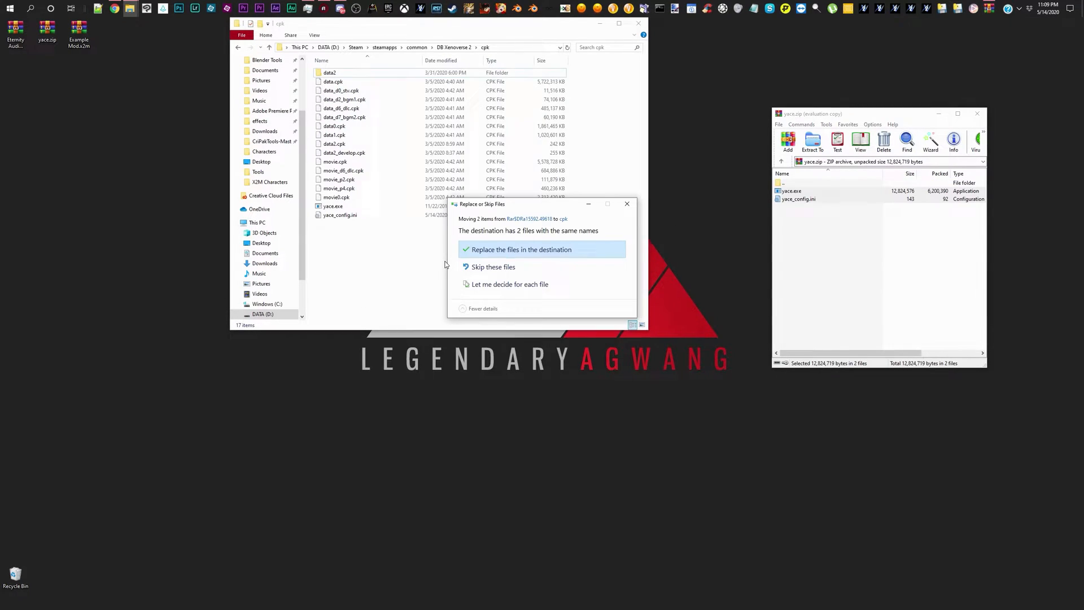
pyautogui.click(522, 249)
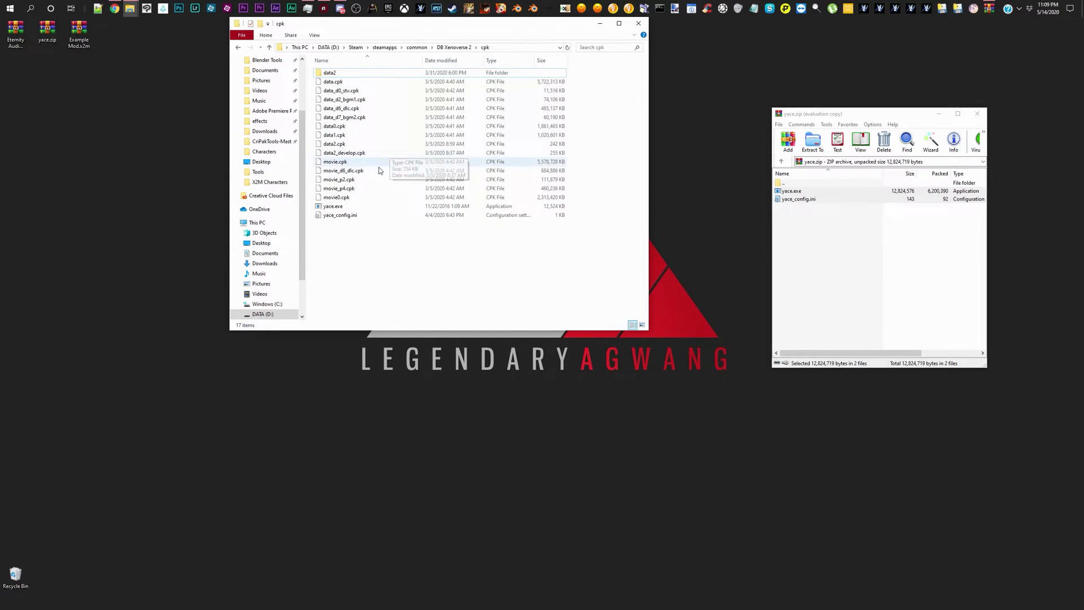
pyautogui.doubleClick(333, 206)
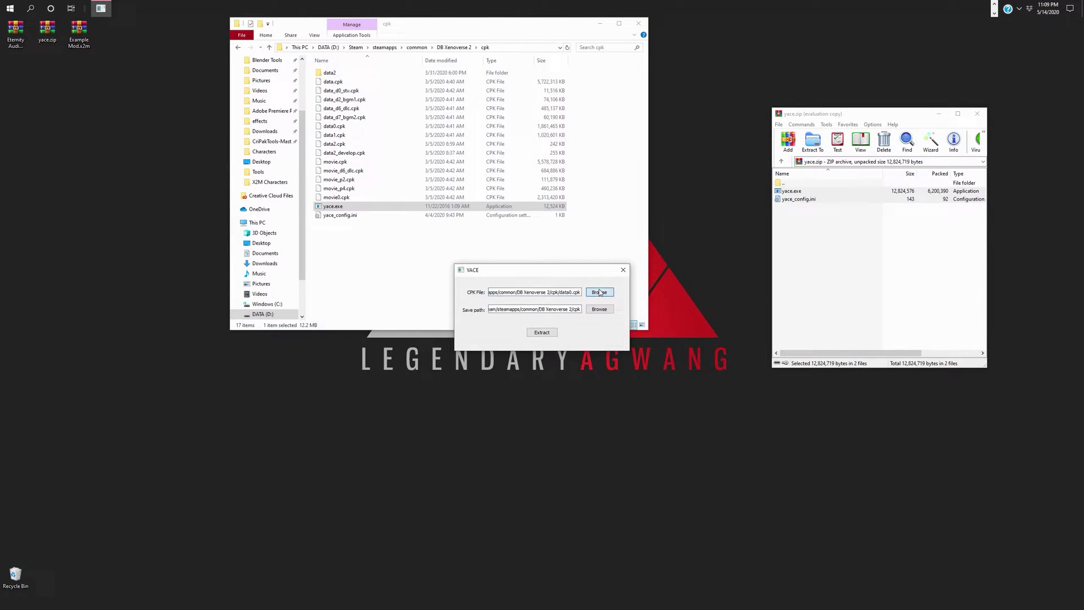
# Step: Set data.cpk as the archive and the cpk folder as the save path
pyautogui.click(599, 292)
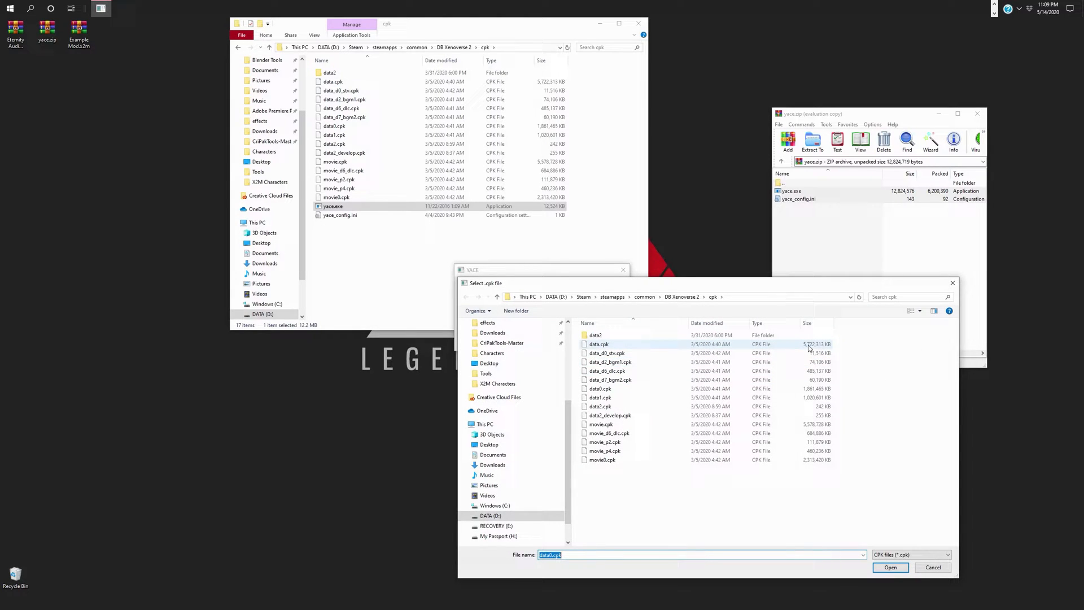
pyautogui.click(598, 344)
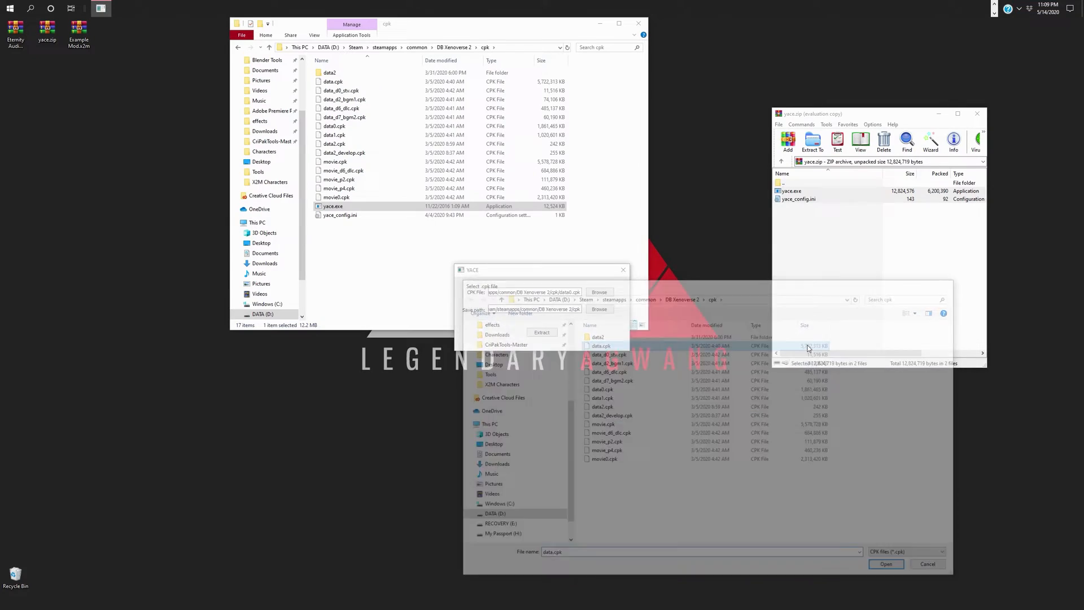
pyautogui.click(886, 564)
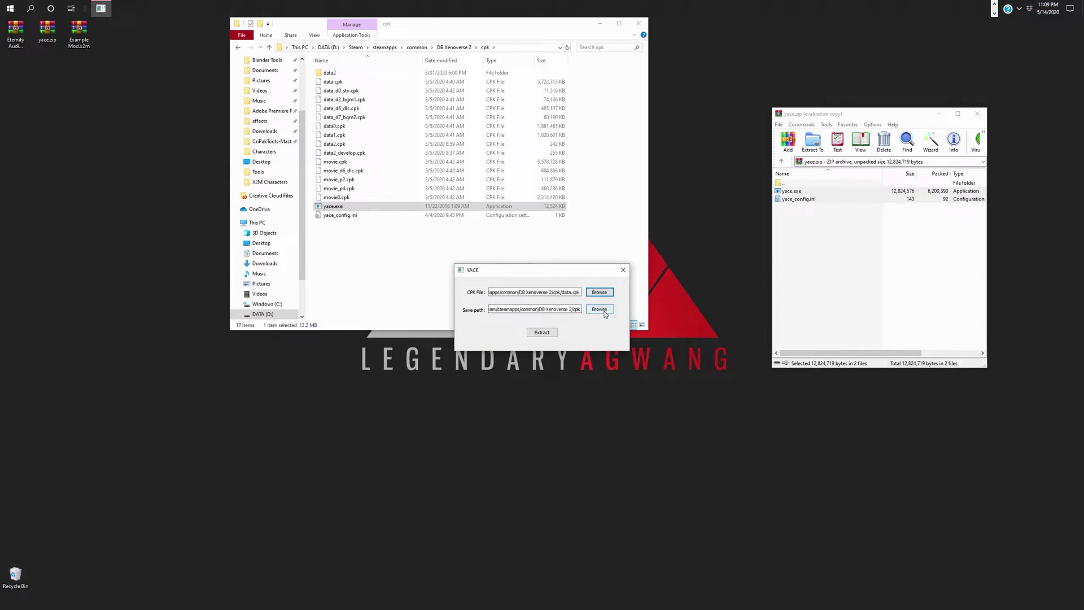
pyautogui.click(599, 309)
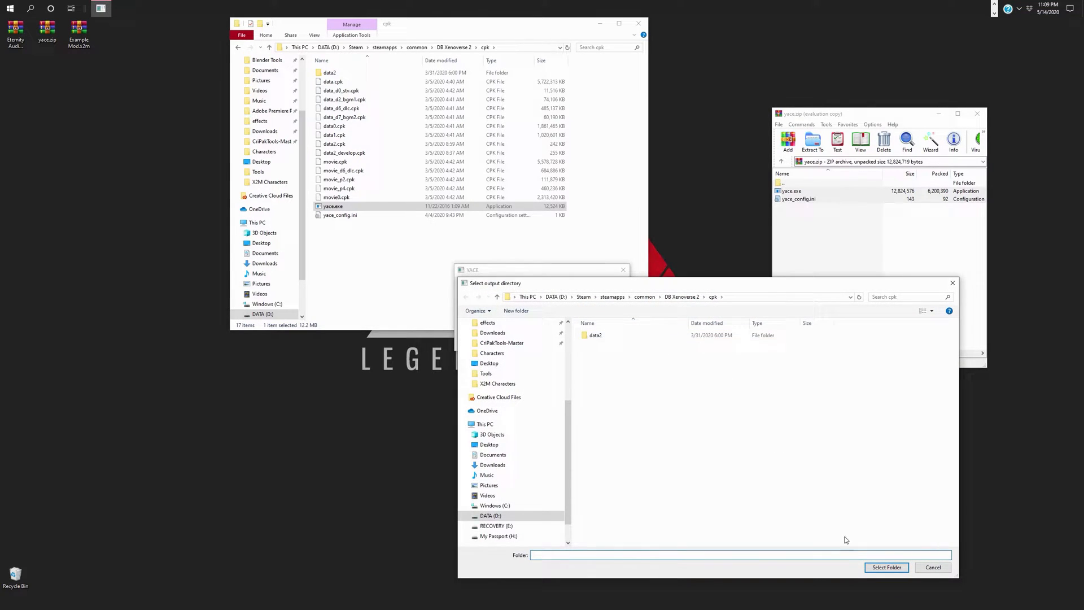
pyautogui.click(886, 568)
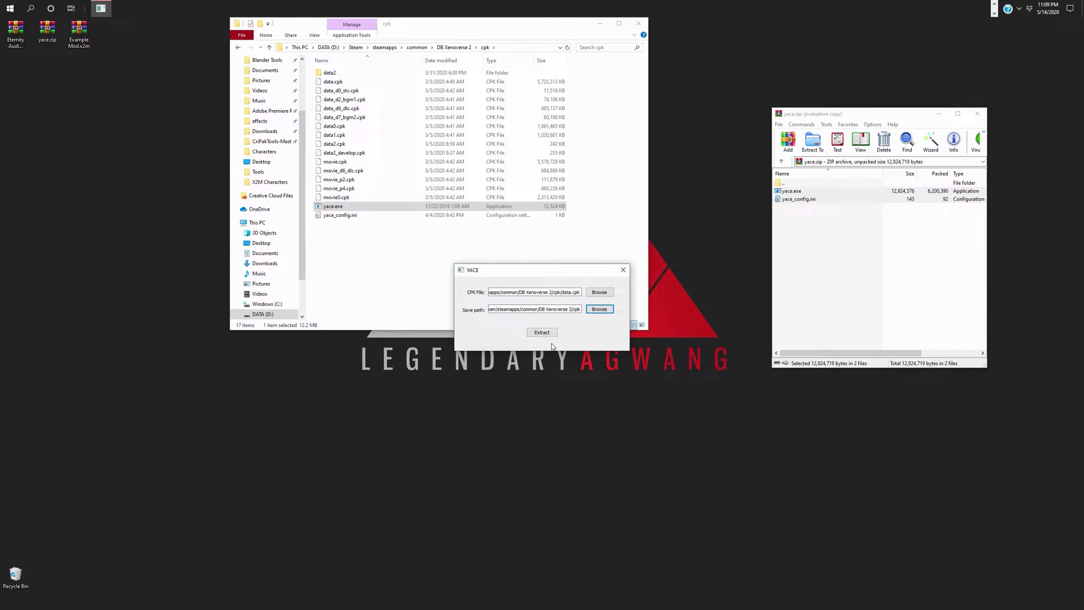
# Step: Extract data.cpk, approving the non-empty folder prompt, and watch the new data folder appear
pyautogui.click(541, 332)
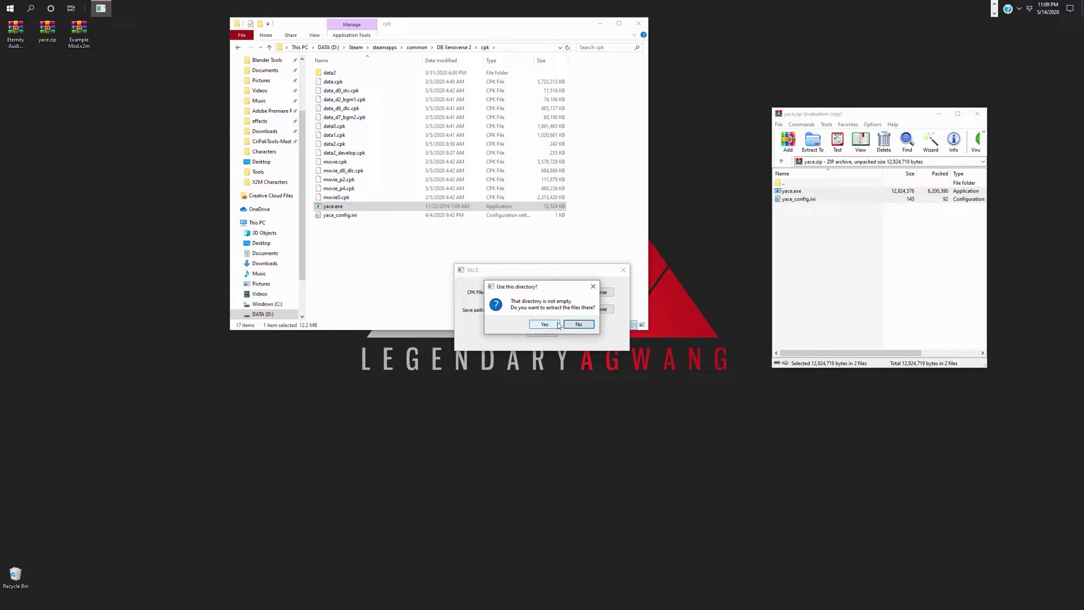
pyautogui.click(544, 324)
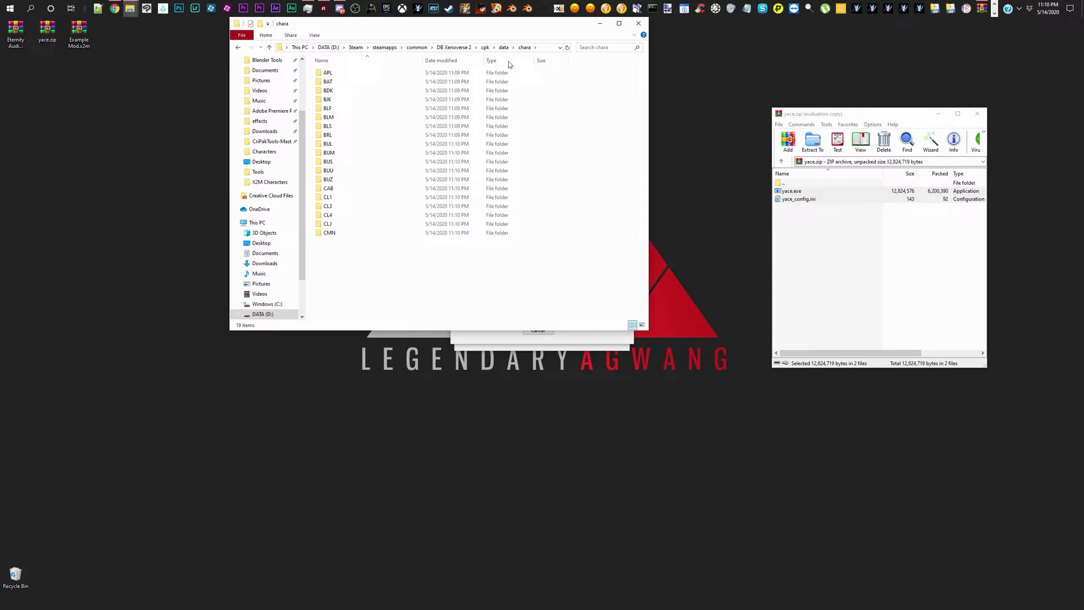
pyautogui.click(490, 47)
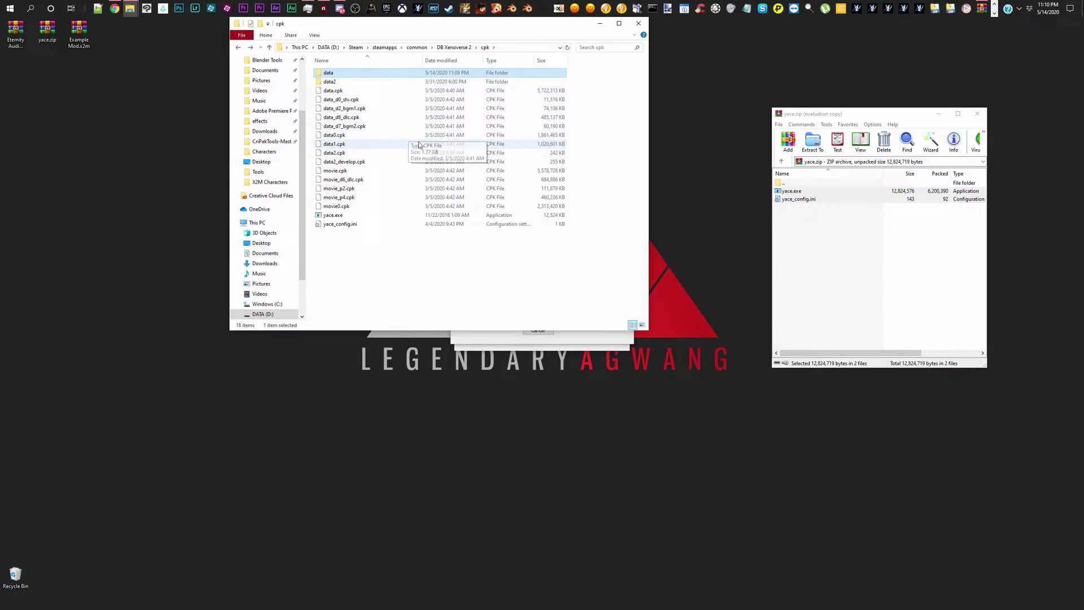
pyautogui.moveTo(406, 155)
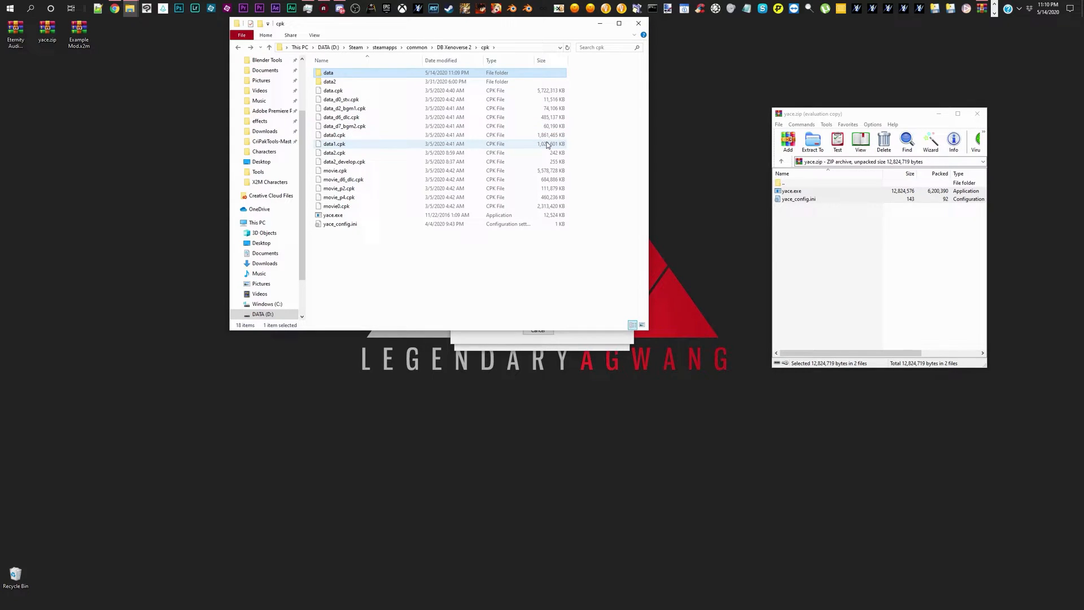
pyautogui.click(812, 141)
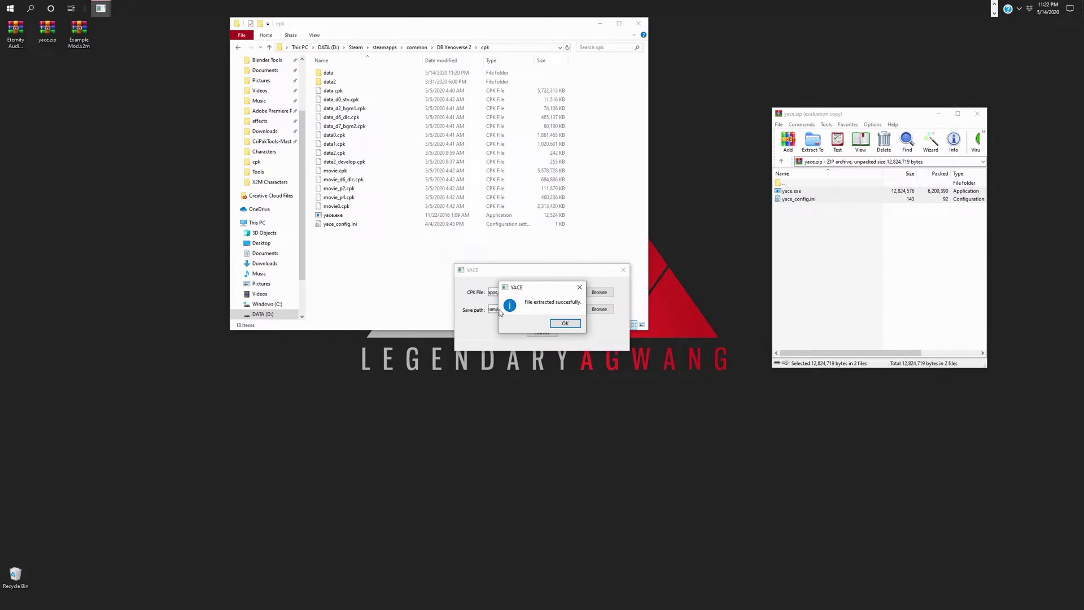
pyautogui.moveTo(564, 323)
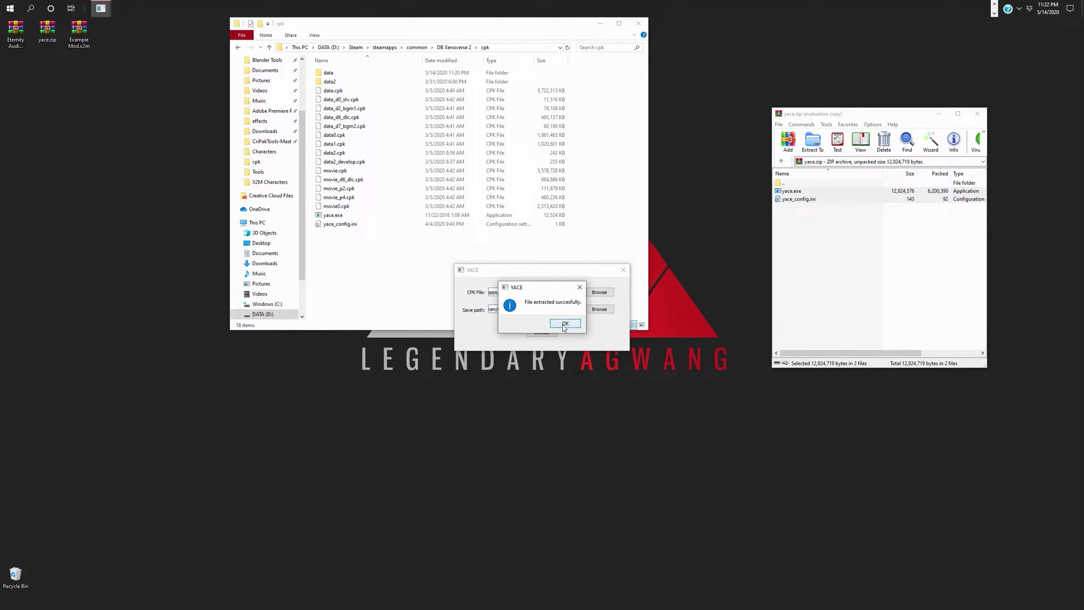
# Step: Dismiss the success message and browse data\sound\VOX\Battle\Chara\en to the CAR_BTL voice files
pyautogui.click(565, 323)
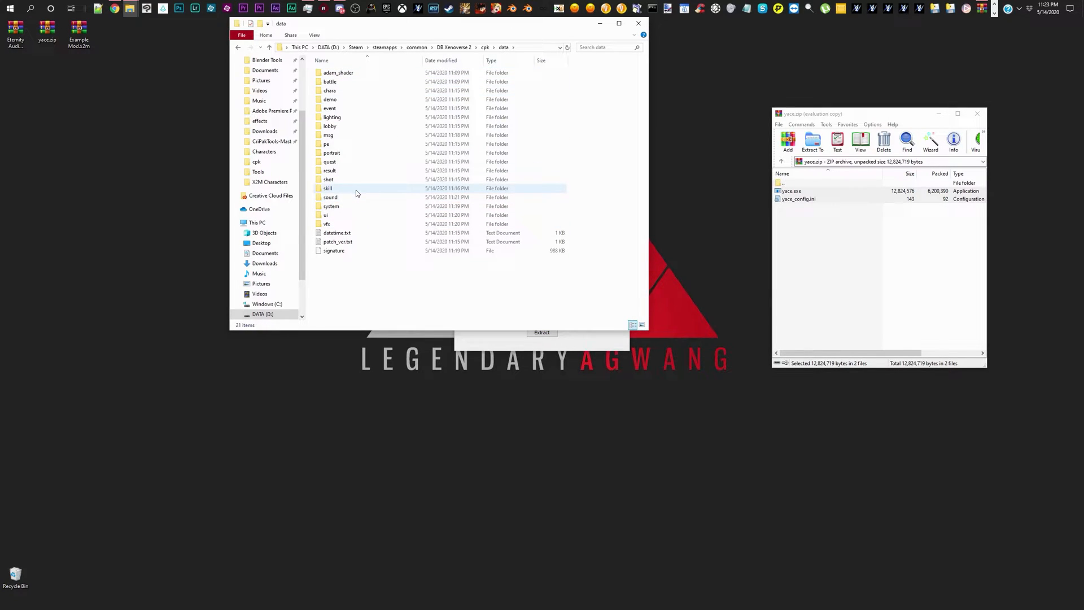
pyautogui.doubleClick(330, 197)
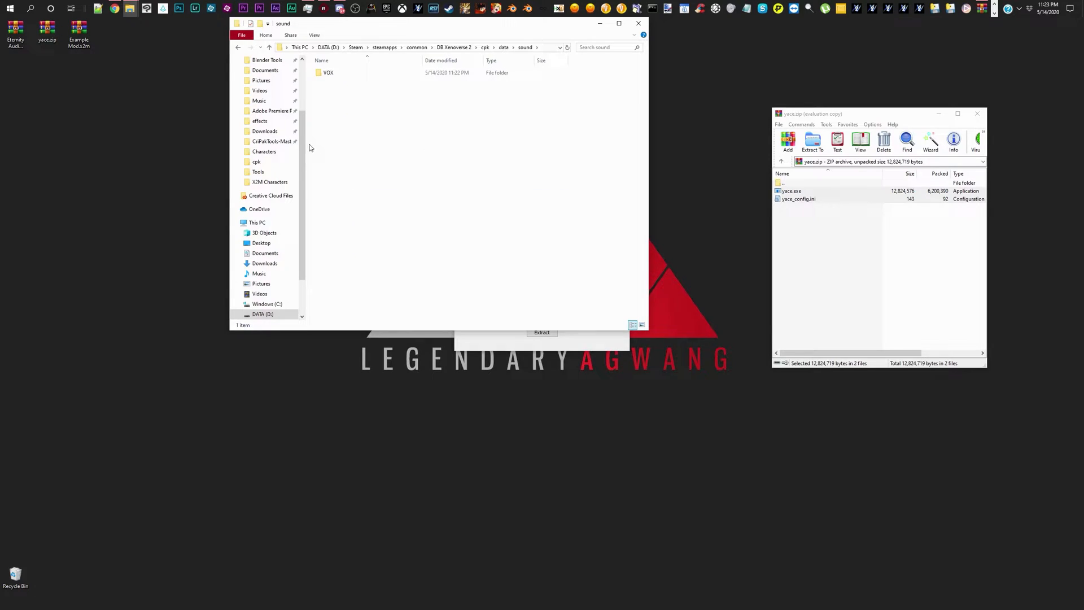
pyautogui.doubleClick(328, 72)
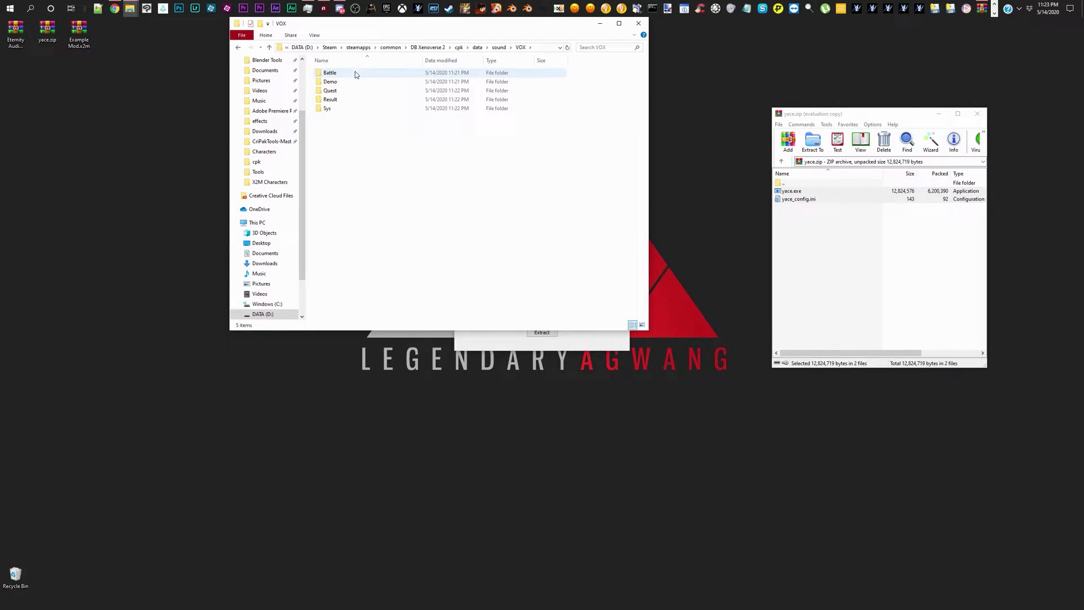
pyautogui.doubleClick(330, 72)
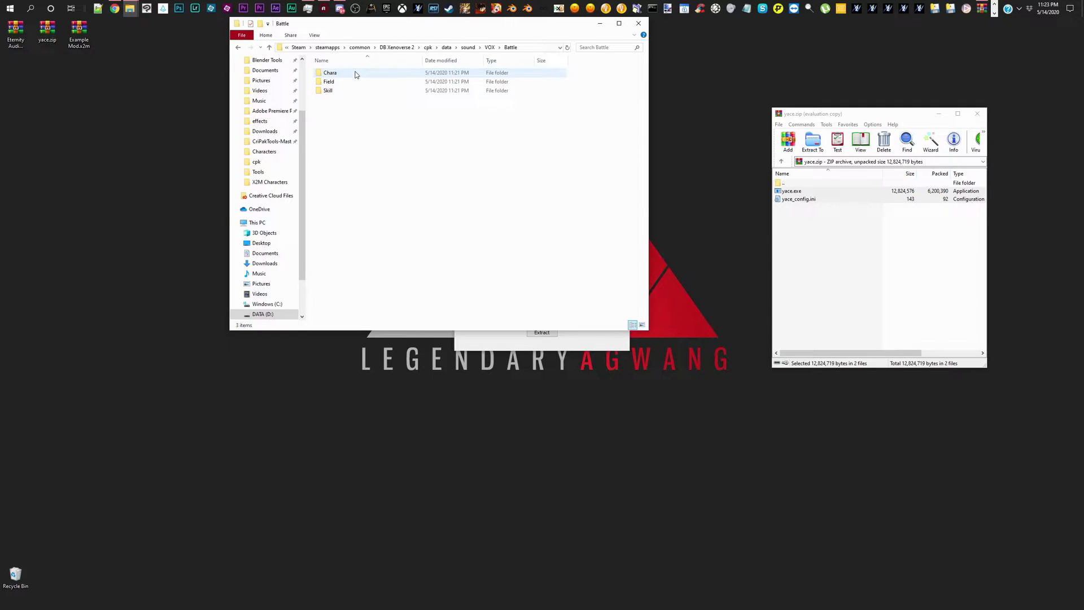
pyautogui.click(330, 72)
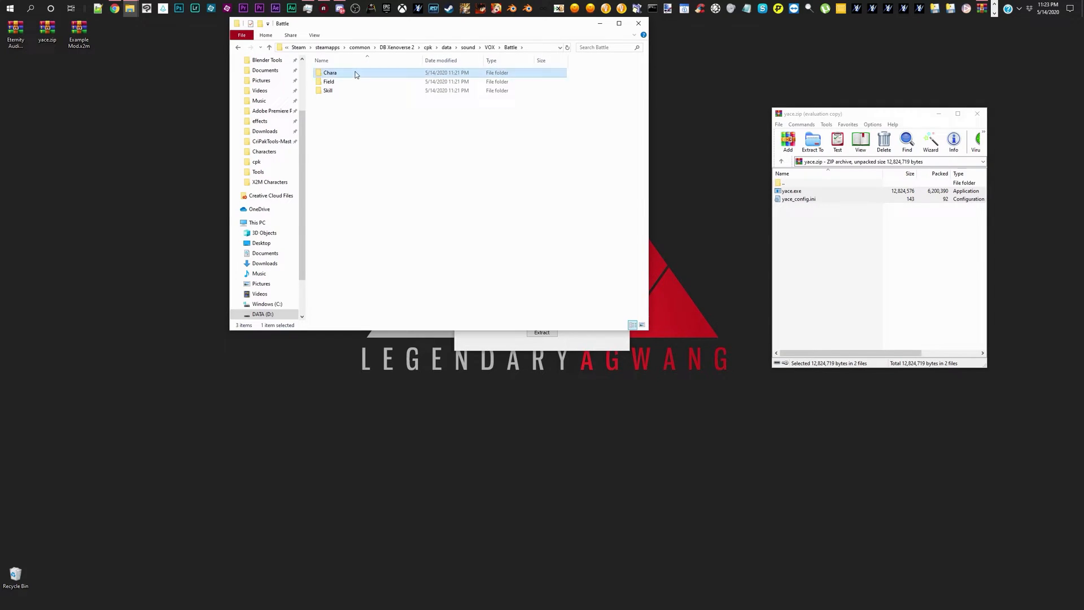
pyautogui.doubleClick(330, 73)
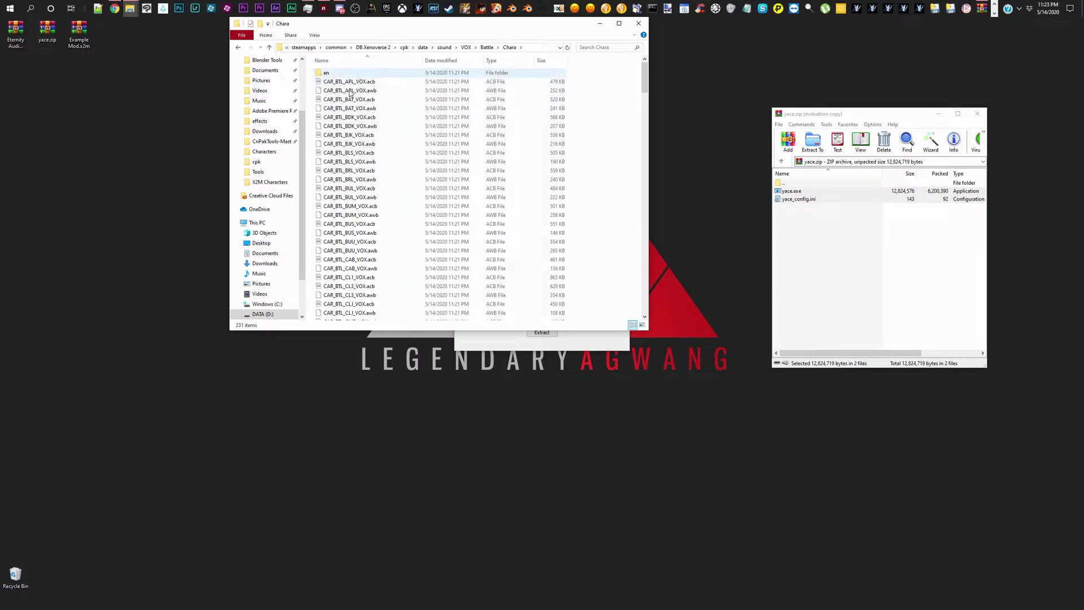
pyautogui.click(349, 99)
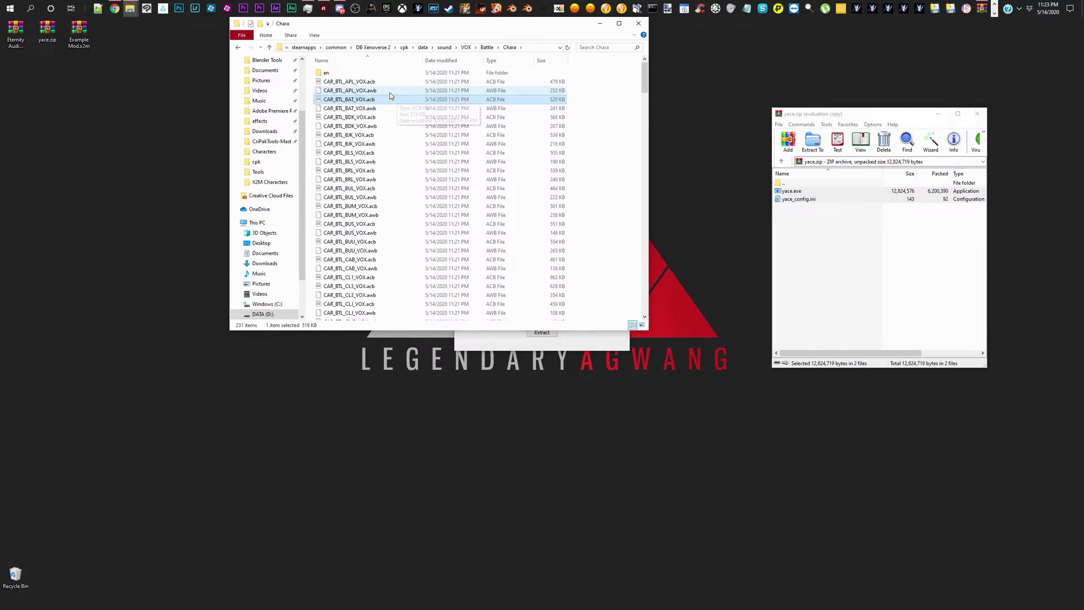
pyautogui.doubleClick(326, 72)
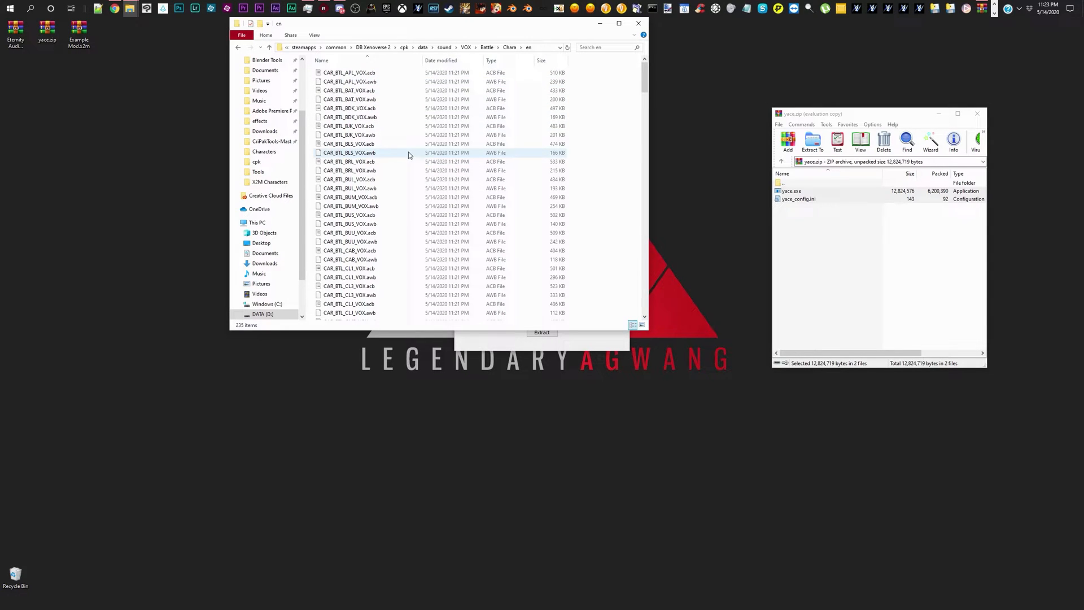
pyautogui.moveTo(400, 136)
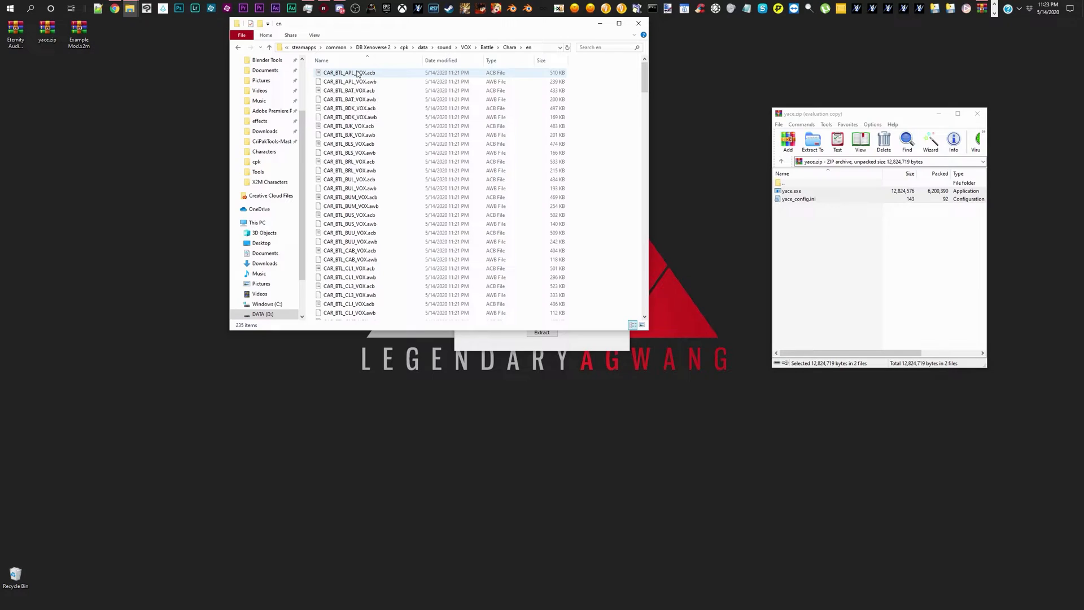
pyautogui.moveTo(349, 73)
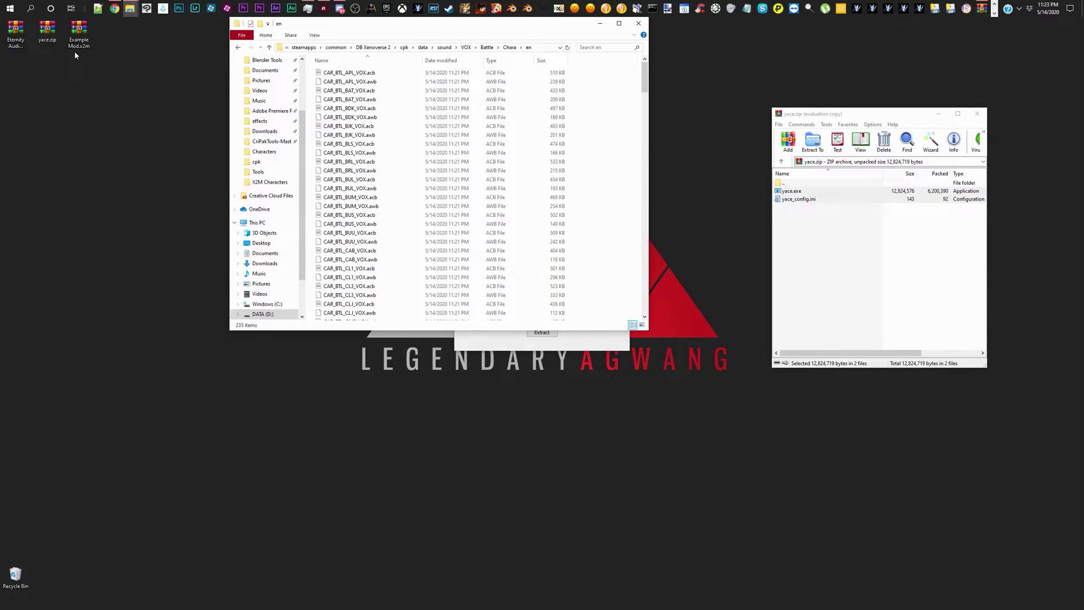
# Step: Open Eternity Audio Tool.zip, enter its Audio Editor folder and run eternity_audio_tool.exe
pyautogui.doubleClick(20, 27)
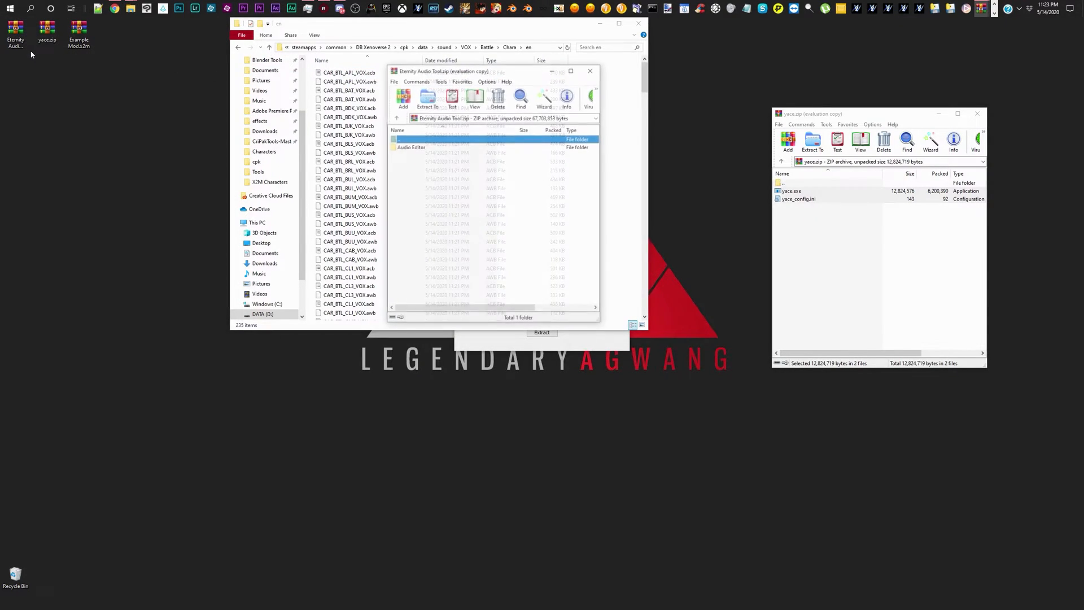
pyautogui.click(410, 146)
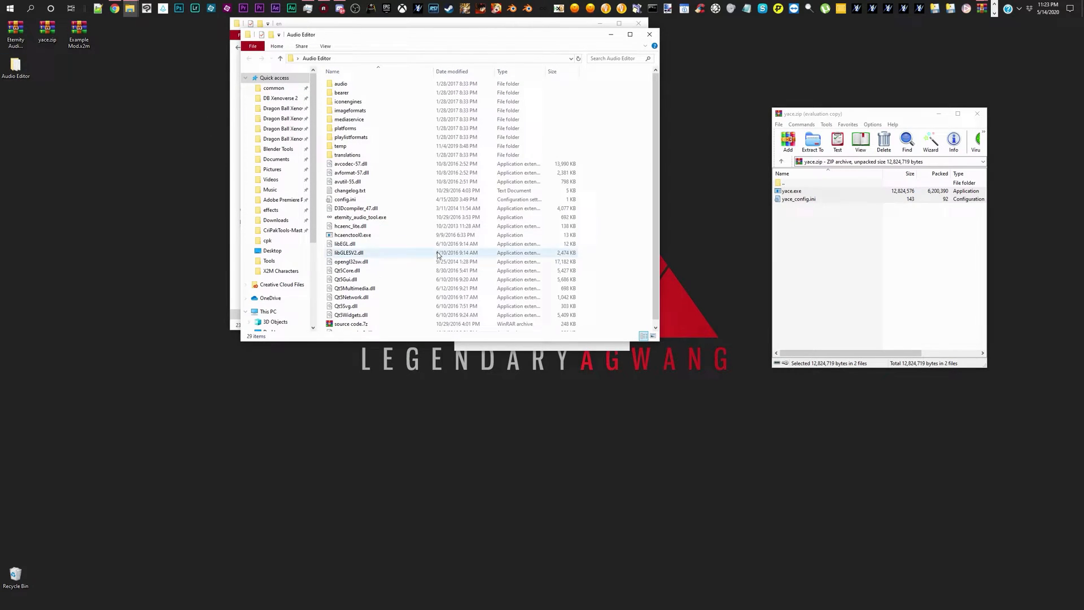
pyautogui.click(350, 252)
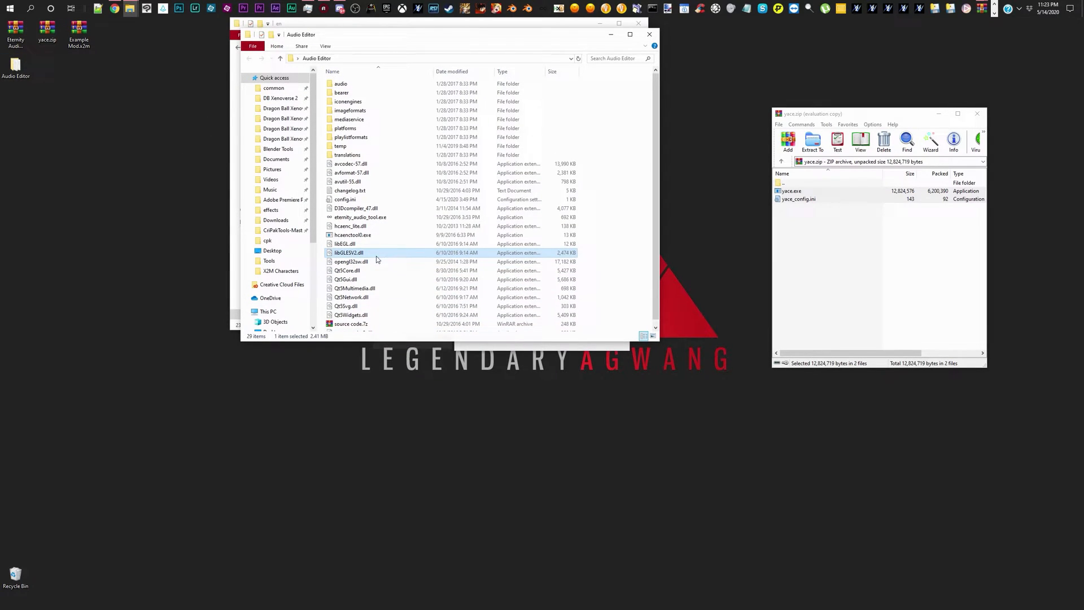
pyautogui.click(361, 217)
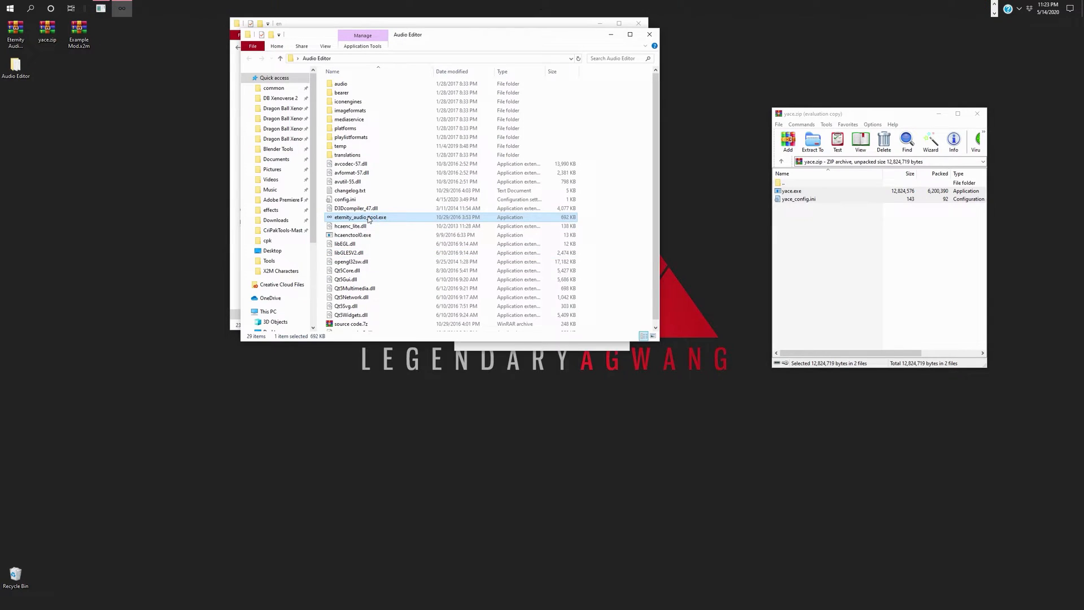
pyautogui.doubleClick(359, 217)
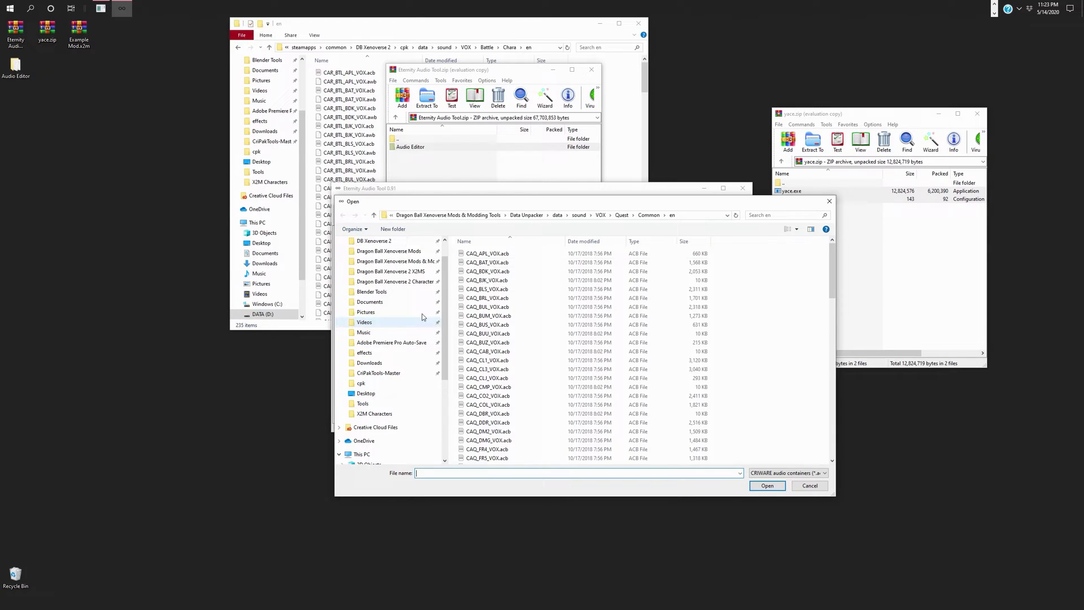
# Step: Browse from DB Xenoverse 2 through cpk, sound and VOX to pick CAR_BTL_BDK_VOX.acb
pyautogui.click(374, 268)
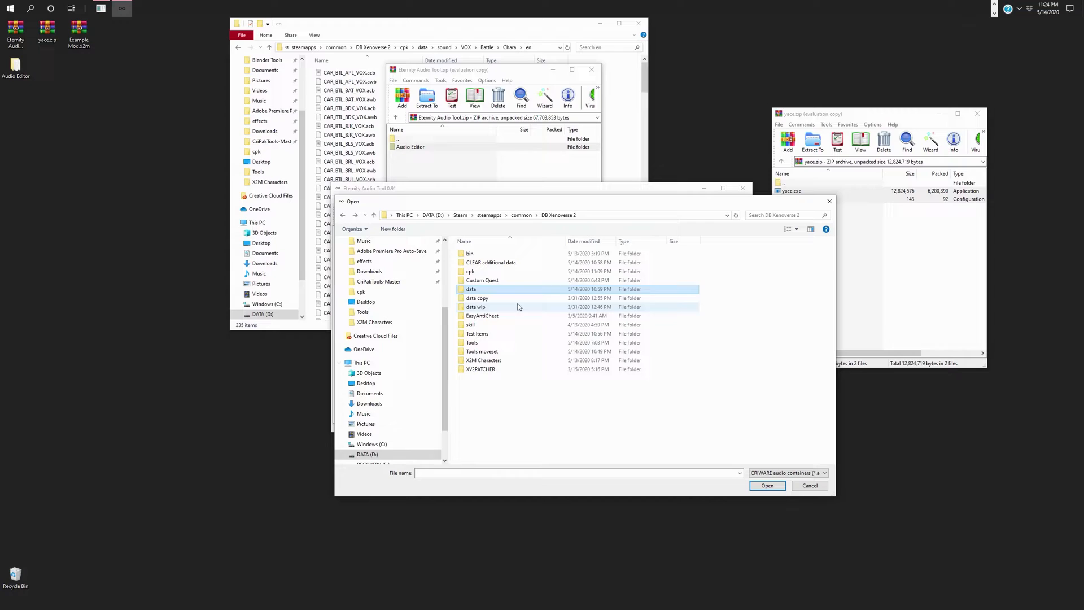
pyautogui.doubleClick(470, 289)
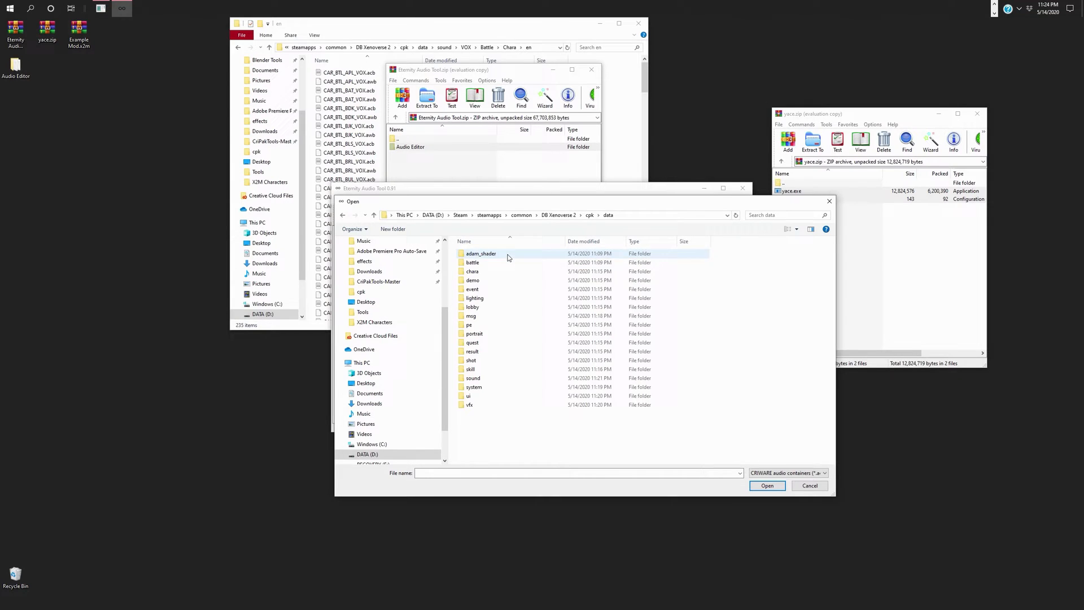
pyautogui.doubleClick(473, 378)
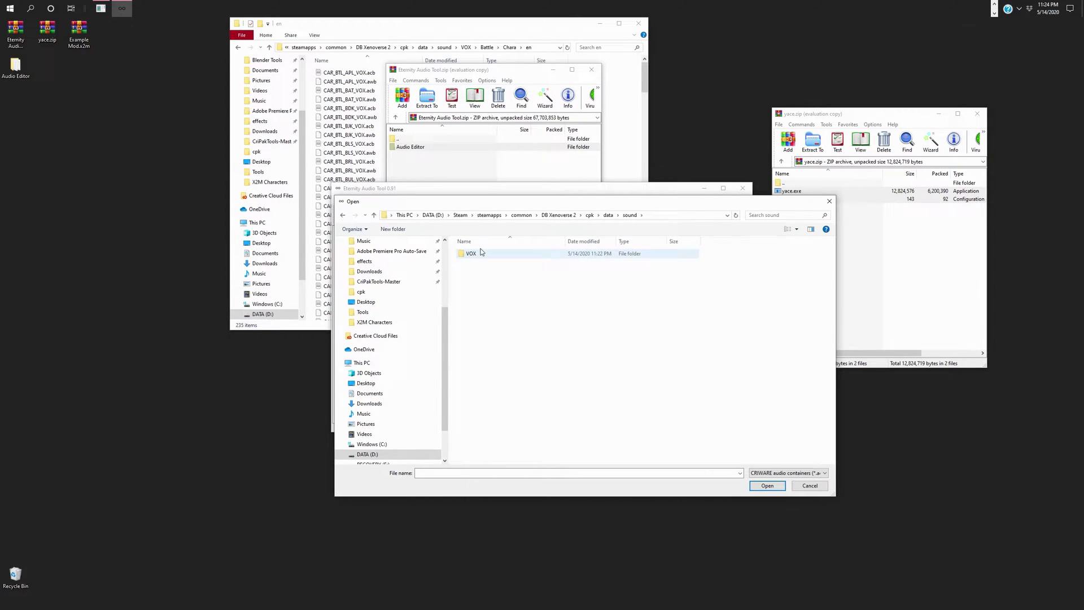
pyautogui.doubleClick(472, 253)
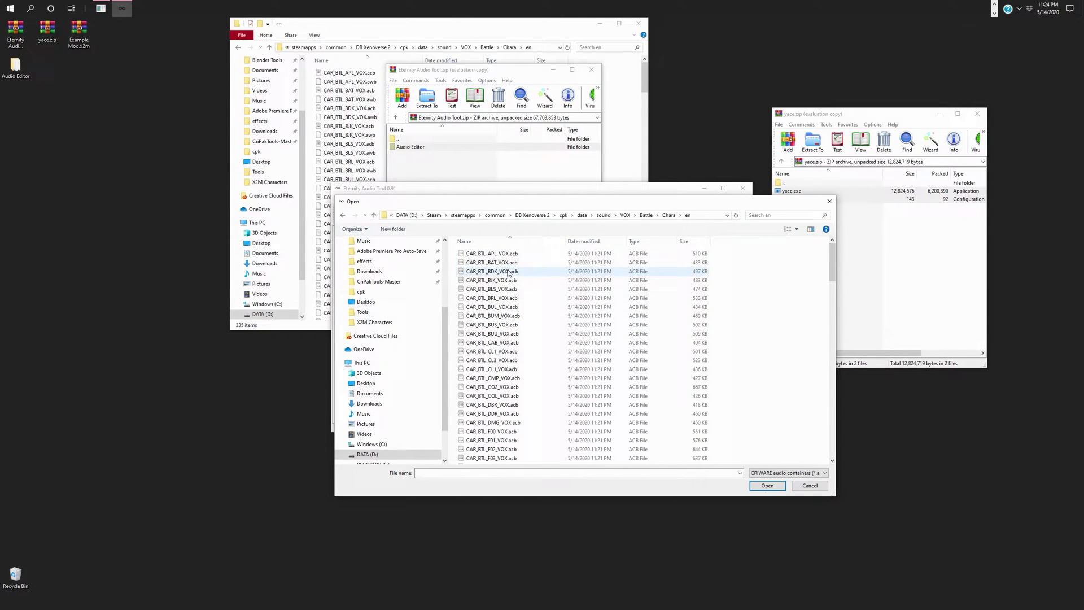
pyautogui.click(768, 486)
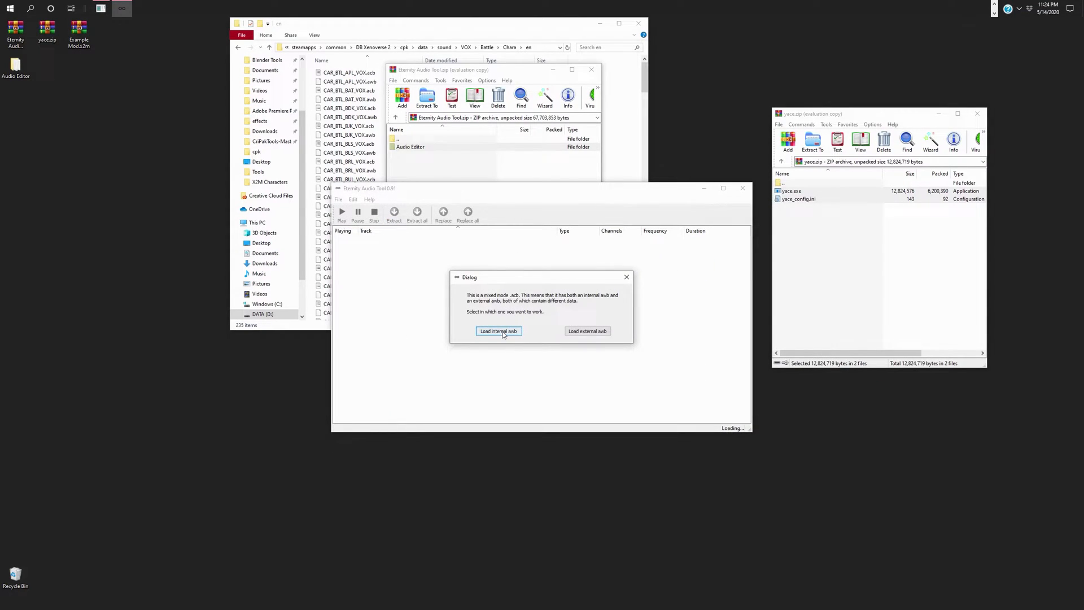
pyautogui.moveTo(567, 329)
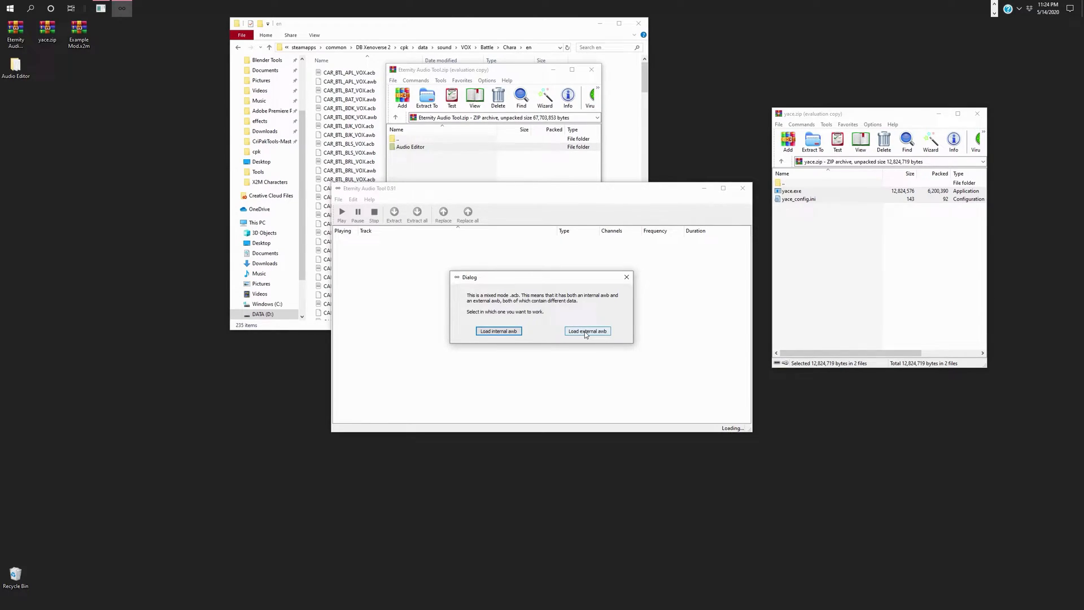
# Step: Load CAR_BTL_BDK_VOX.acb with its audio data and play voice track 0062
pyautogui.click(587, 331)
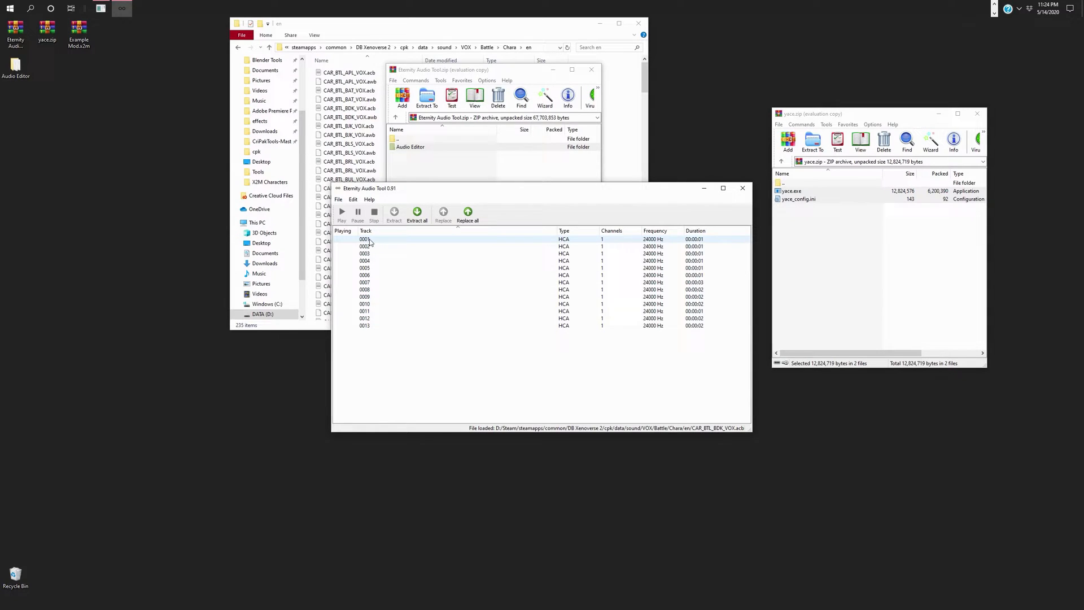
pyautogui.click(342, 212)
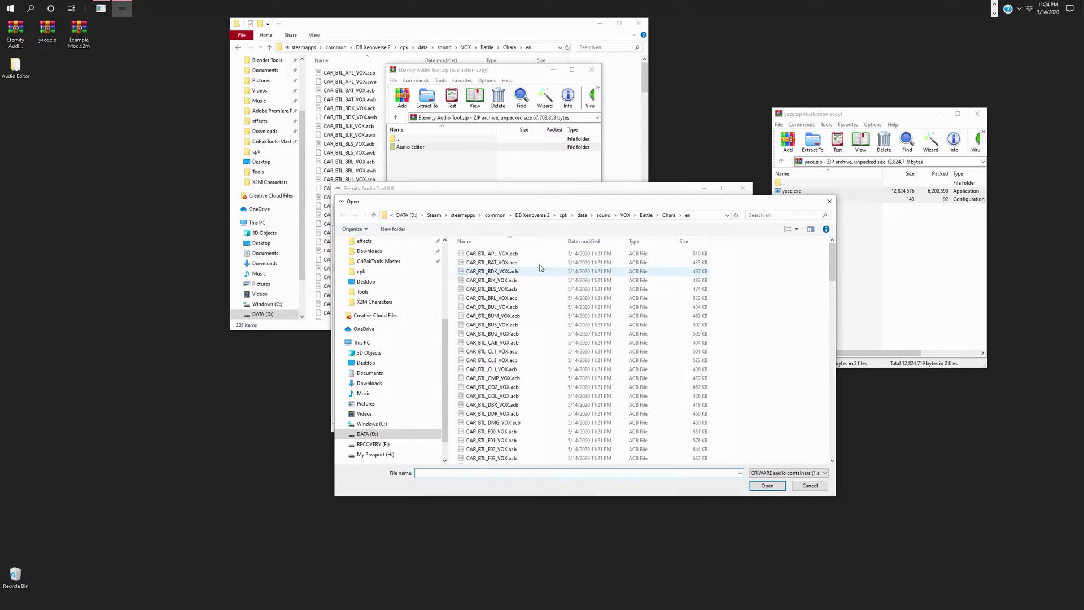
pyautogui.click(767, 486)
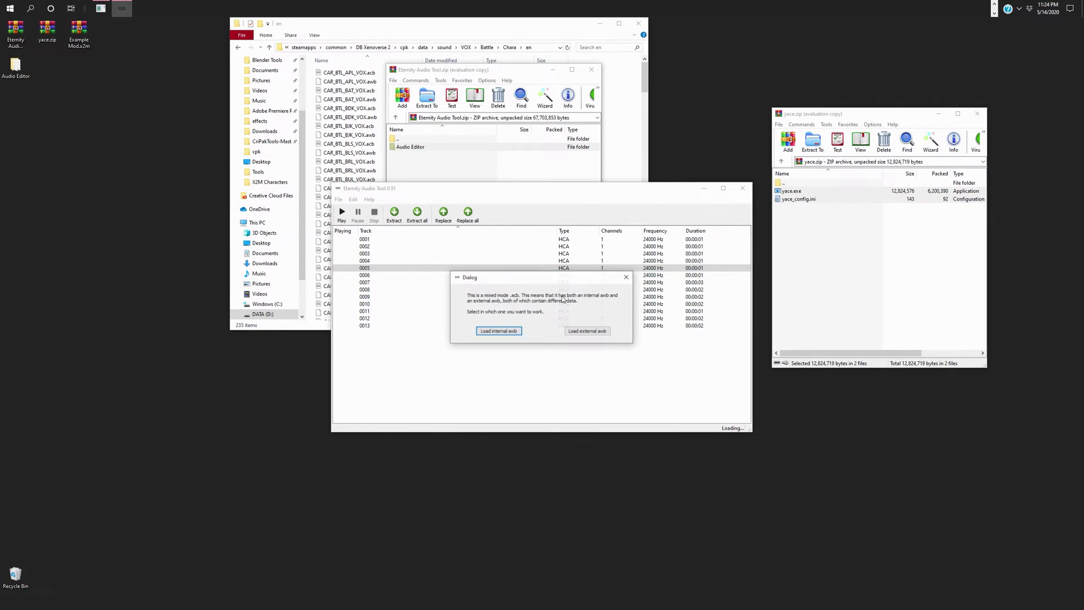
pyautogui.click(499, 331)
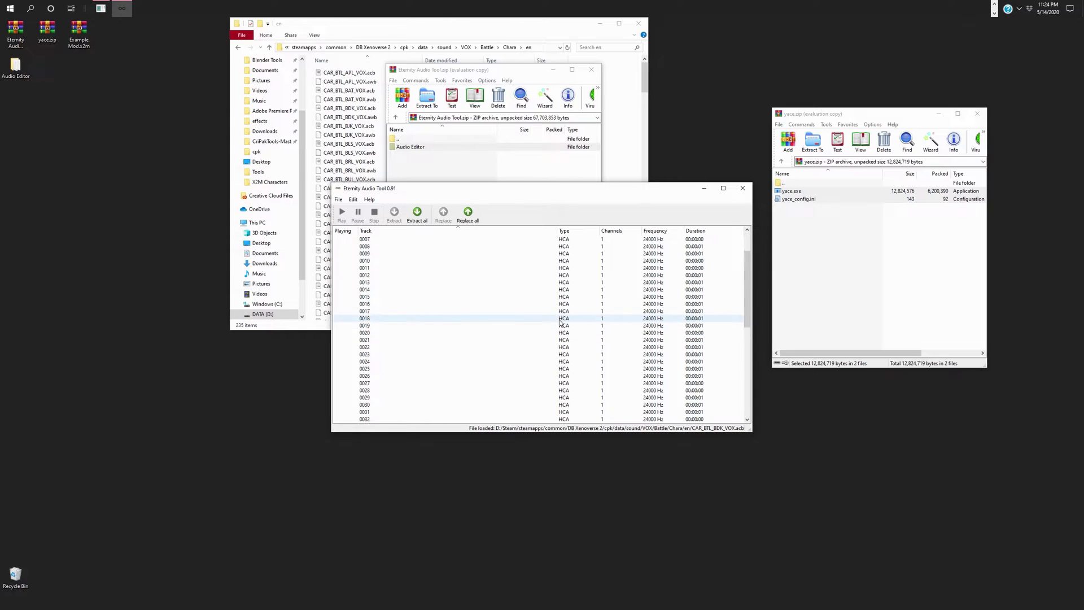
pyautogui.scroll(-3)
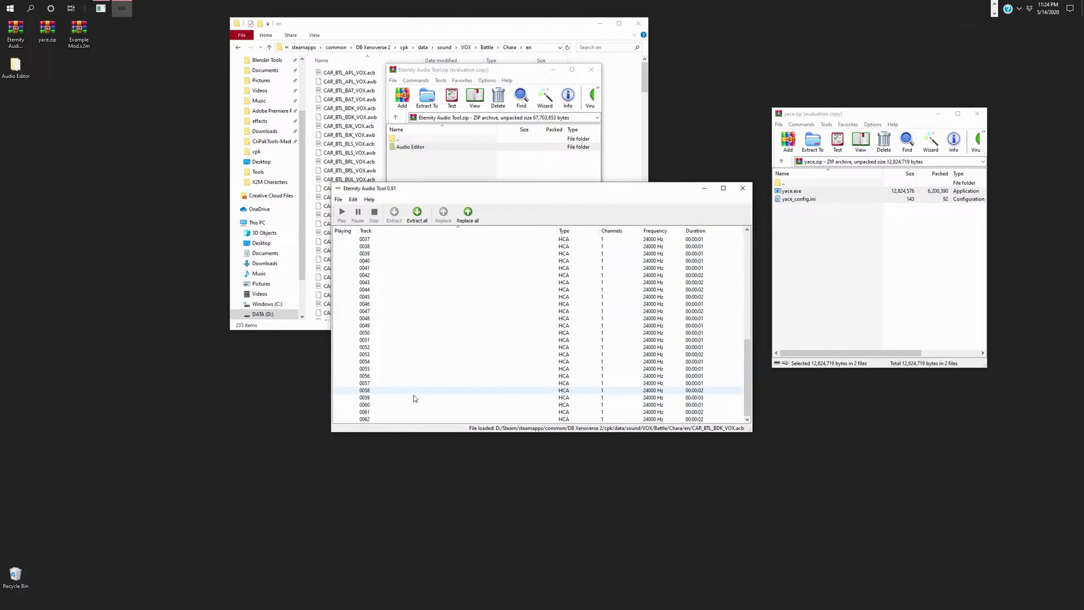
pyautogui.doubleClick(387, 419)
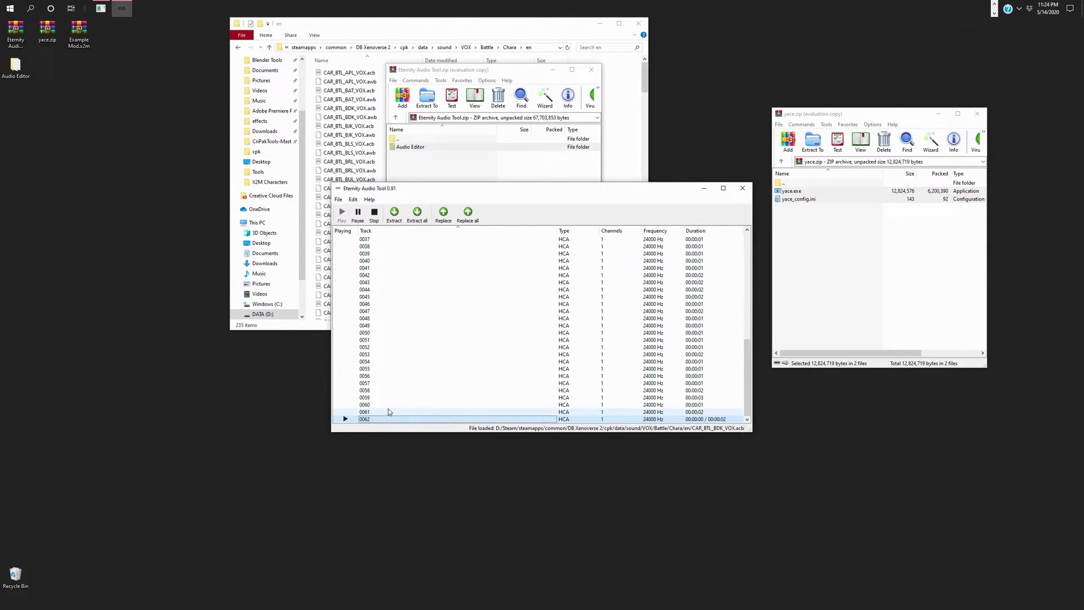
pyautogui.click(425, 260)
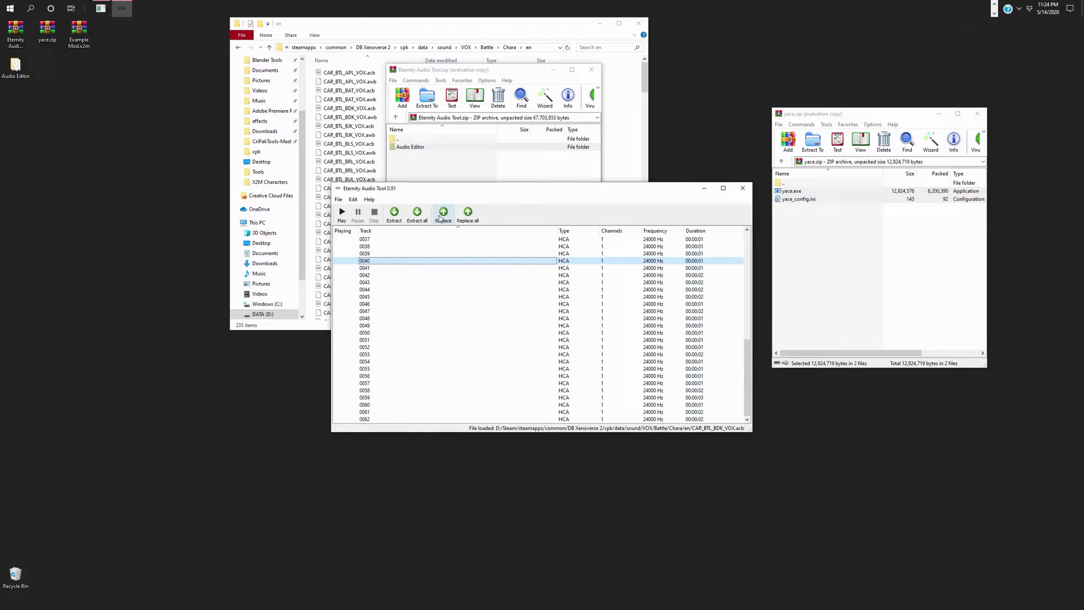
# Step: Cancel the replace prompt and extract all Bardock tracks into a new BDK folder
pyautogui.click(468, 213)
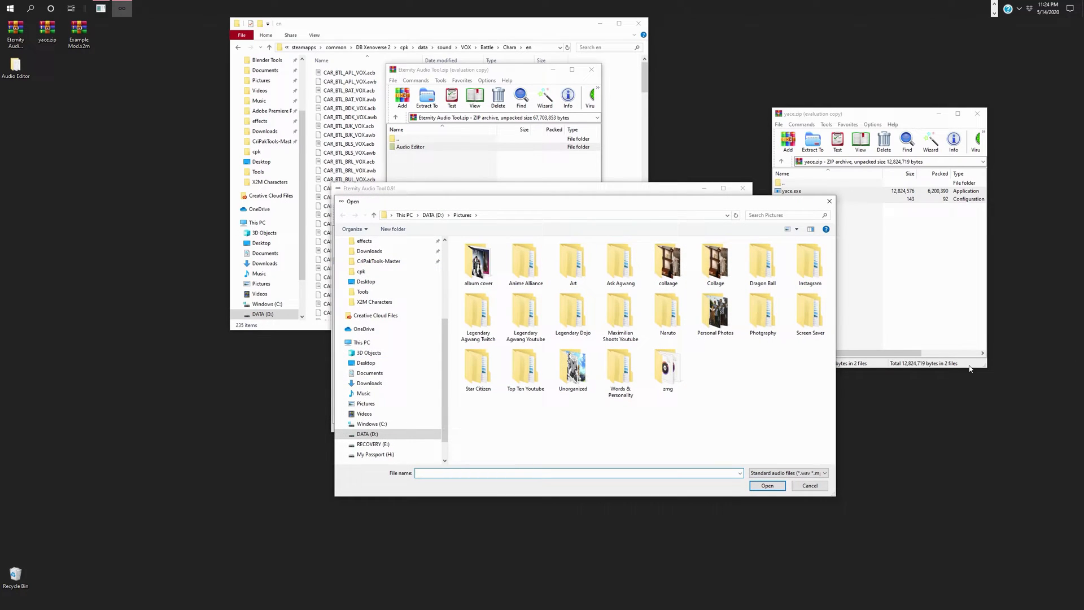
pyautogui.click(767, 485)
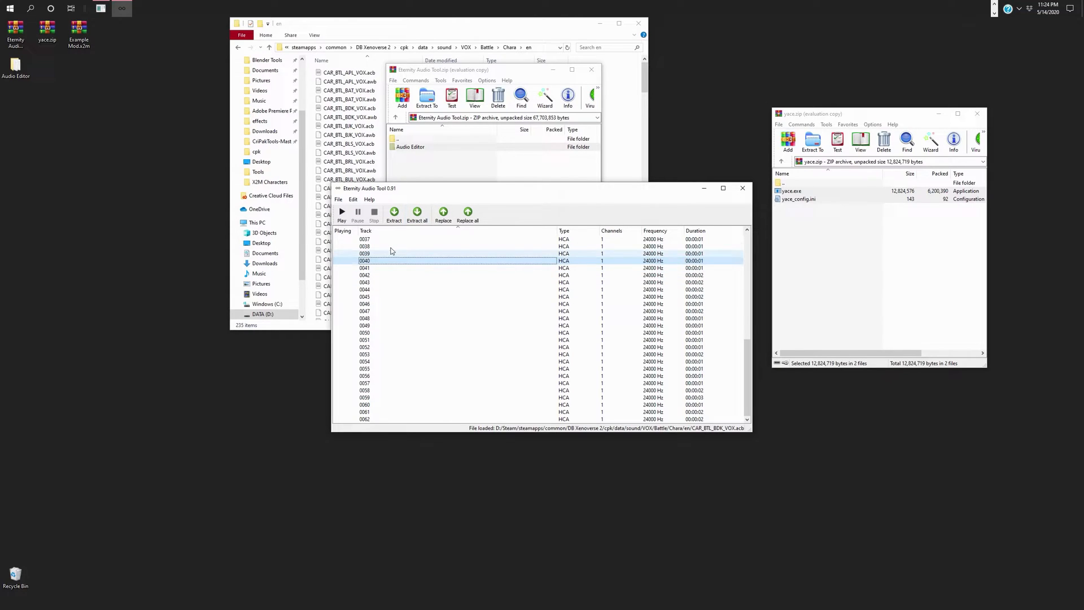
pyautogui.click(364, 246)
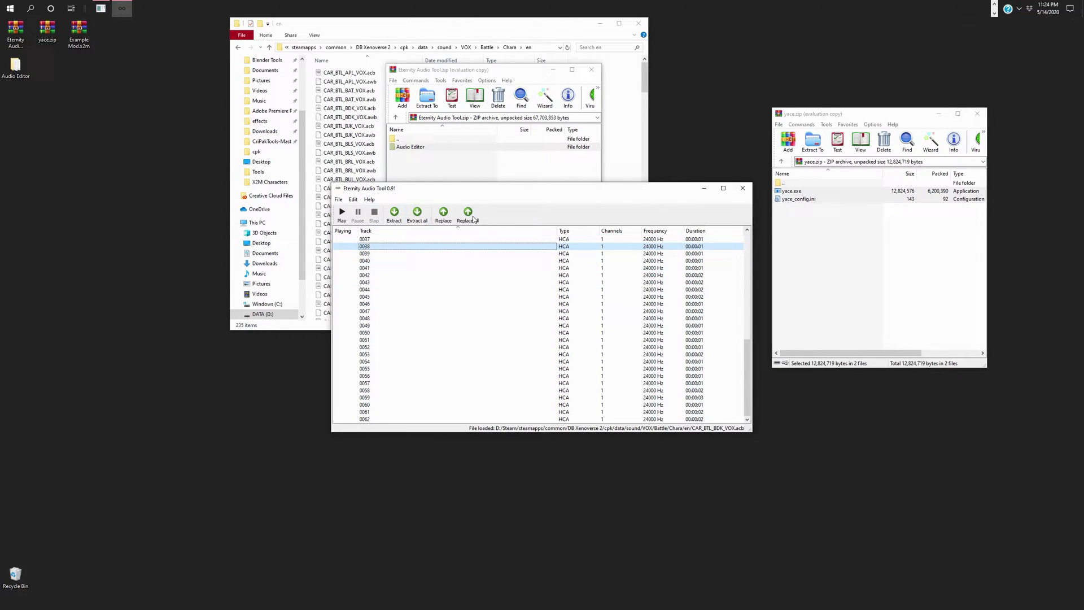
pyautogui.moveTo(417, 212)
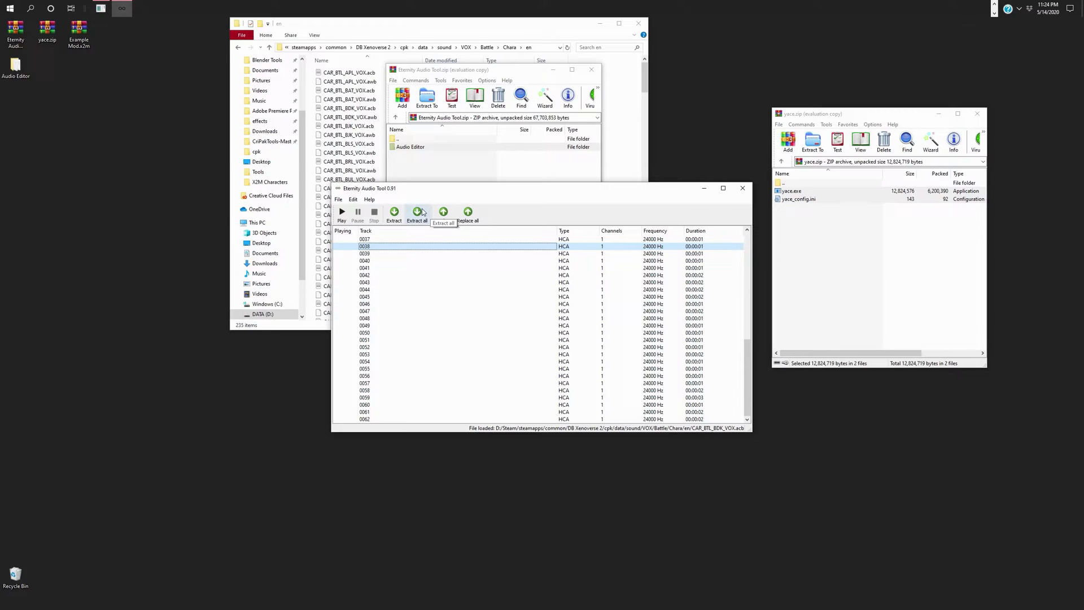
pyautogui.click(416, 213)
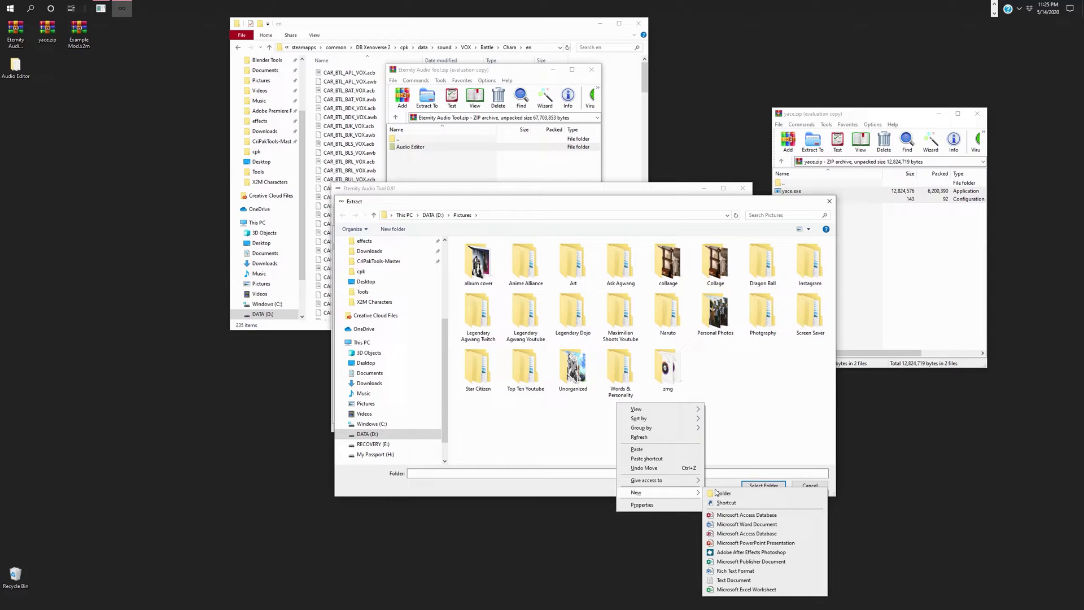
pyautogui.click(723, 493)
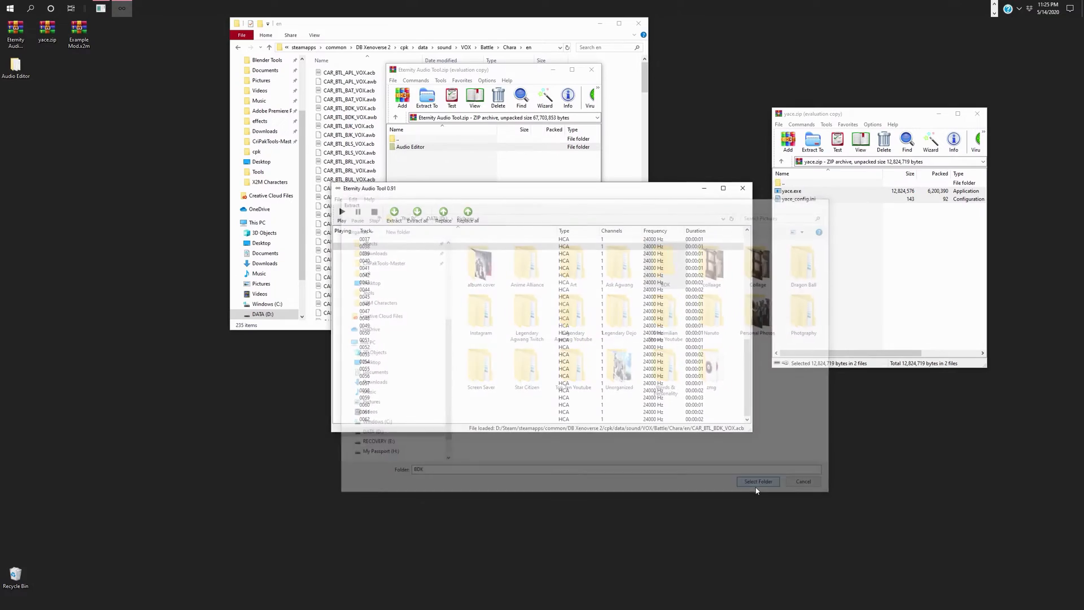
pyautogui.click(758, 481)
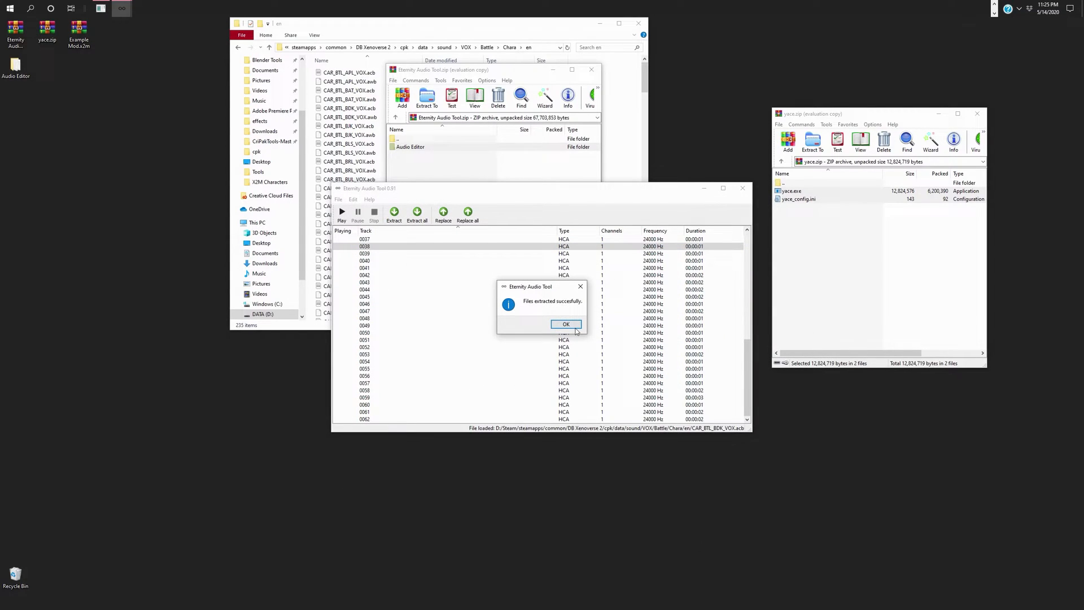
pyautogui.click(566, 324)
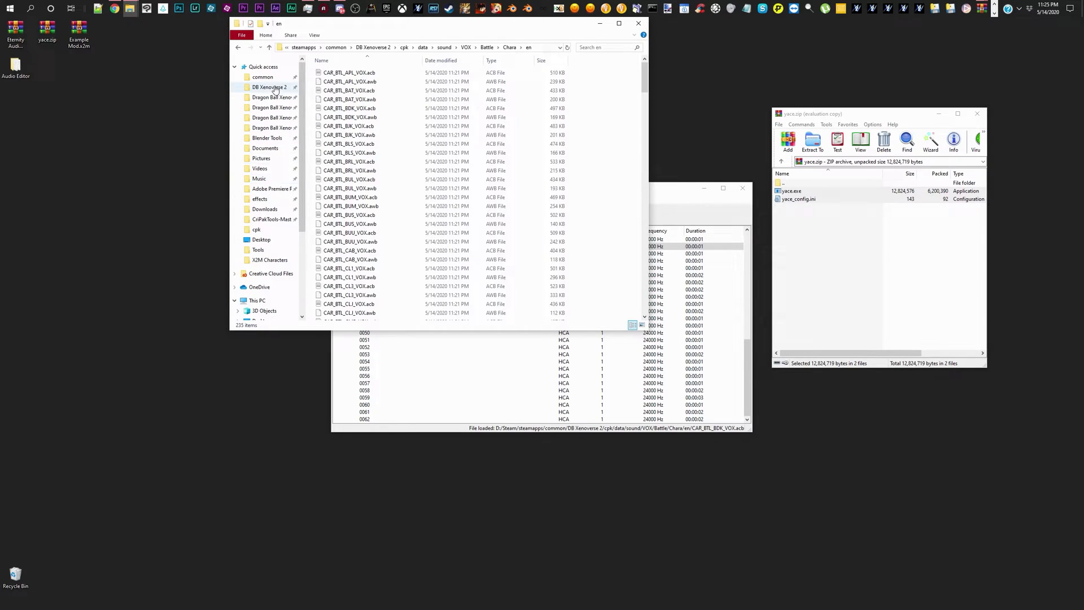
# Step: Install Example Mod.x2m from the Desktop, accept the system-wide warning, and close the installer
pyautogui.click(268, 87)
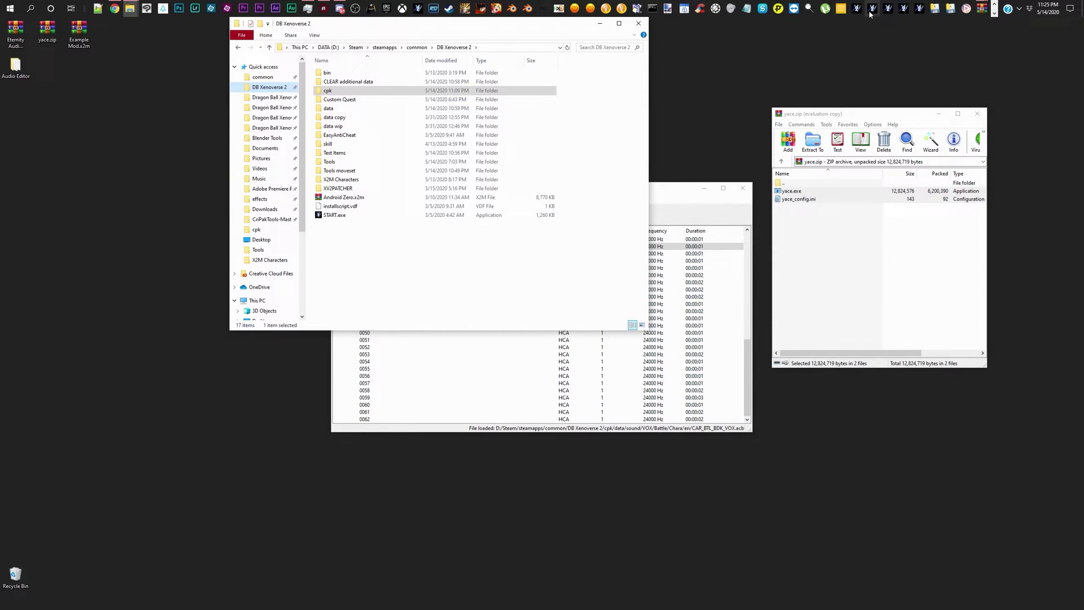
pyautogui.moveTo(872, 10)
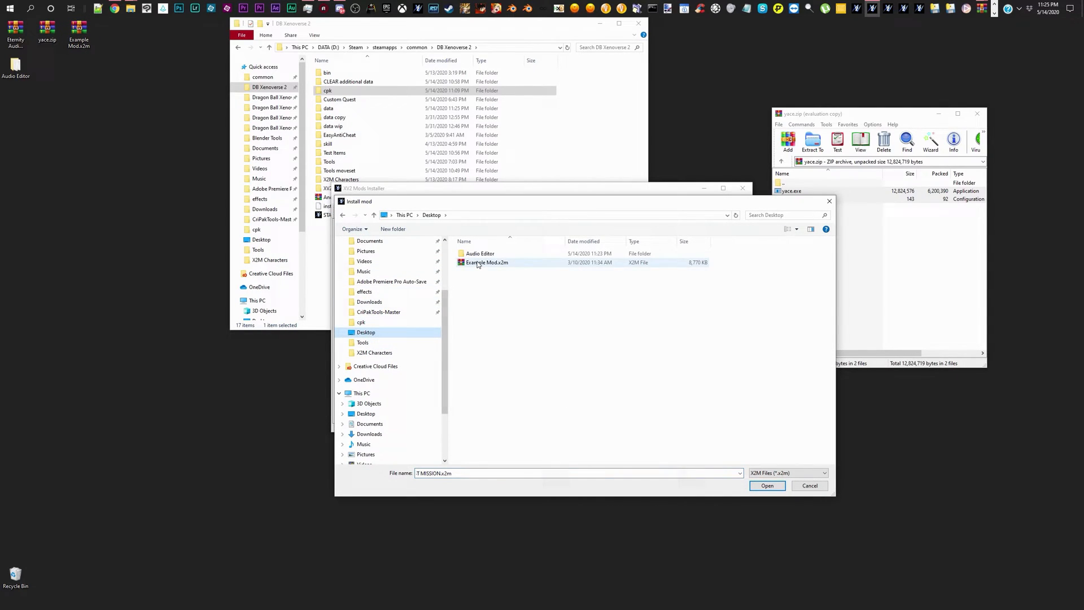
pyautogui.click(767, 485)
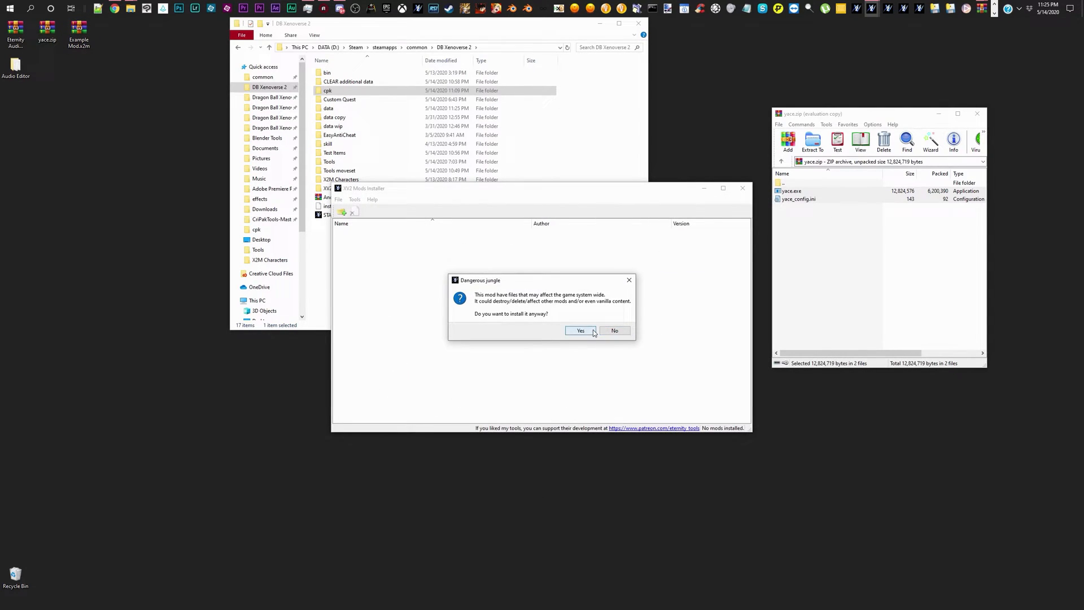
pyautogui.click(580, 330)
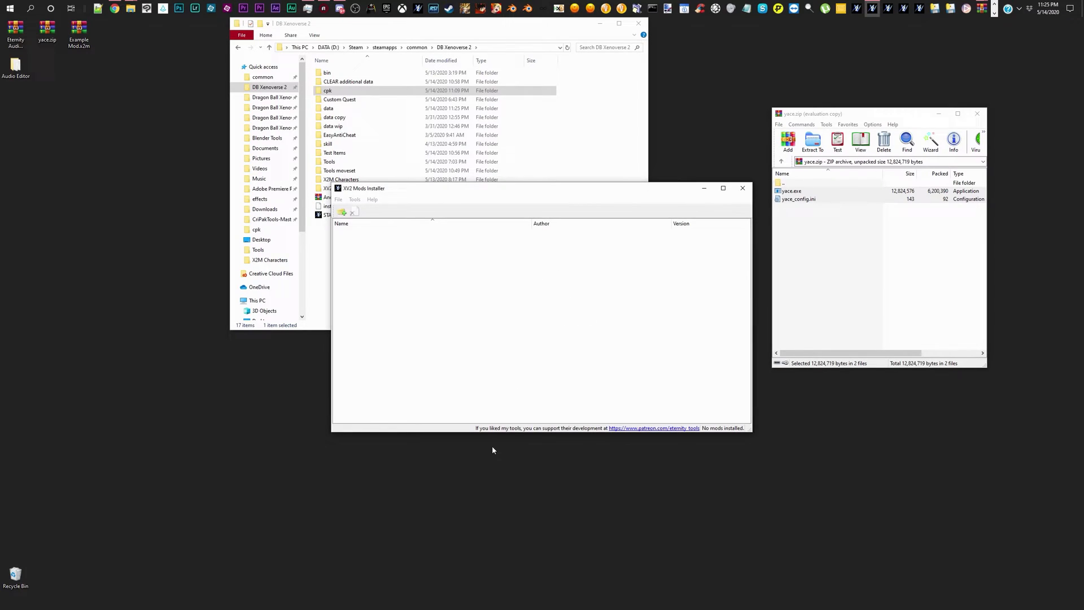
pyautogui.click(342, 212)
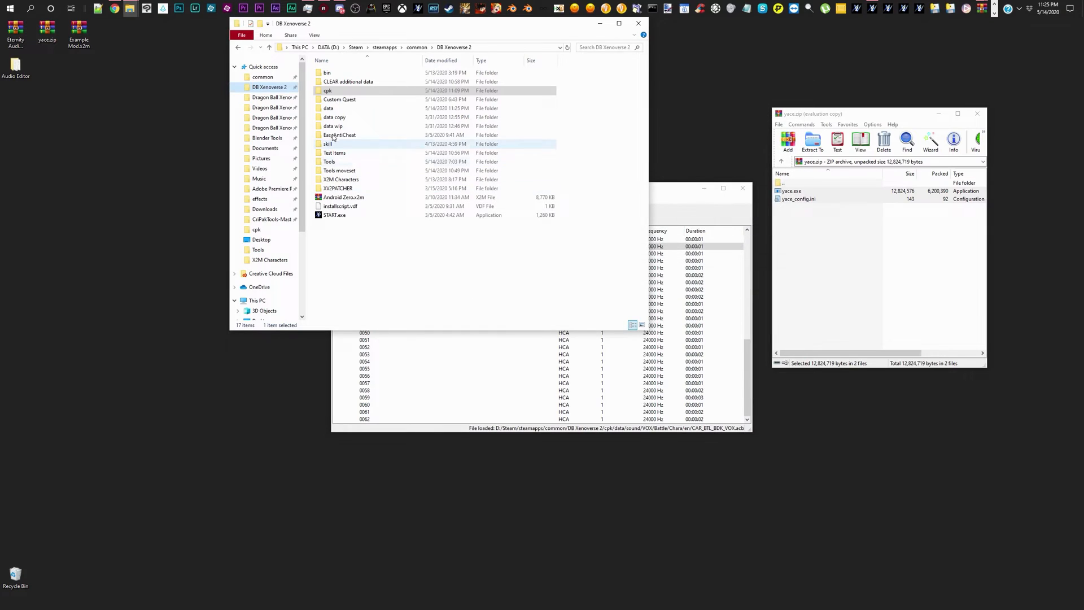
# Step: Use File > Open to browse DB Xenoverse 2 > data > sound > VOX > battle > chara > en
pyautogui.doubleClick(332, 108)
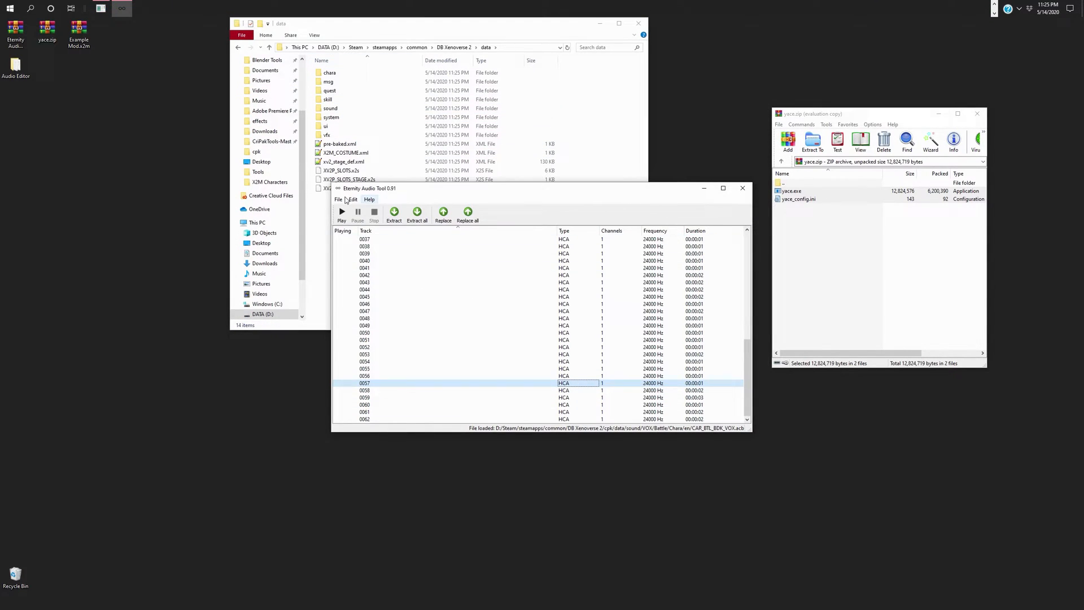
pyautogui.click(339, 198)
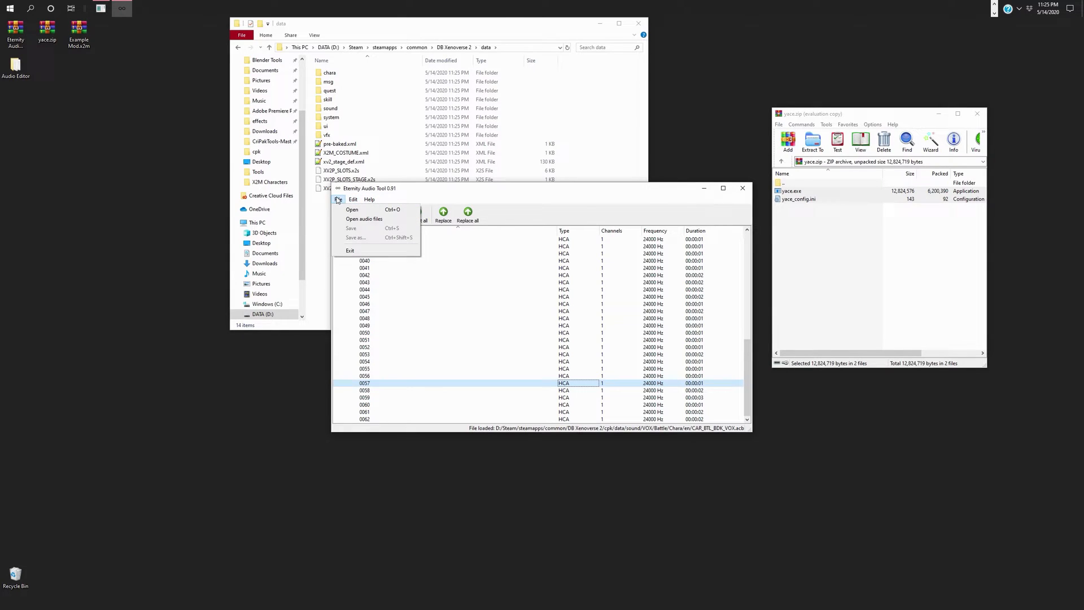
pyautogui.click(352, 209)
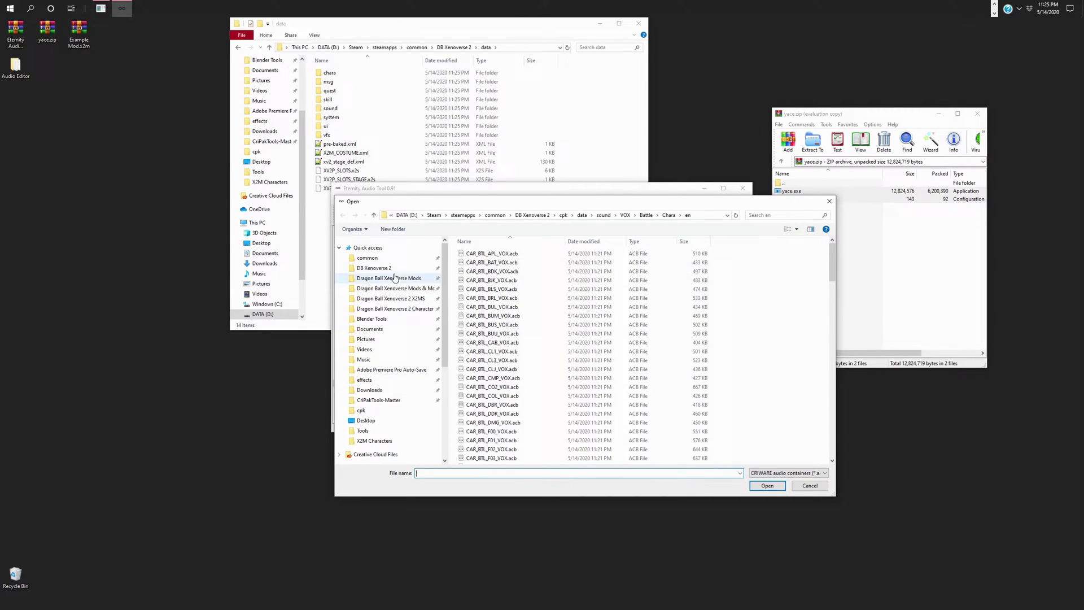
pyautogui.click(373, 267)
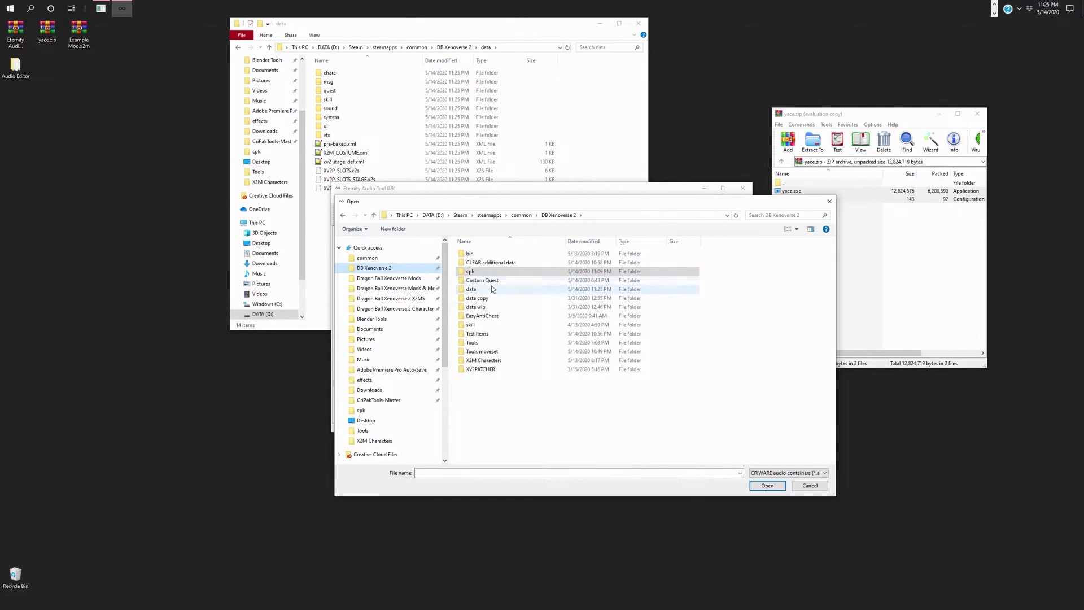
pyautogui.doubleClick(470, 289)
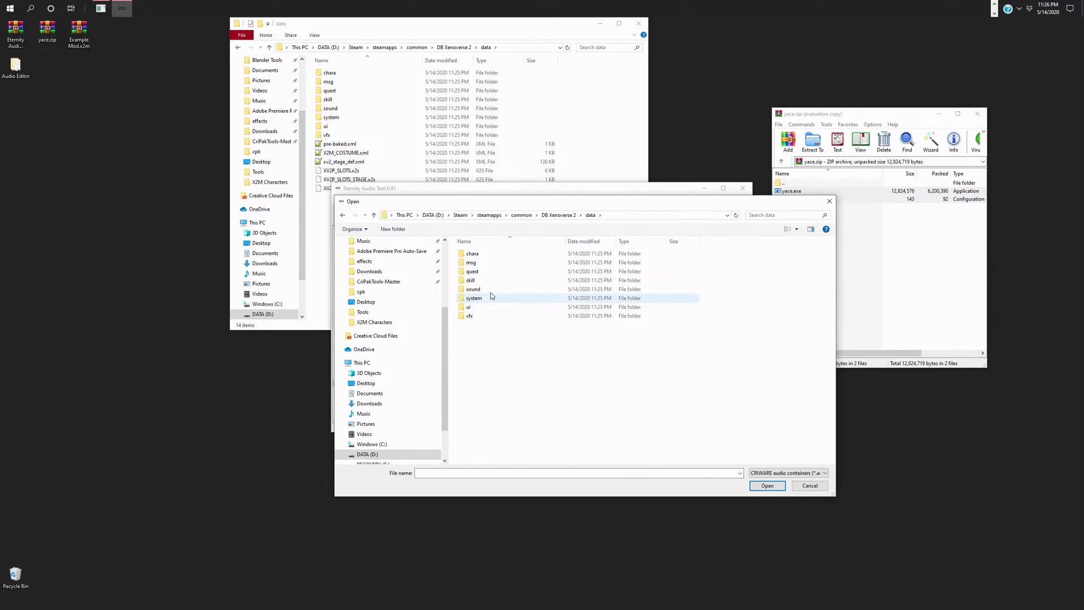
pyautogui.doubleClick(473, 288)
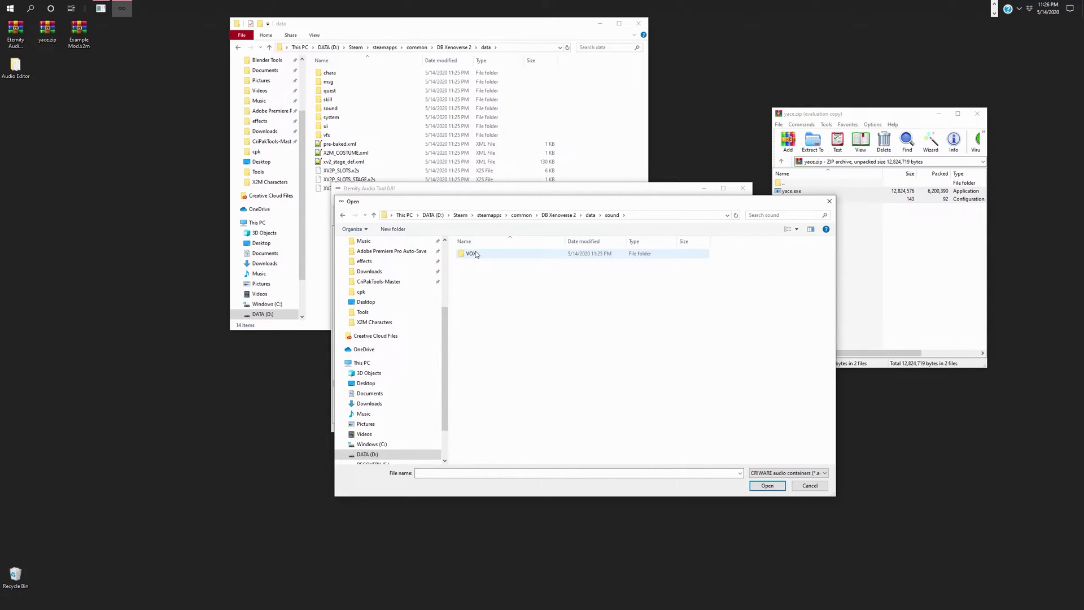
pyautogui.doubleClick(470, 254)
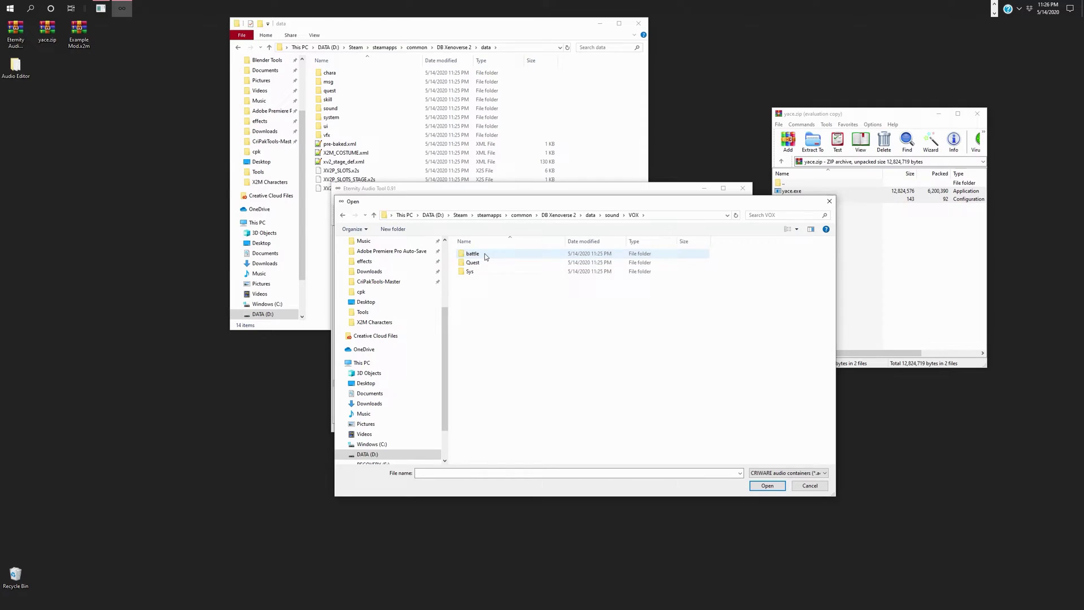
pyautogui.doubleClick(472, 253)
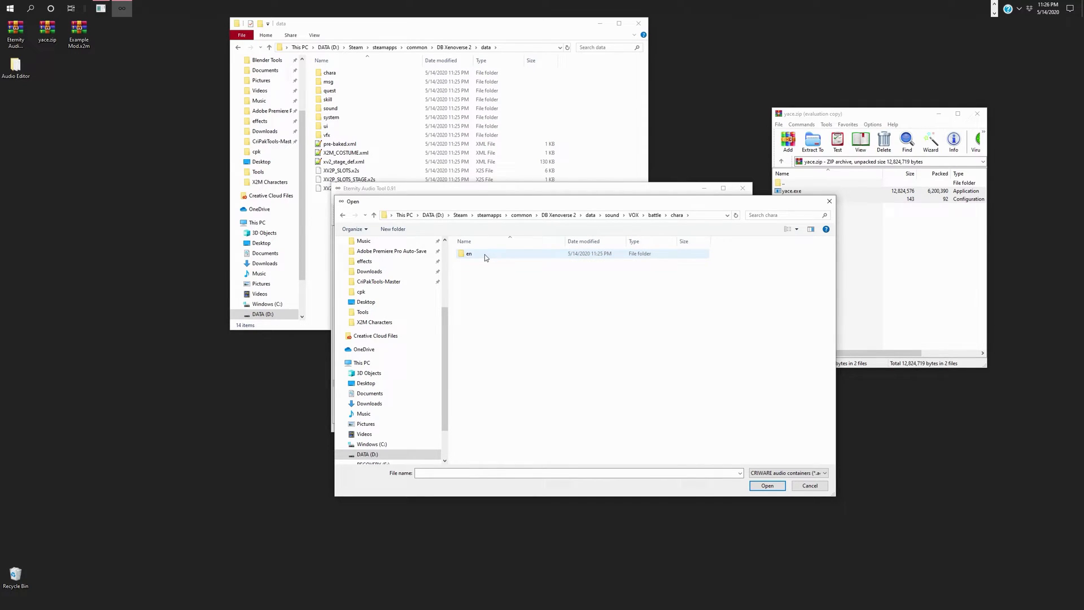
pyautogui.doubleClick(468, 254)
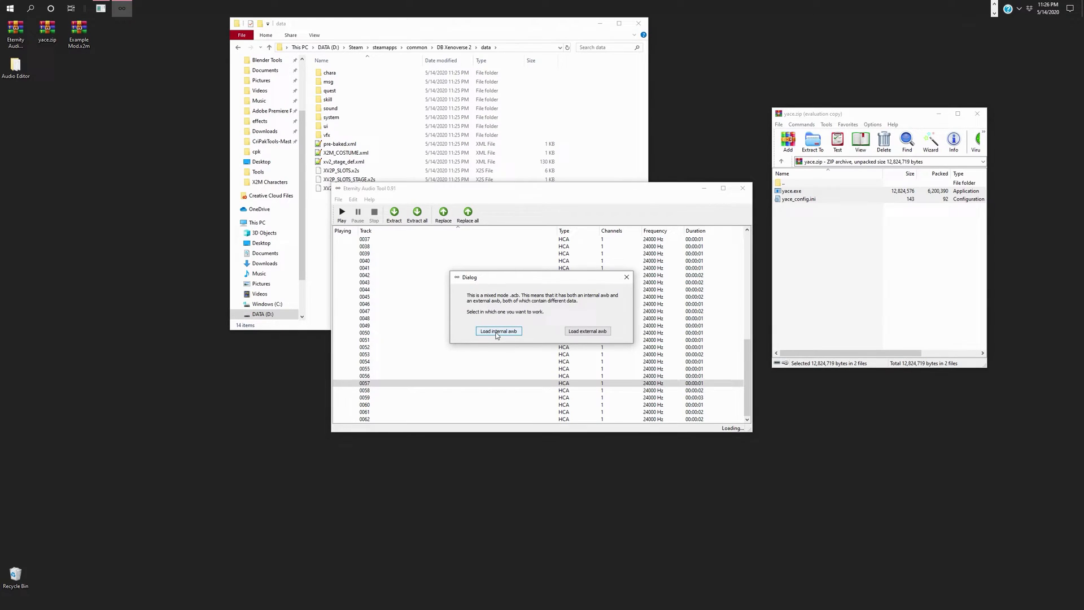
# Step: Load the ACB's internal awb audio data and select track 0006
pyautogui.click(499, 331)
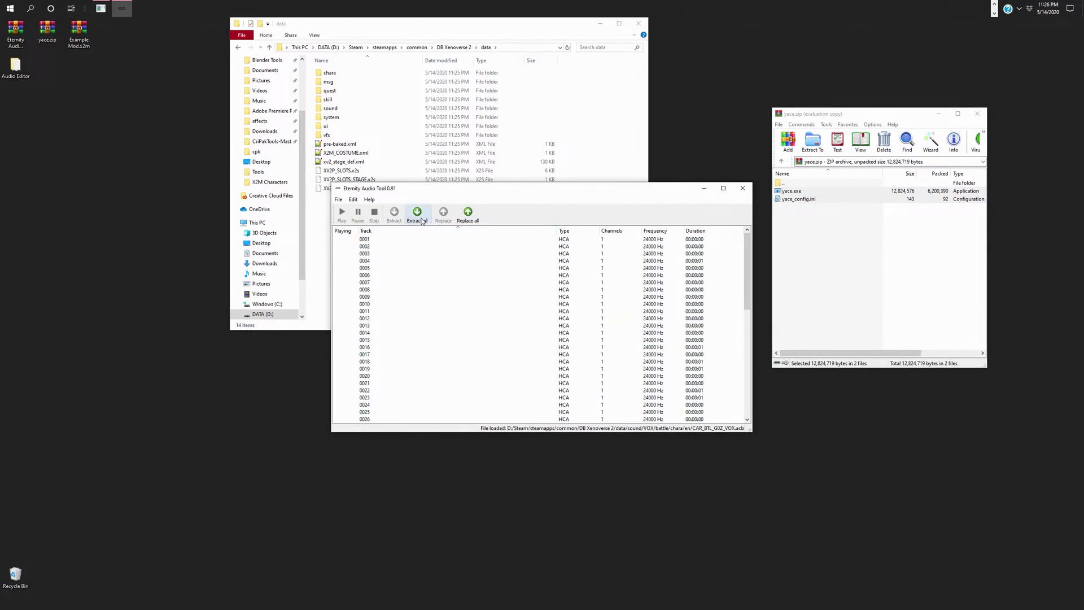
pyautogui.click(461, 275)
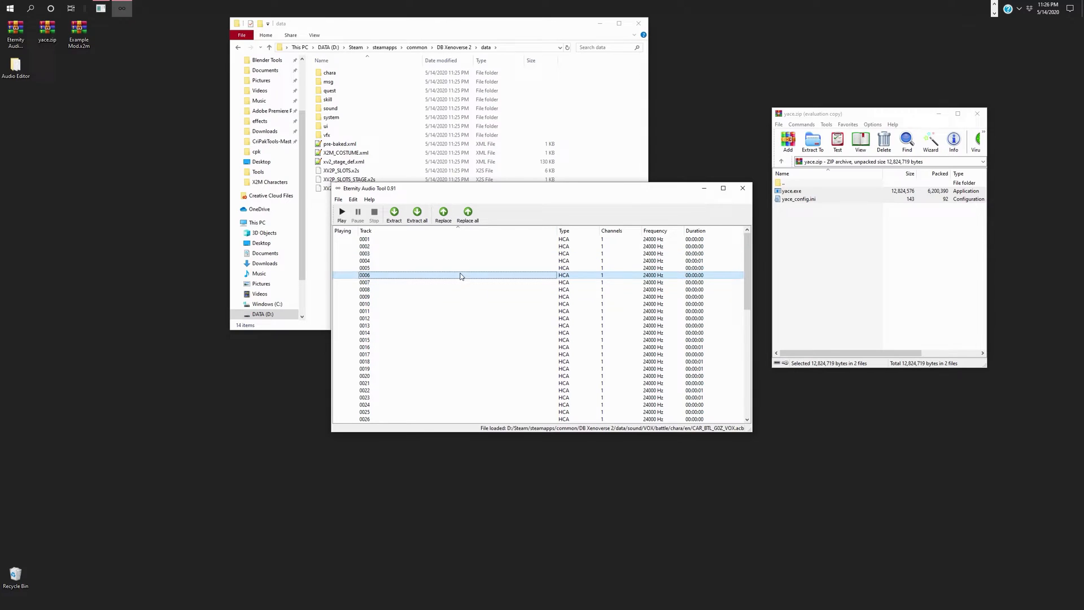
pyautogui.scroll(-3)
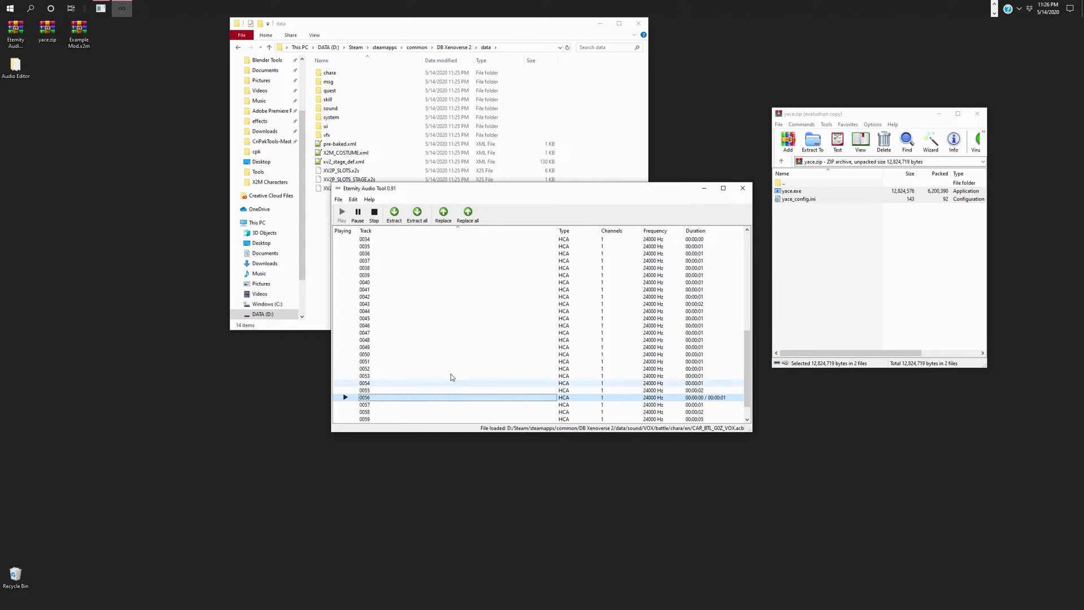
# Step: Replace the tracks with the BDK WAV clips without looping, then save CAR_BTL_60Z_VOX.acb
pyautogui.click(416, 215)
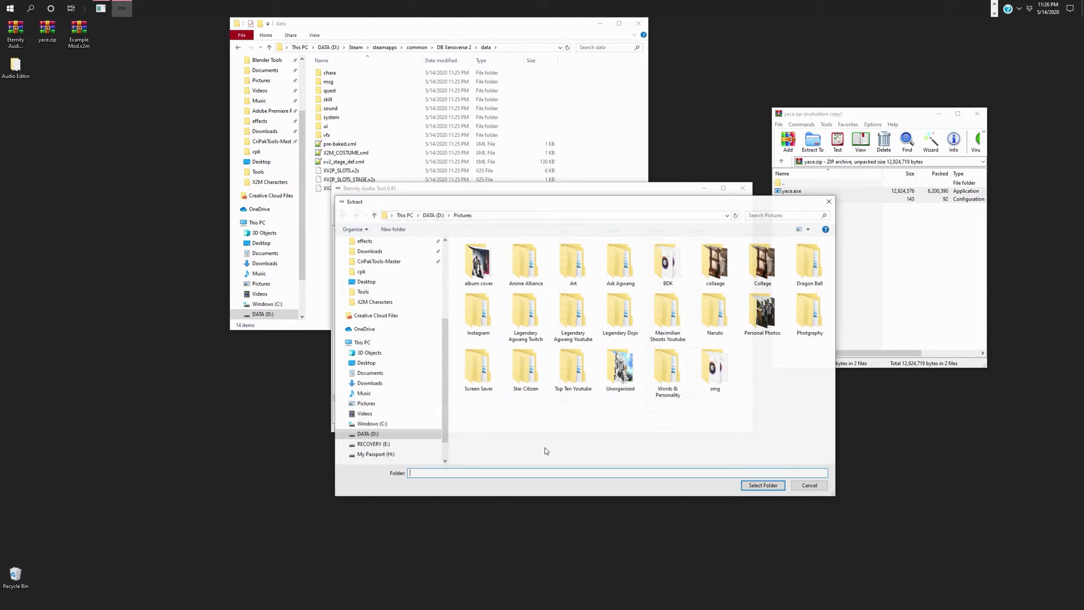
pyautogui.click(668, 262)
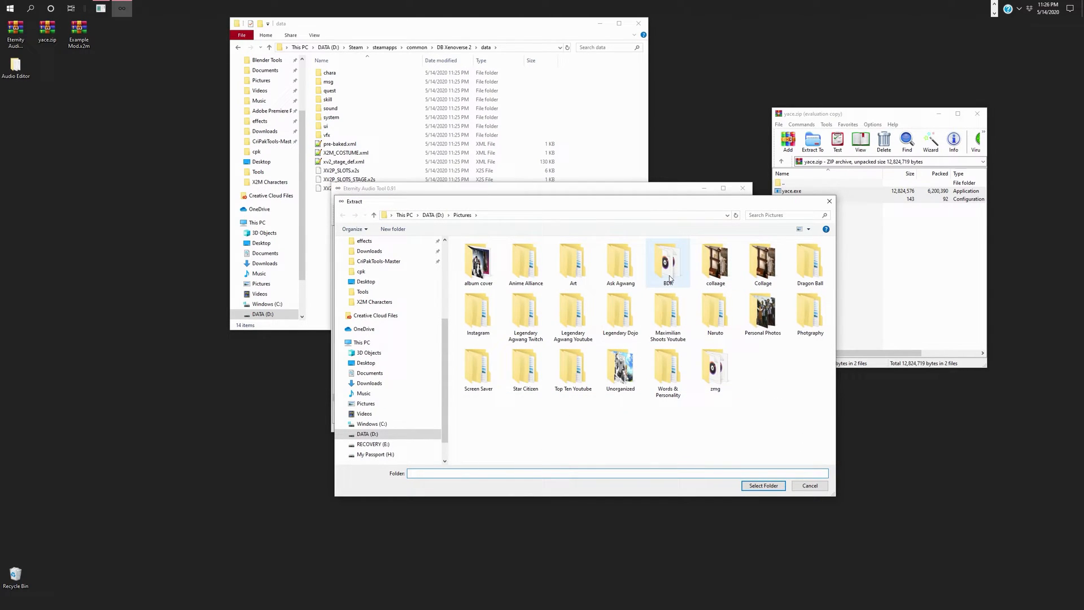
pyautogui.doubleClick(668, 262)
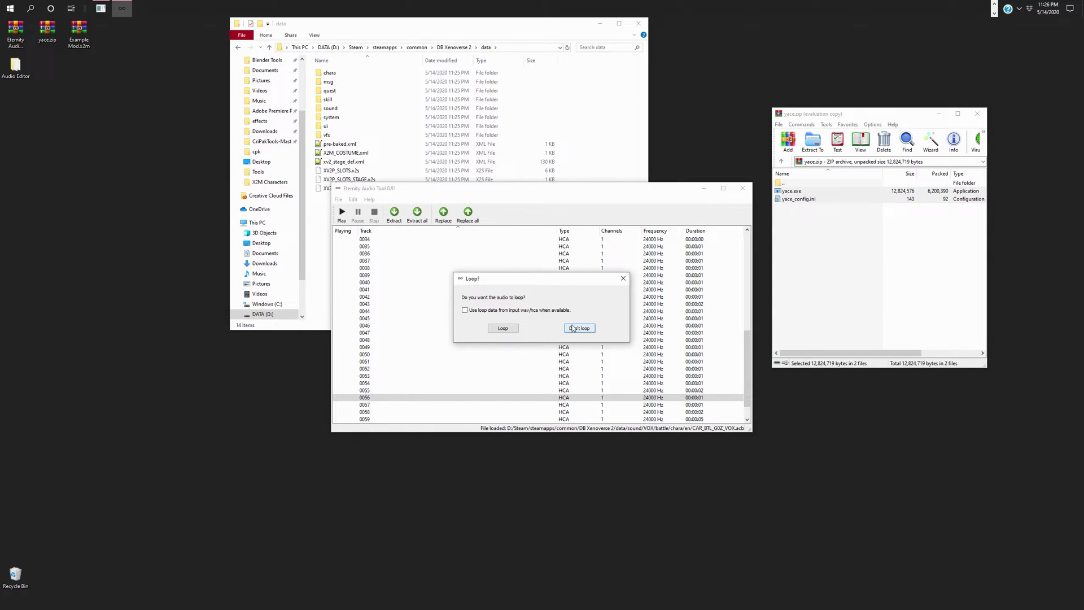
pyautogui.click(579, 328)
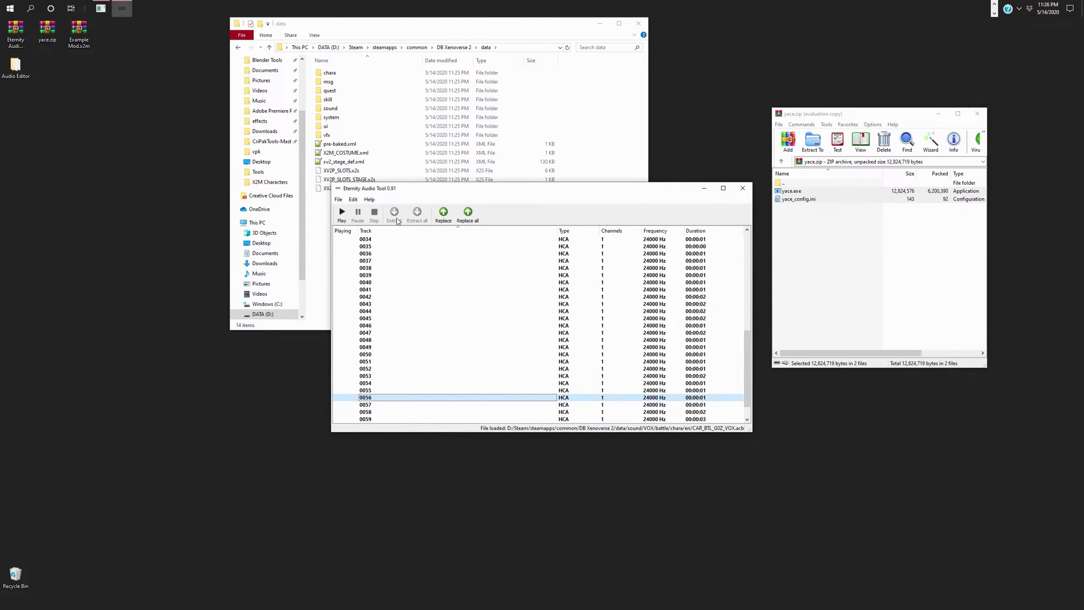
pyautogui.click(337, 199)
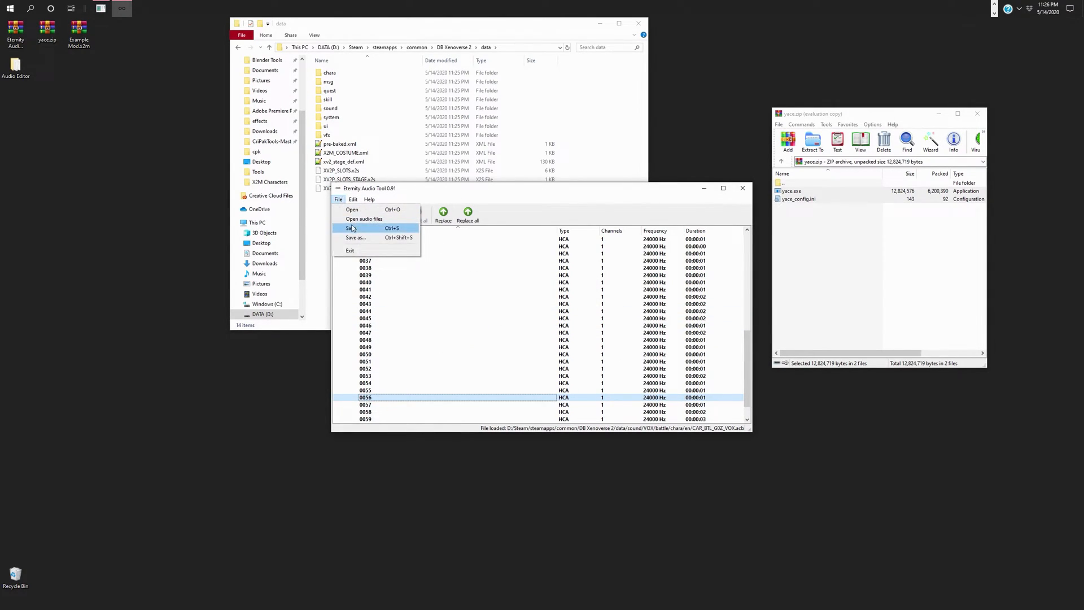
pyautogui.click(351, 228)
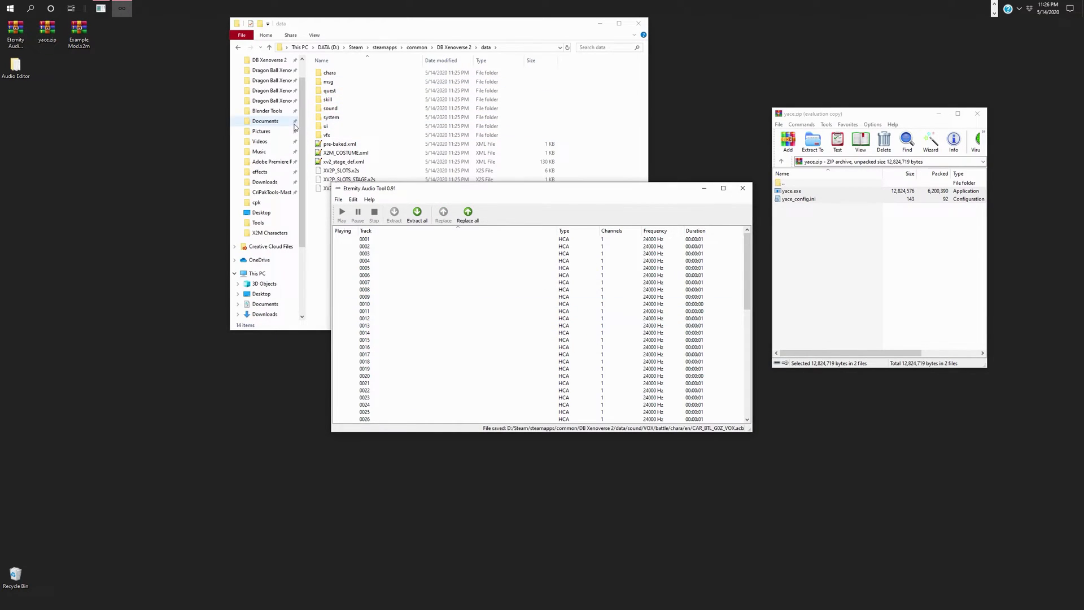
# Step: Inspect WAV clips in Pictures > BDK, then return to the DB Xenoverse 2 folder
pyautogui.click(261, 131)
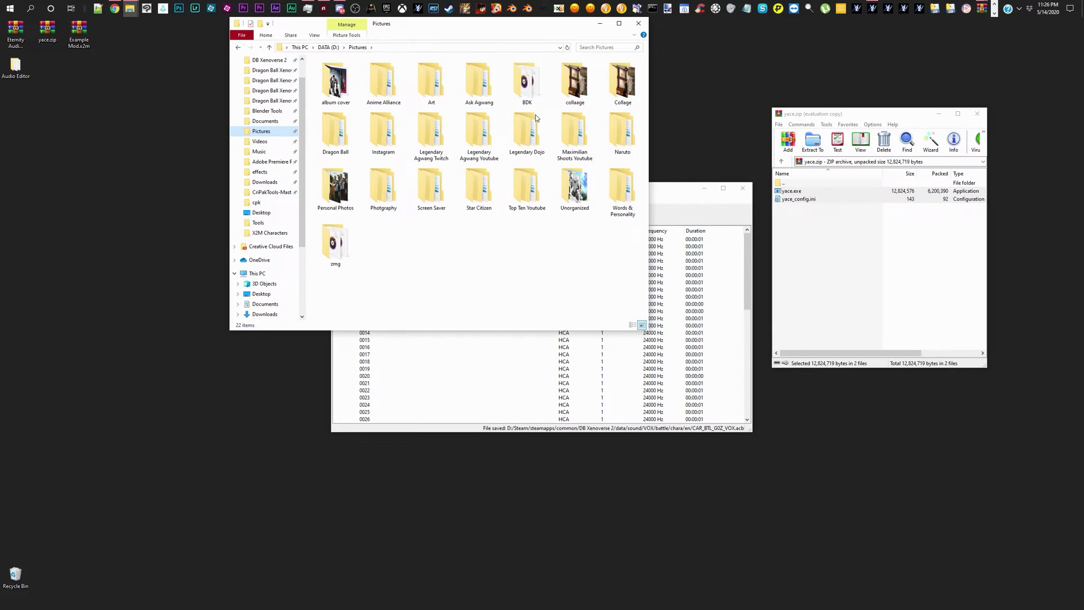
pyautogui.doubleClick(527, 82)
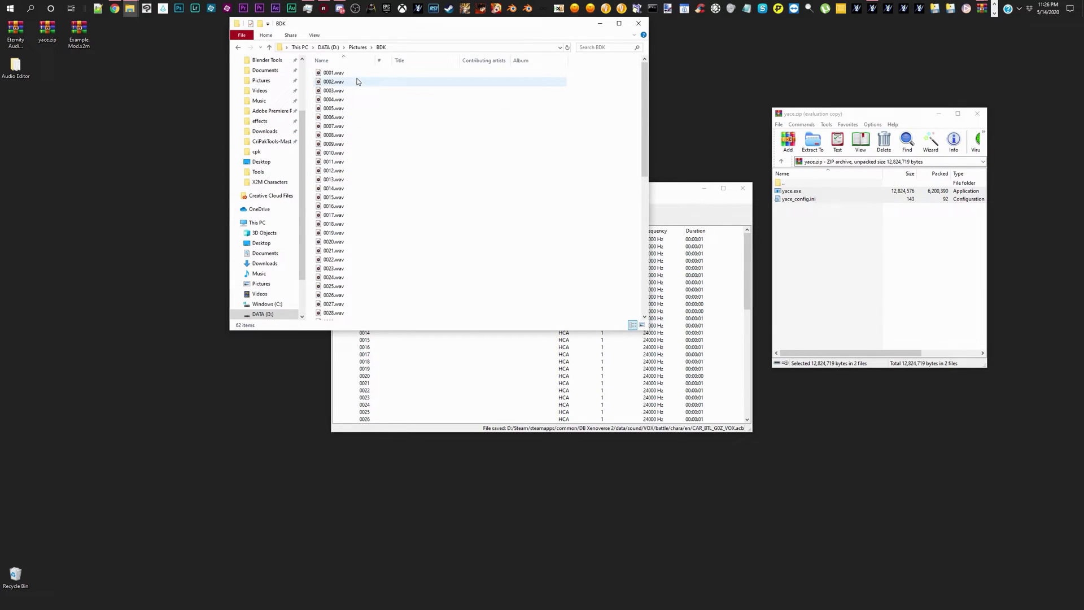
pyautogui.click(333, 73)
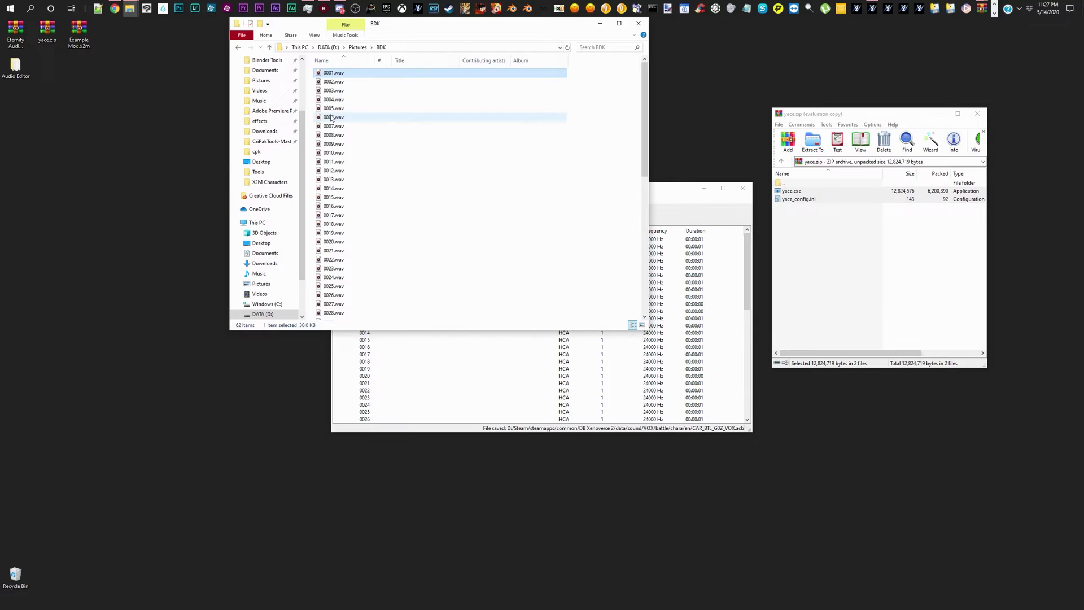
pyautogui.click(334, 117)
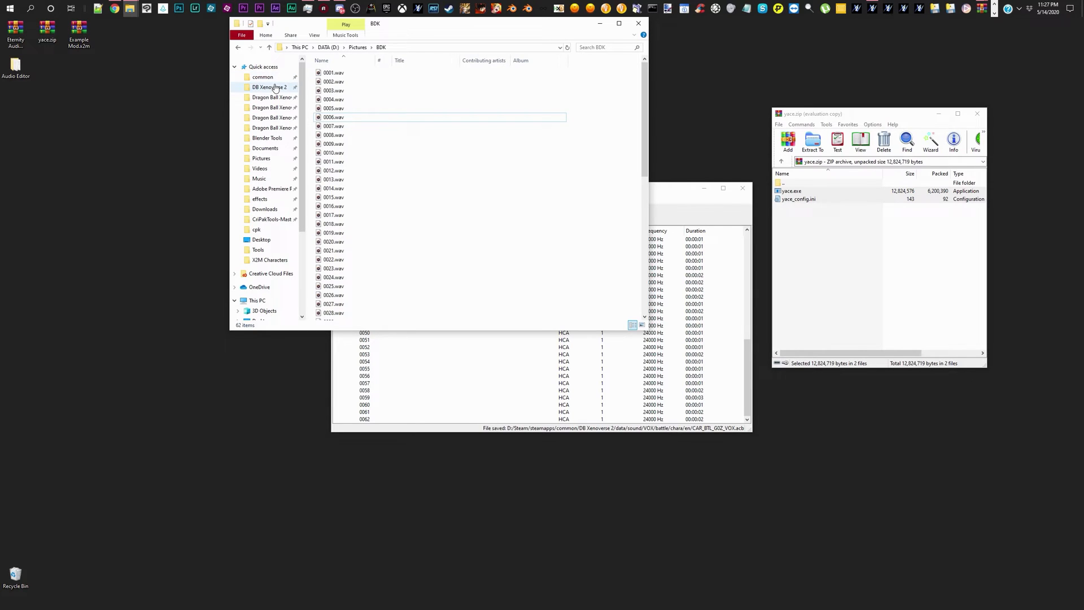
pyautogui.click(269, 87)
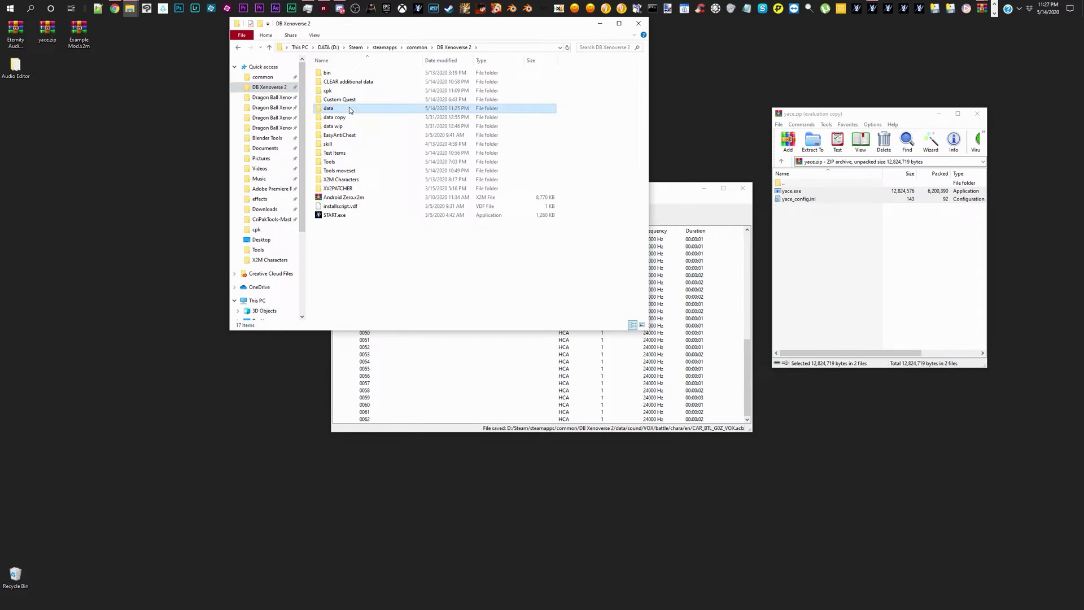
# Step: Load the Android Zero x2m mod from the Desktop into XV2 Chara Creator
pyautogui.doubleClick(328, 108)
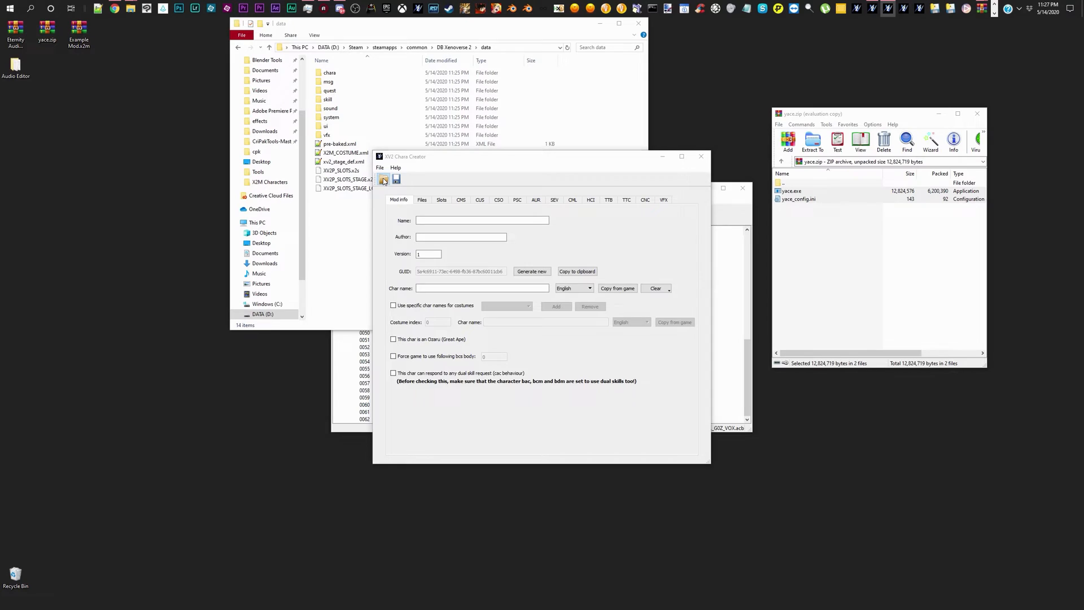
pyautogui.click(383, 179)
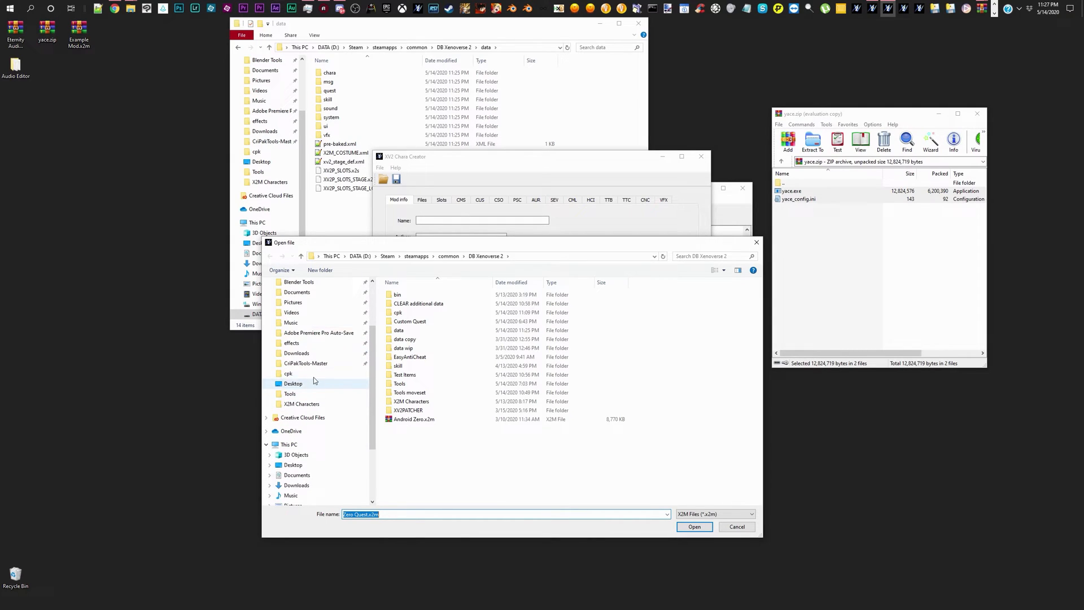
pyautogui.click(289, 393)
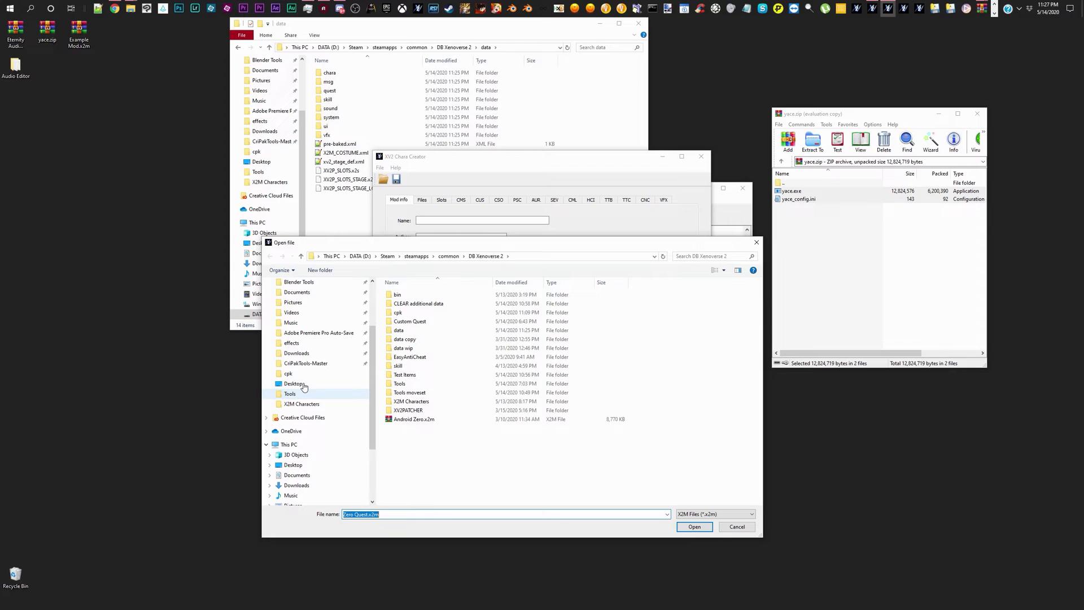
pyautogui.click(694, 527)
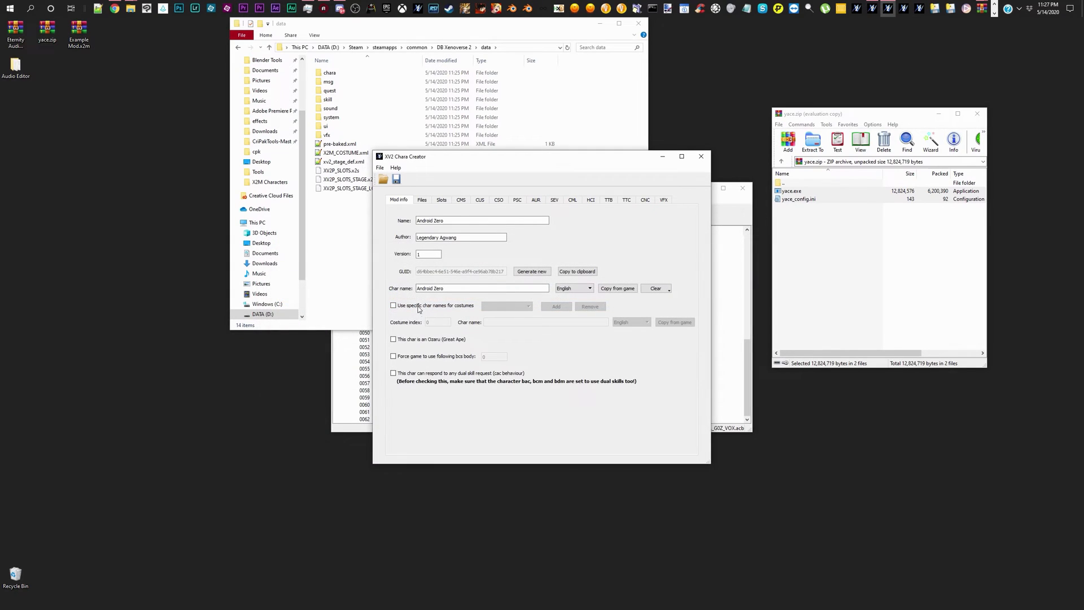
pyautogui.moveTo(422, 203)
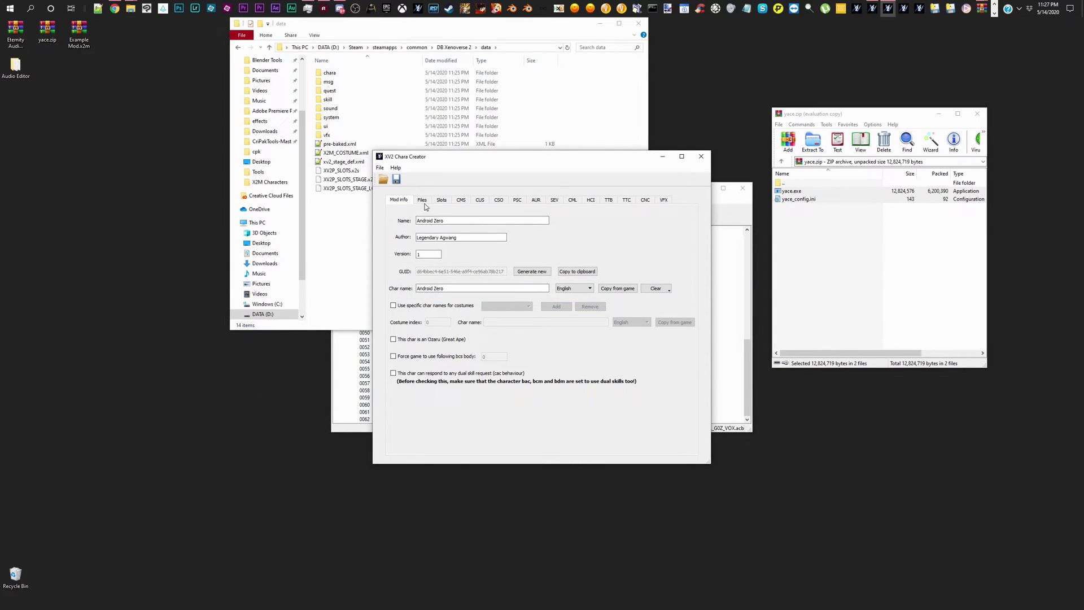
# Step: In the Files tab, pick the data folder inside CLEAR additional data as a directory
pyautogui.click(422, 200)
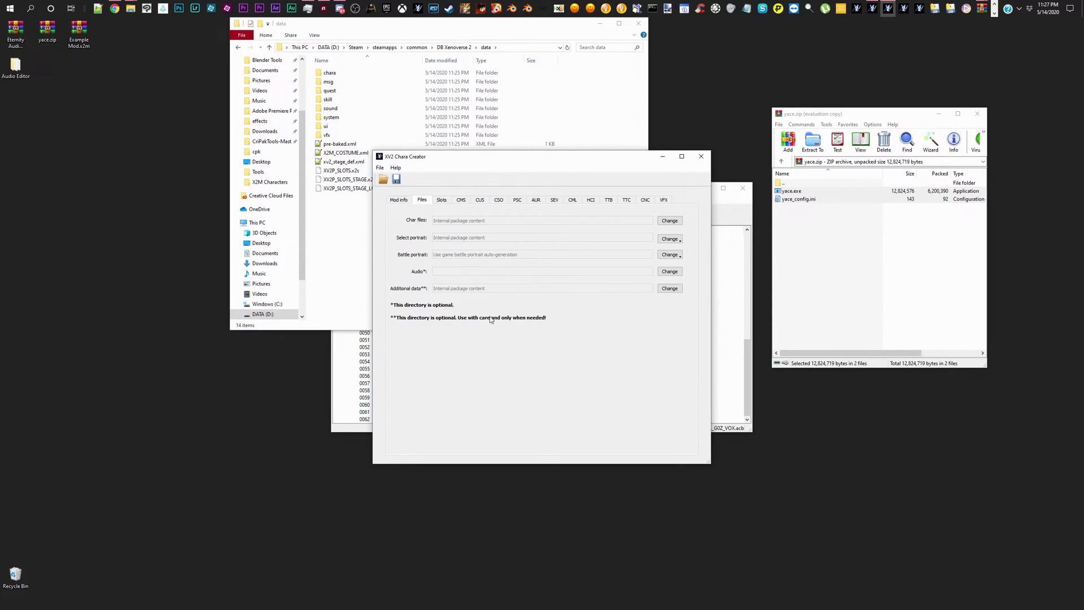
pyautogui.moveTo(486, 314)
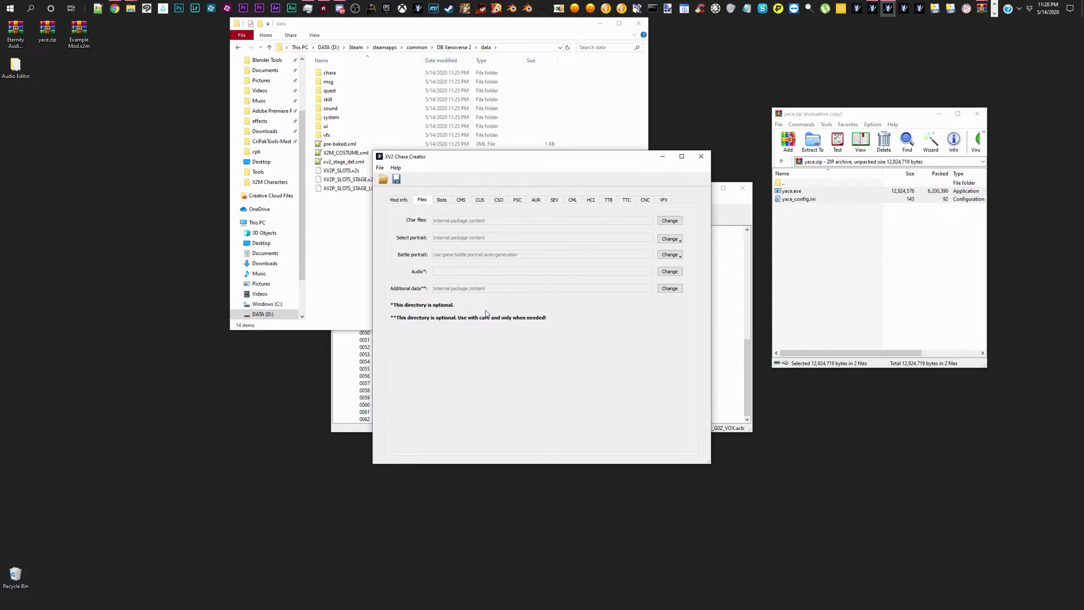
pyautogui.moveTo(563, 289)
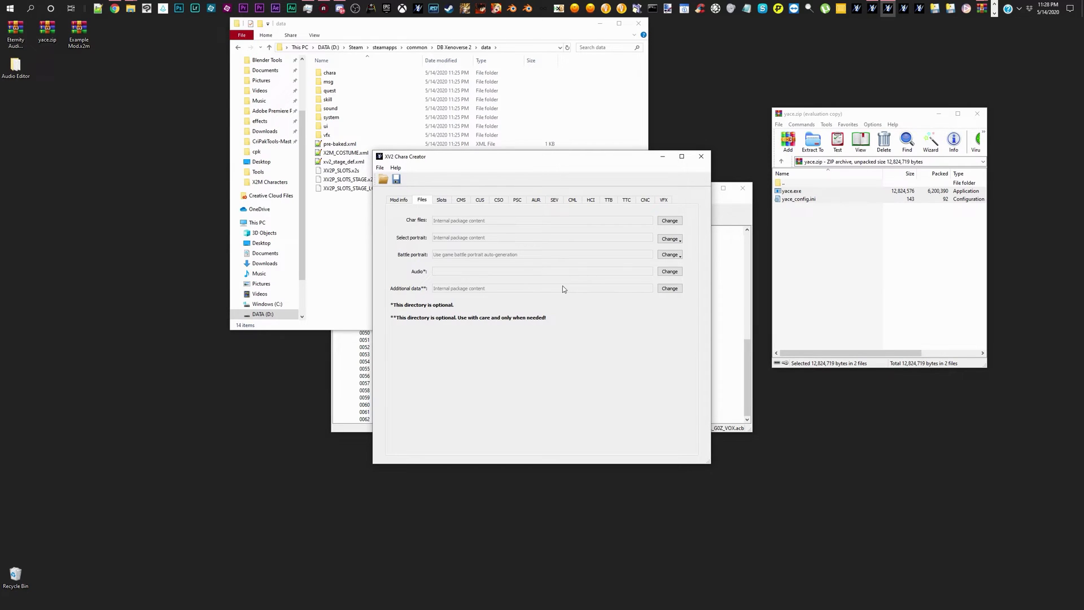
pyautogui.click(670, 288)
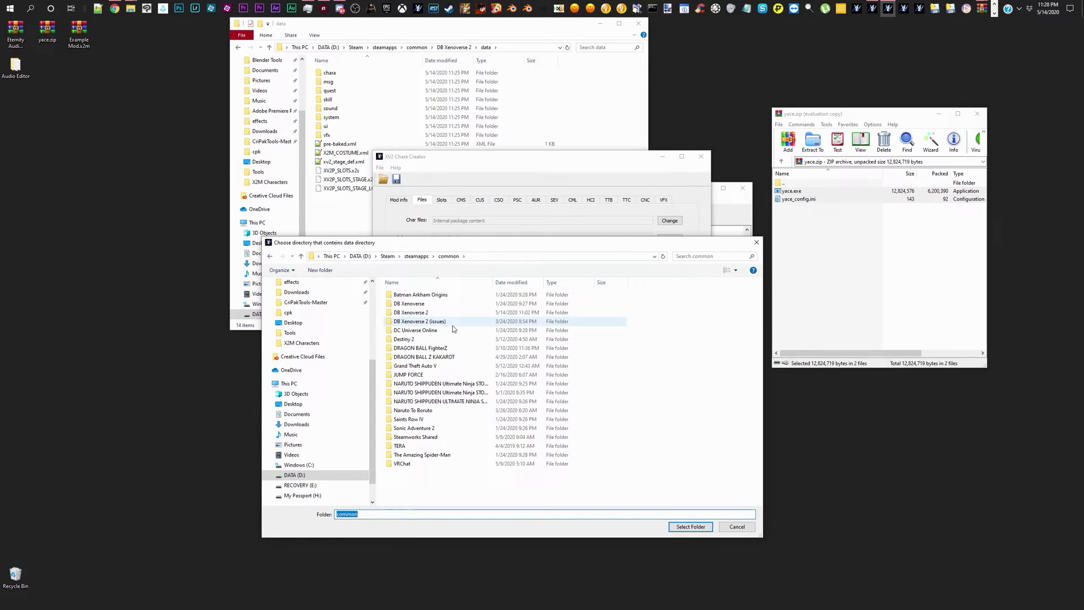
pyautogui.doubleClick(410, 312)
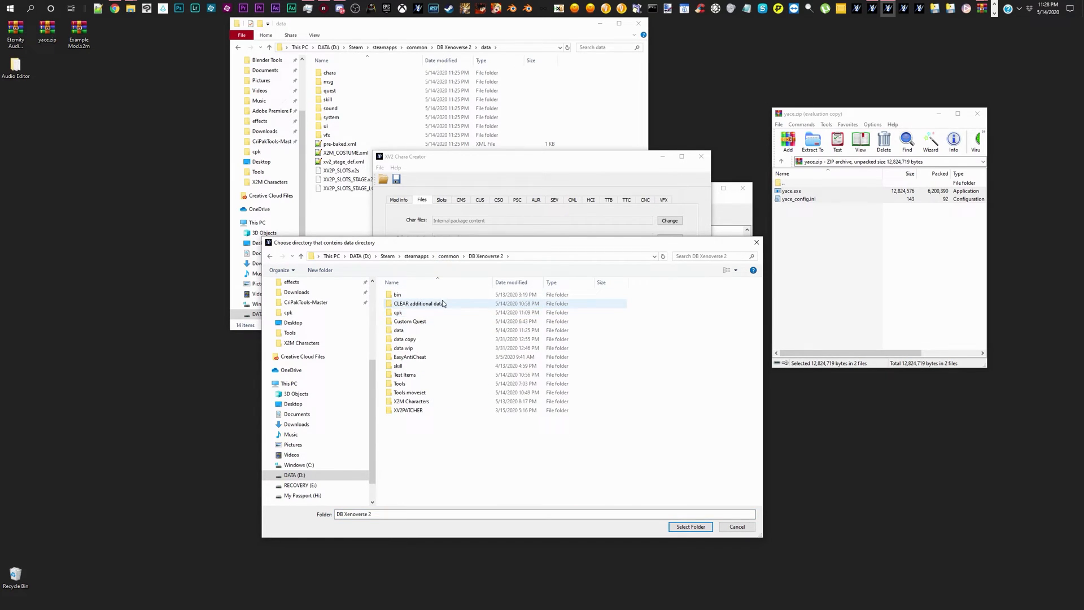
pyautogui.moveTo(440, 303)
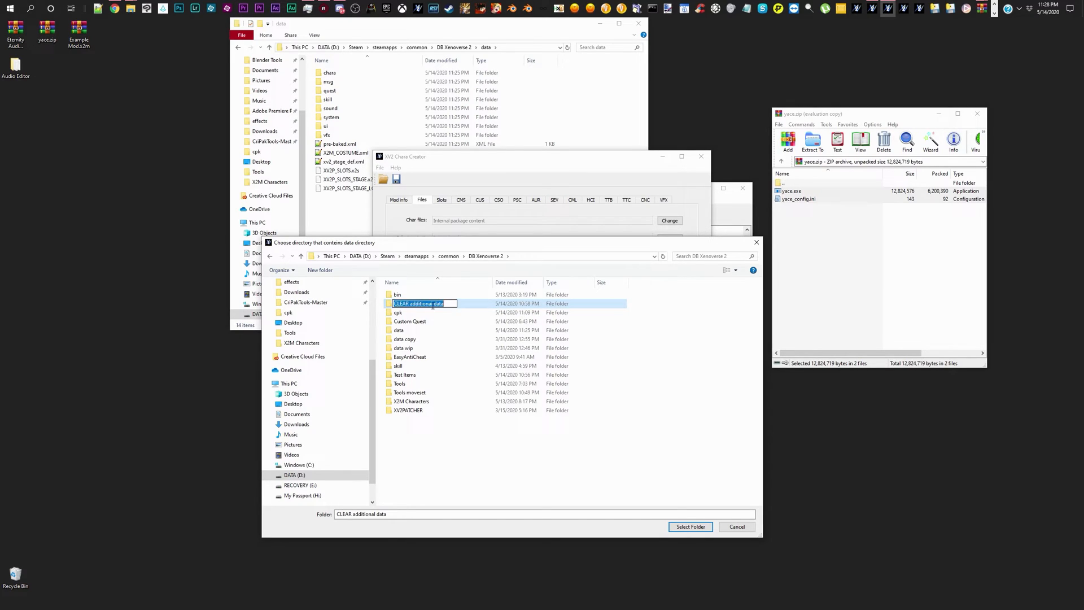
pyautogui.doubleClick(419, 303)
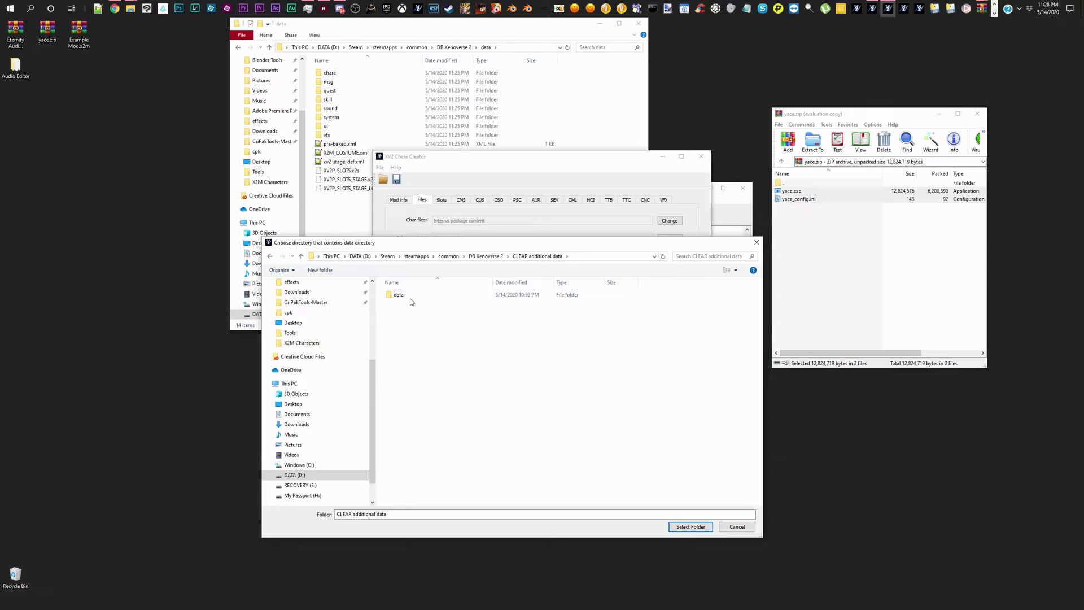
pyautogui.click(398, 295)
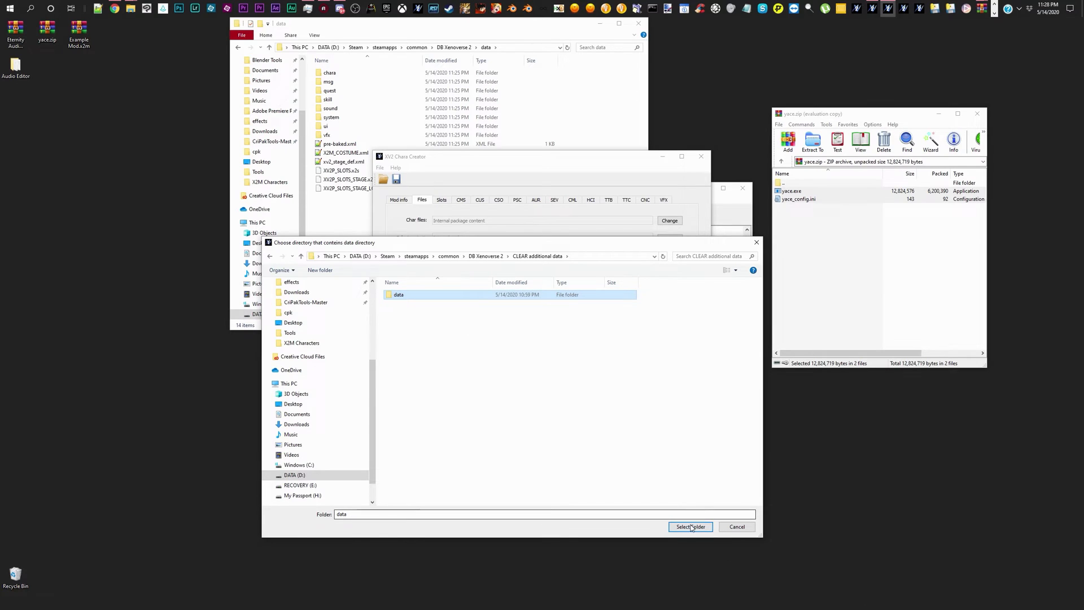
pyautogui.click(691, 526)
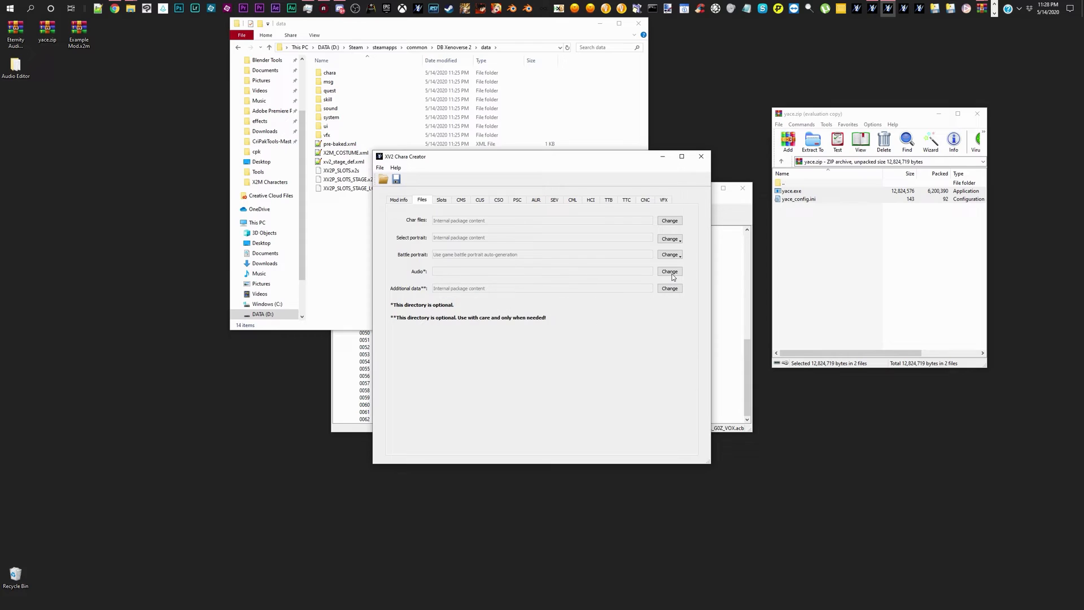
# Step: Re-point the directory to CLEAR additional data itself and accept the system-files warning
pyautogui.click(669, 271)
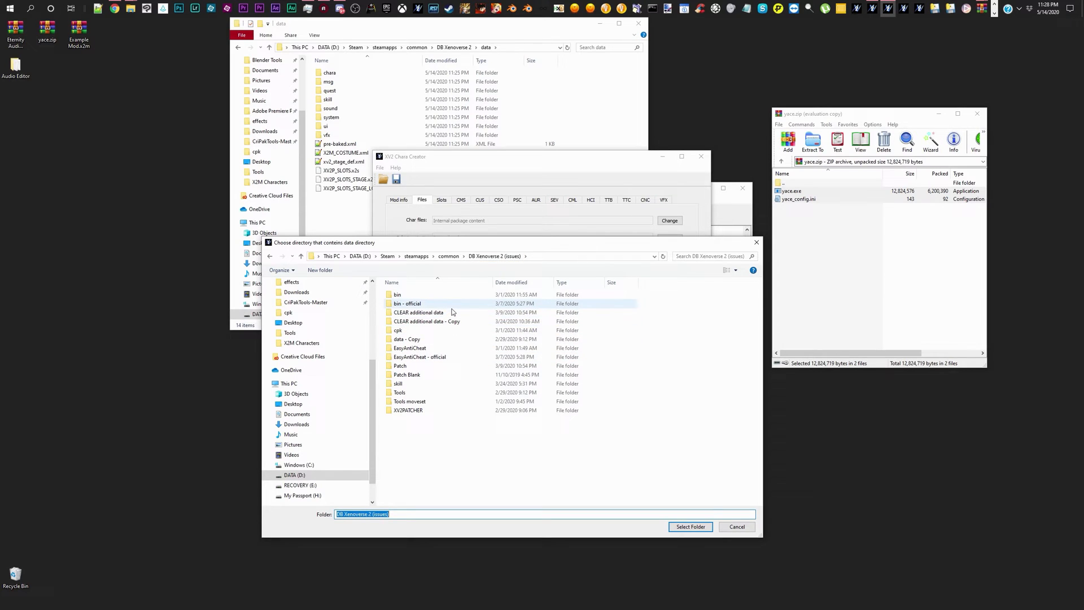
pyautogui.doubleClick(418, 312)
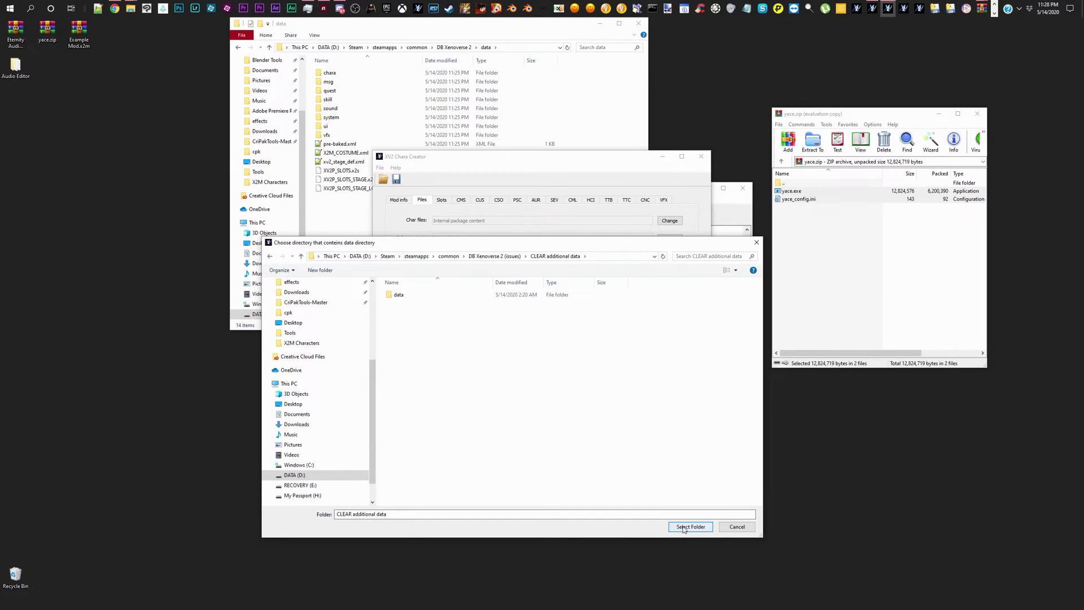
pyautogui.click(690, 527)
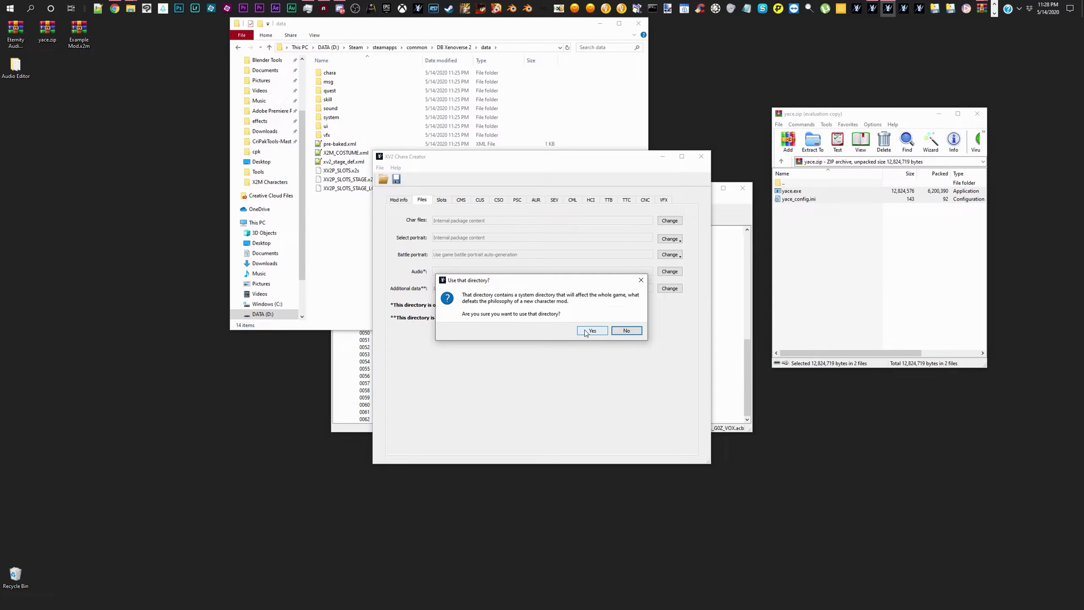
pyautogui.click(592, 330)
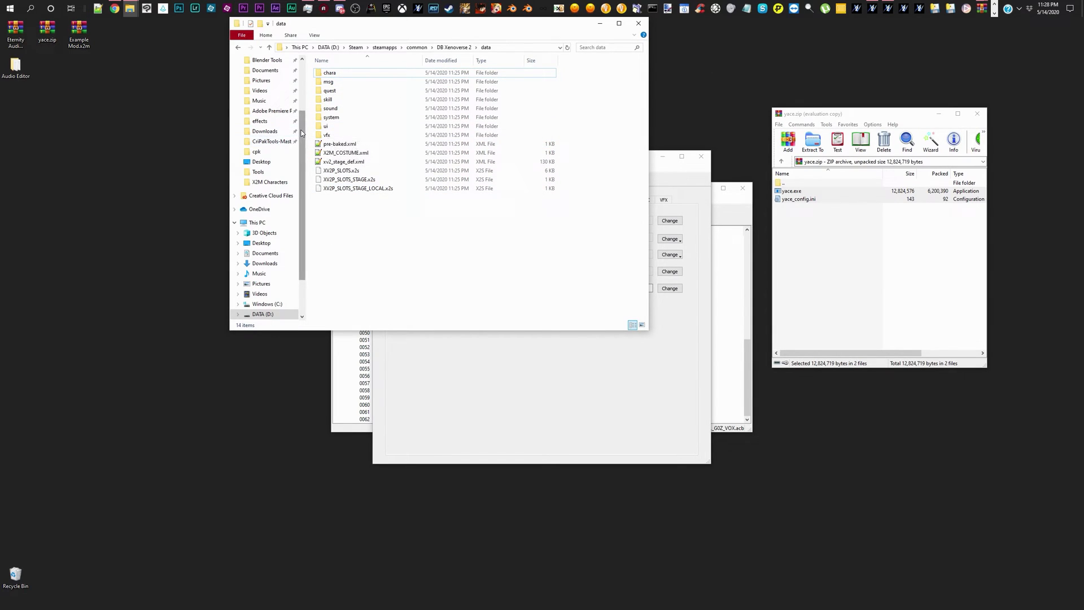
# Step: Browse CLEAR additional data's data, sound, VOX and battle folders toward the en voice files
pyautogui.doubleClick(329, 108)
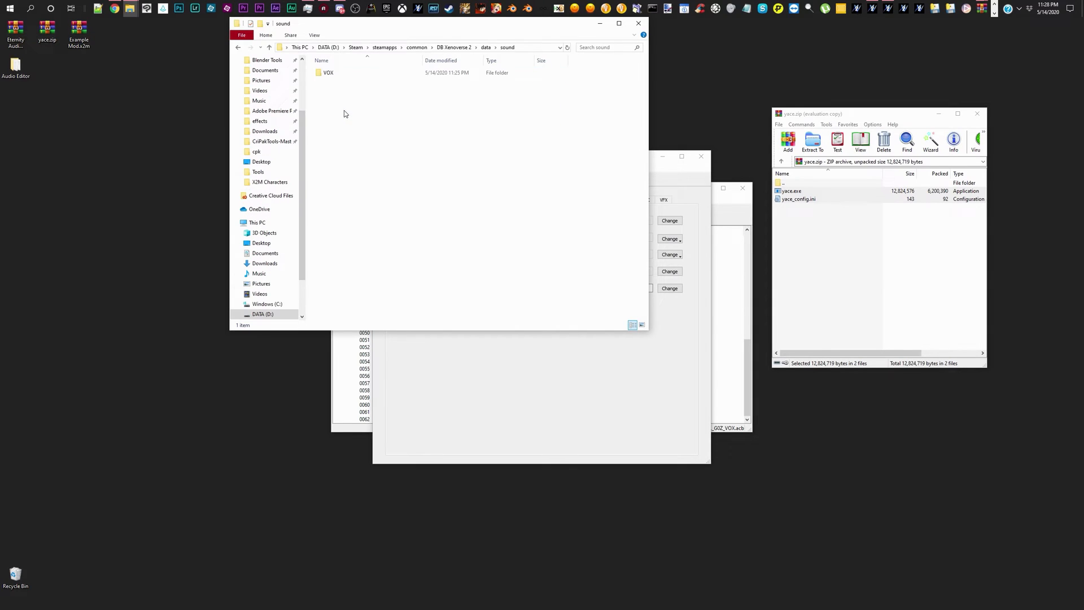
pyautogui.doubleClick(327, 72)
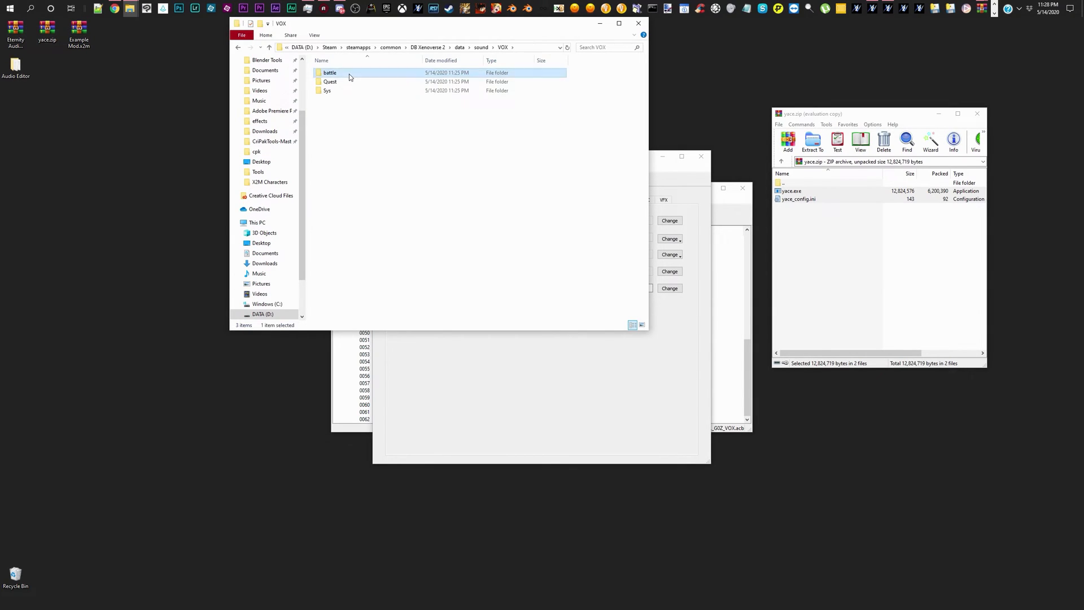
pyautogui.doubleClick(330, 72)
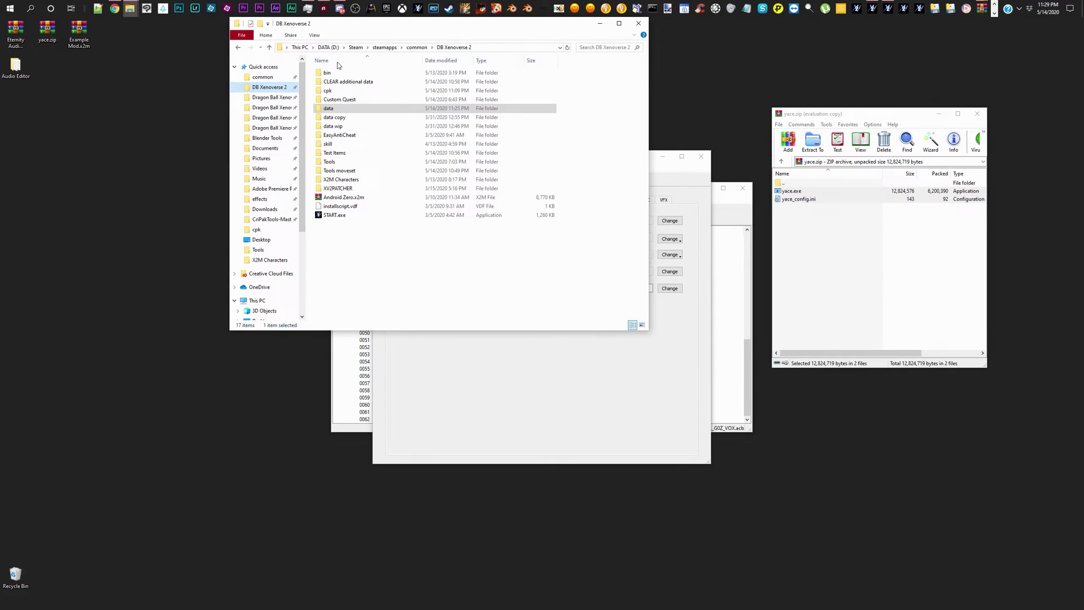
pyautogui.doubleClick(347, 81)
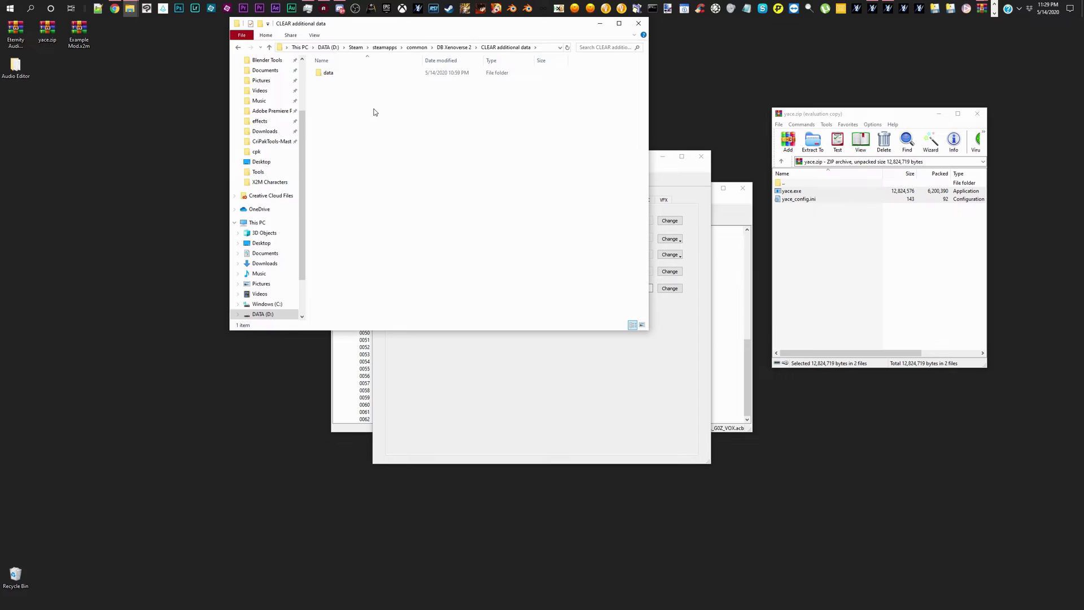
pyautogui.doubleClick(329, 73)
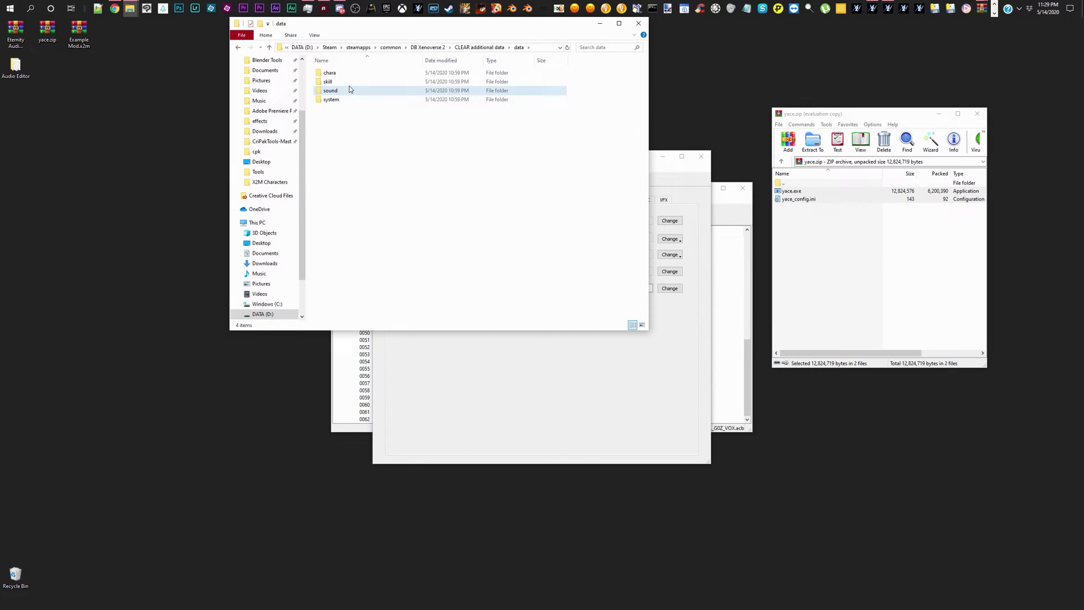
pyautogui.doubleClick(330, 90)
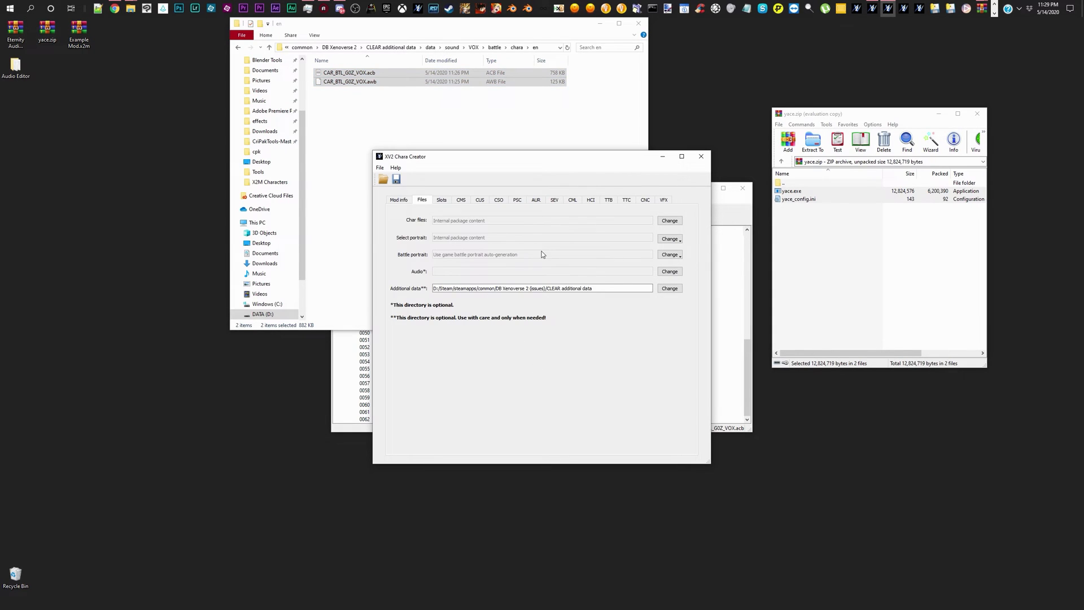
# Step: Overwrite Desktop\Example Mod.x2m, confirm the replacement, and dismiss the file-written message
pyautogui.click(395, 179)
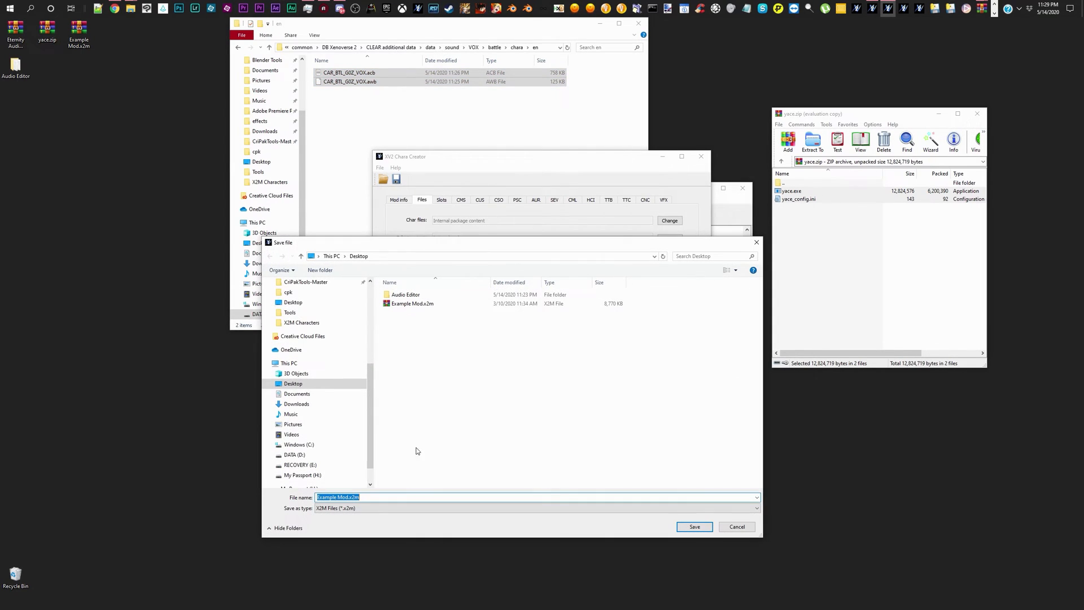
pyautogui.click(695, 526)
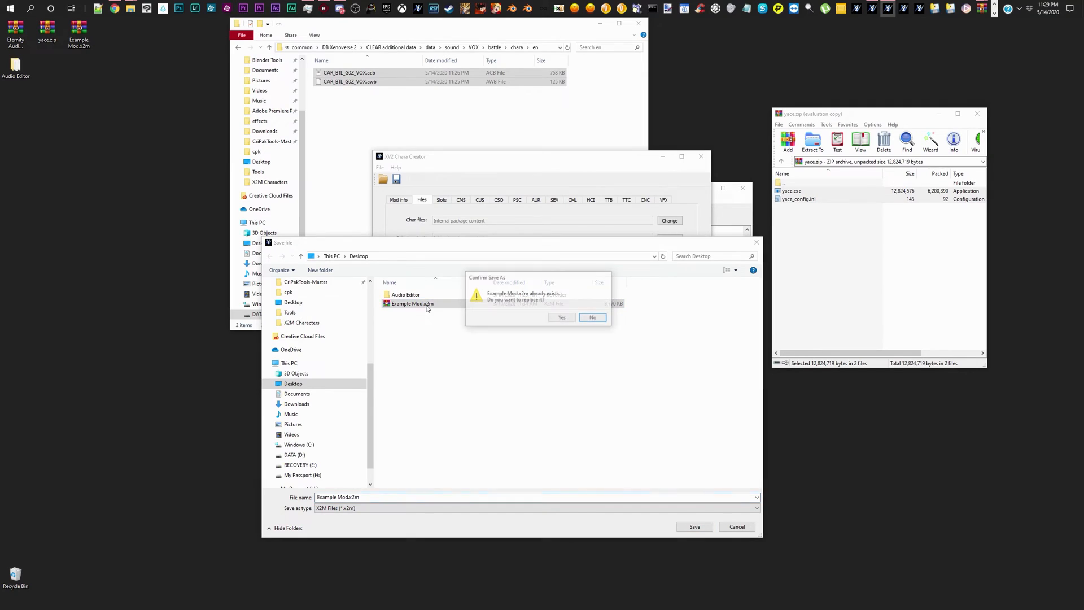
pyautogui.click(562, 318)
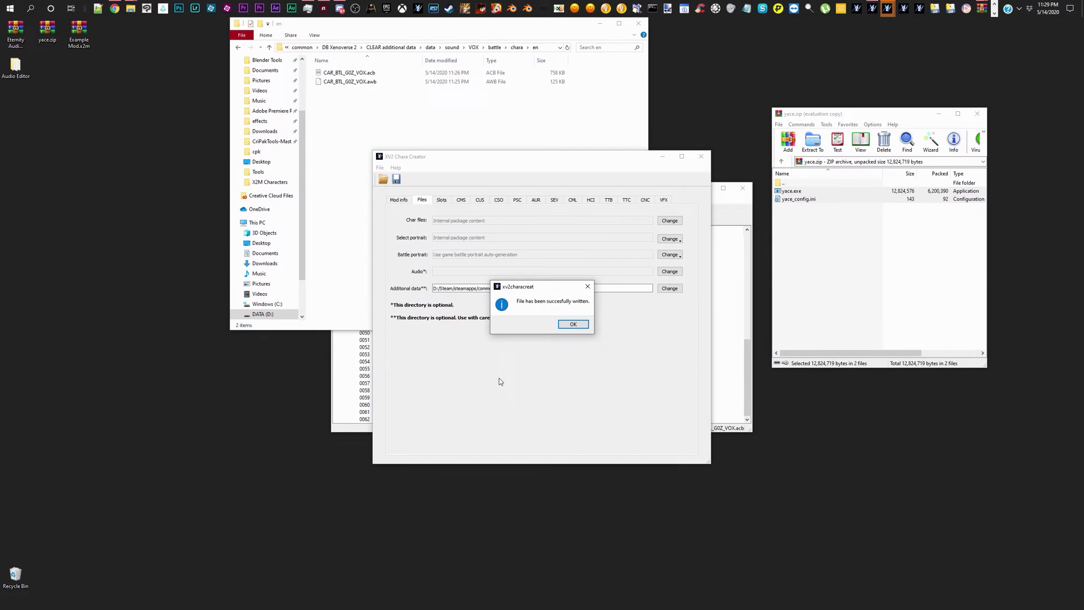
pyautogui.moveTo(499, 344)
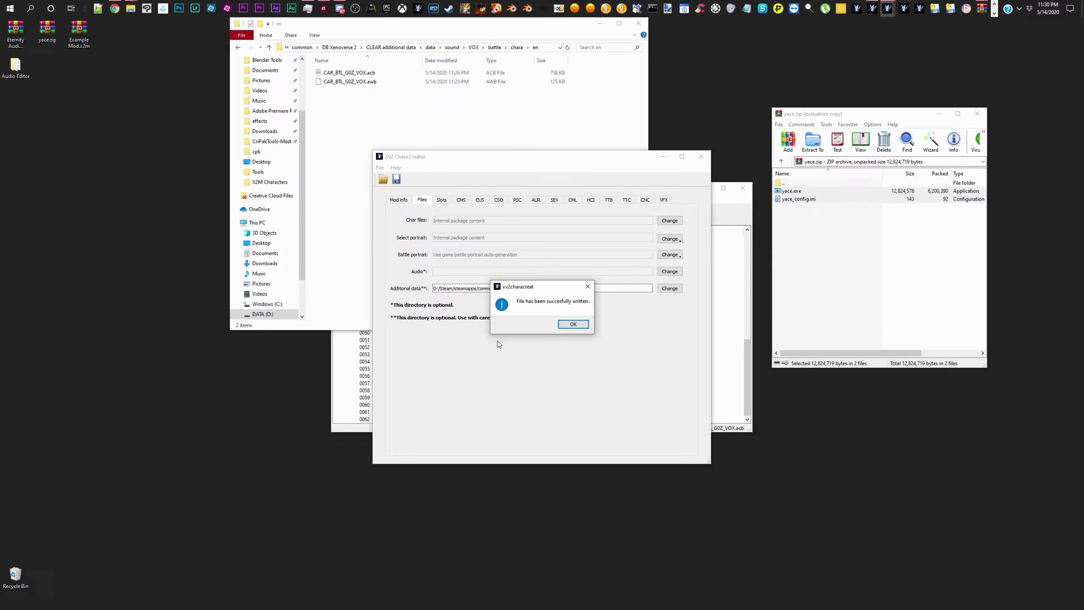
pyautogui.click(573, 324)
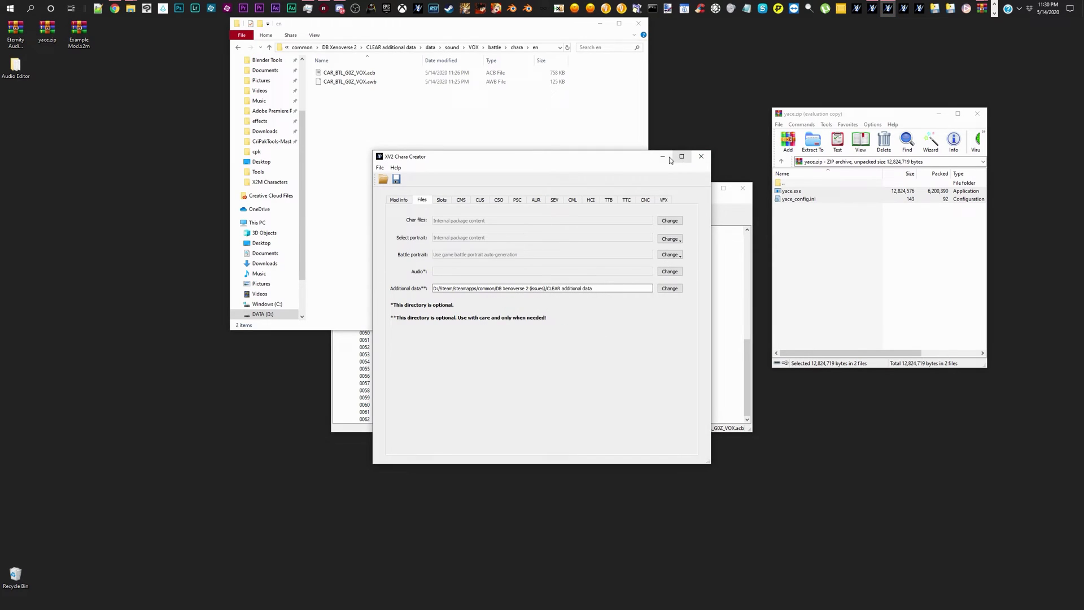
# Step: Install Example Mod.x2m over Android Zero, accepting both warnings and the update message
pyautogui.click(701, 157)
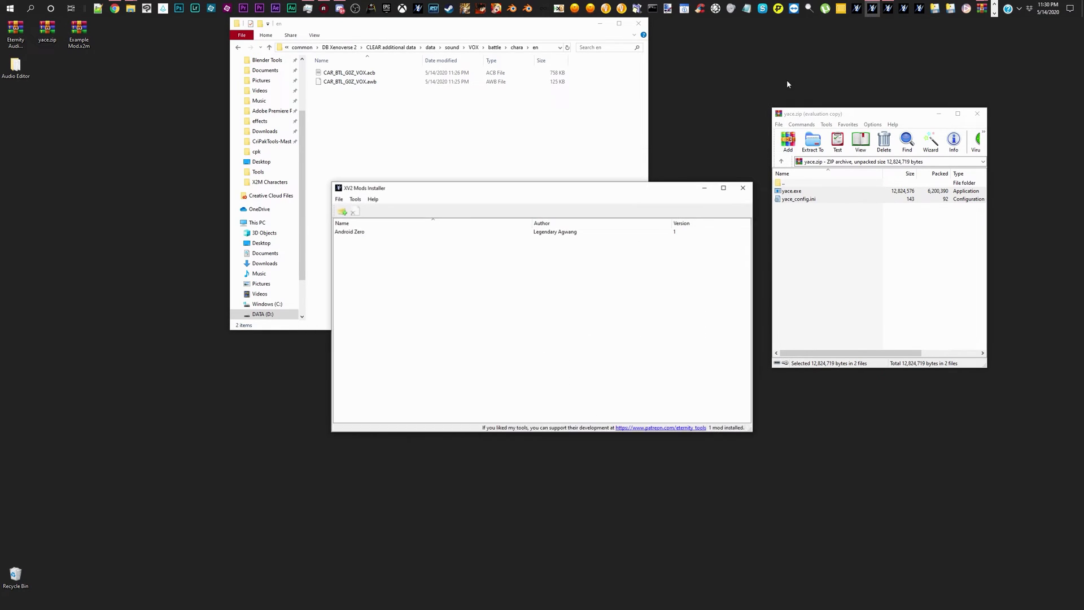
pyautogui.click(342, 211)
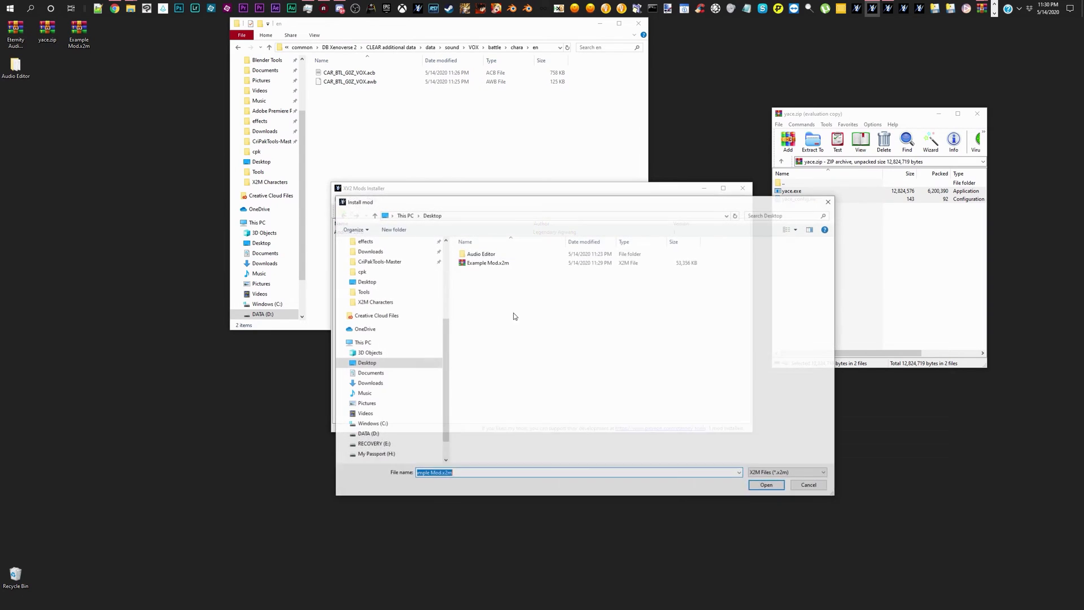
pyautogui.moveTo(504, 262)
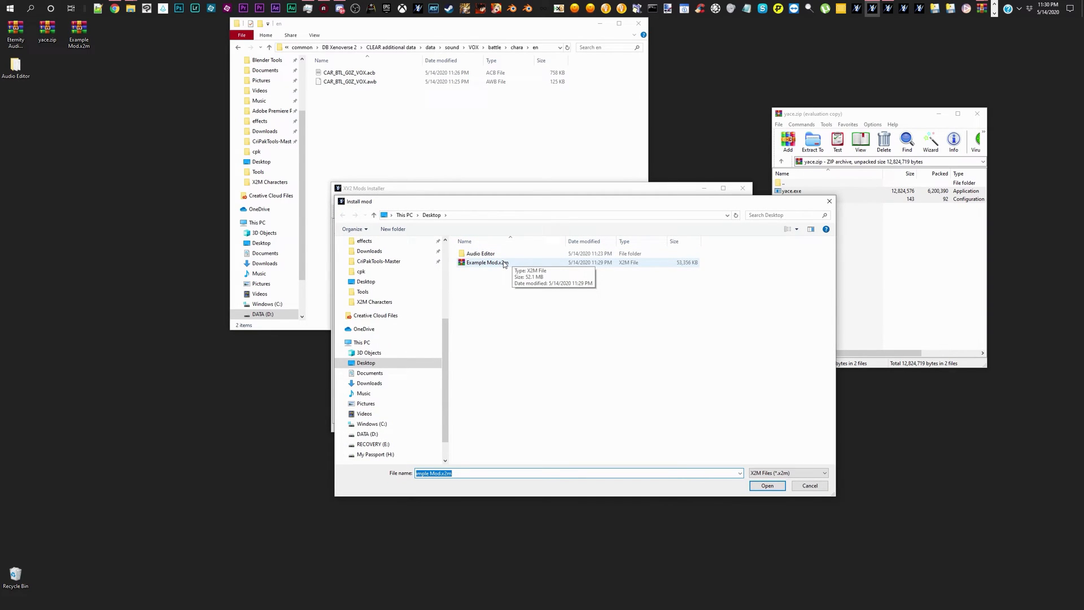
pyautogui.click(768, 485)
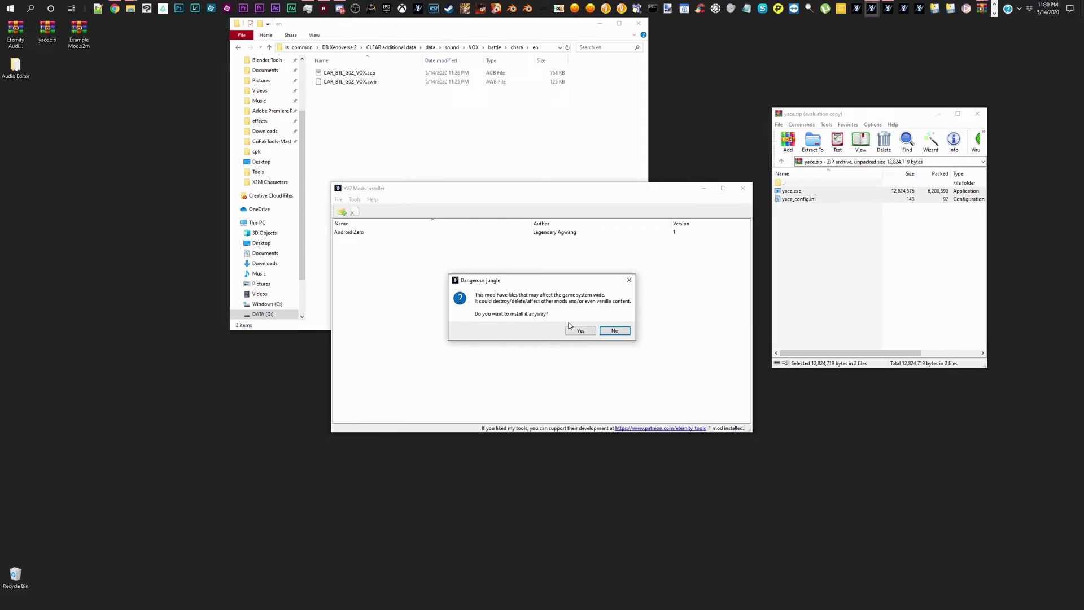
pyautogui.click(579, 330)
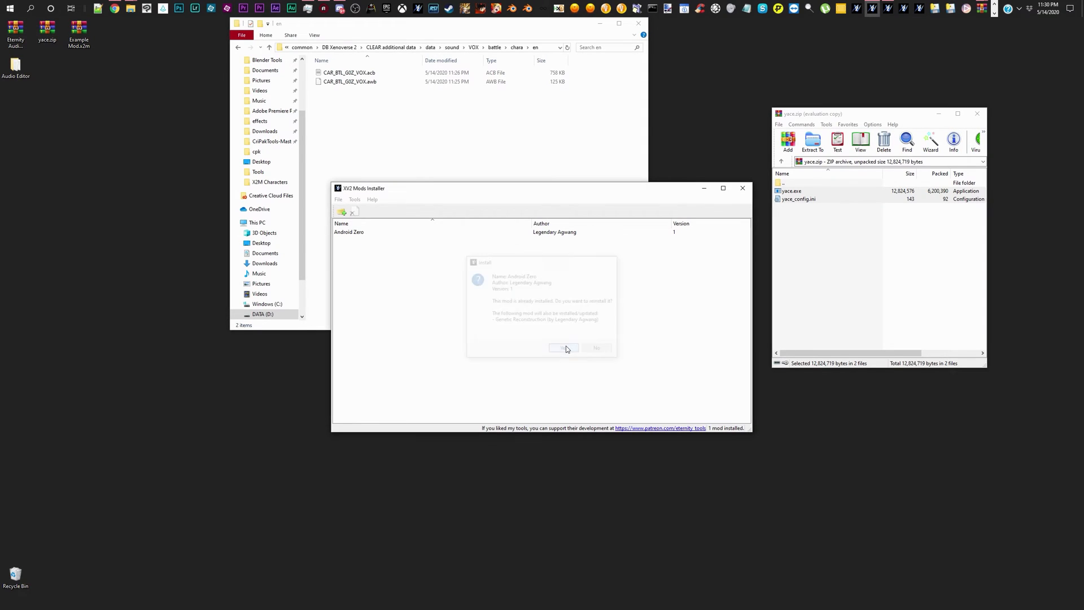
pyautogui.click(563, 347)
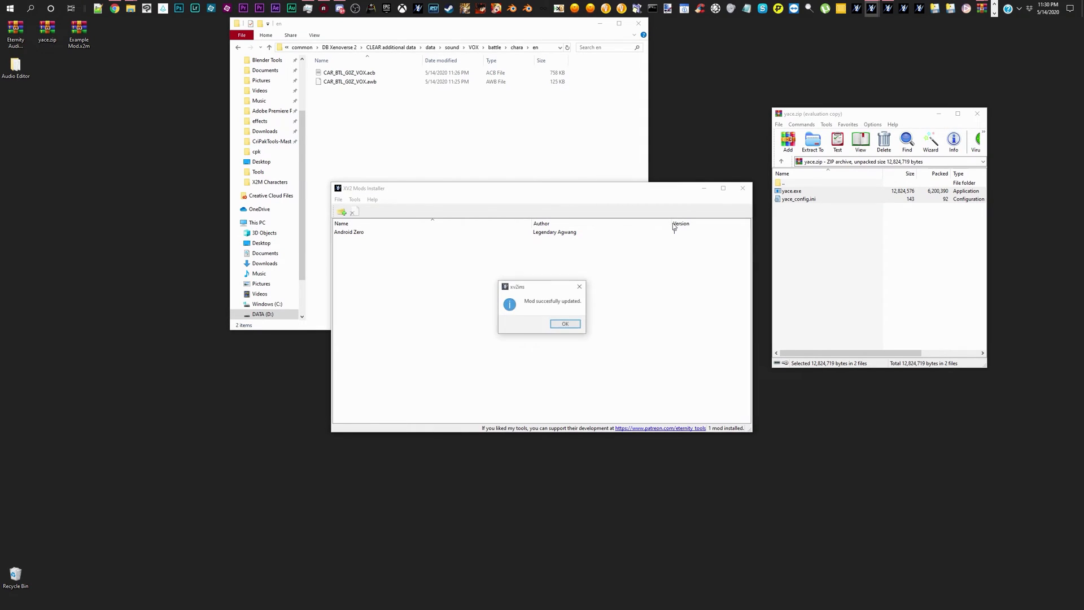
pyautogui.click(564, 323)
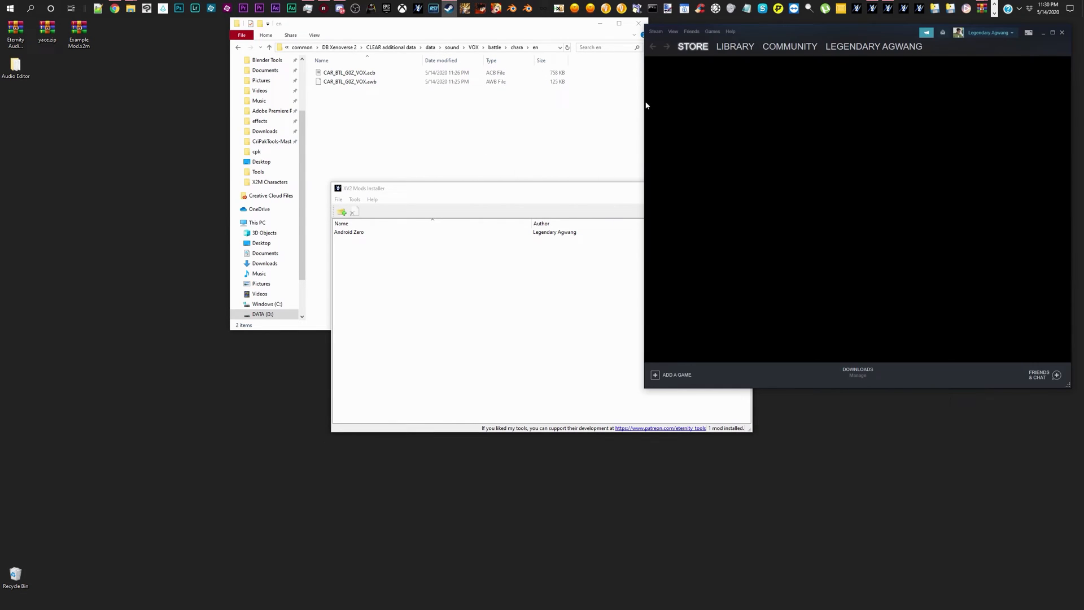
pyautogui.moveTo(739, 85)
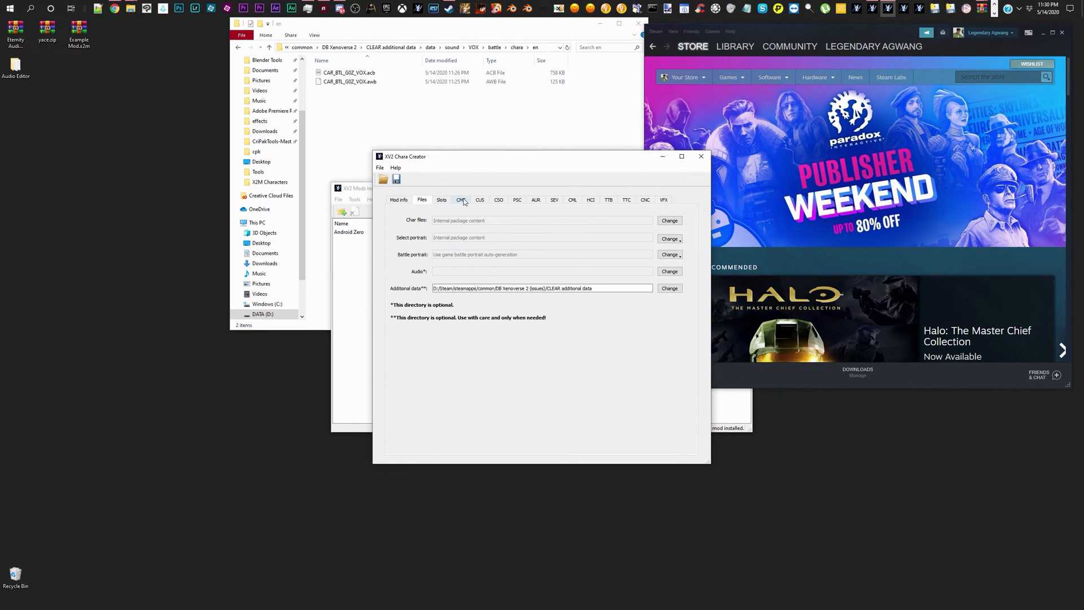
# Step: Show the CSO entry with voice CAR_BTL_G0Z_VOX and select its AMK value G0Z
pyautogui.click(480, 199)
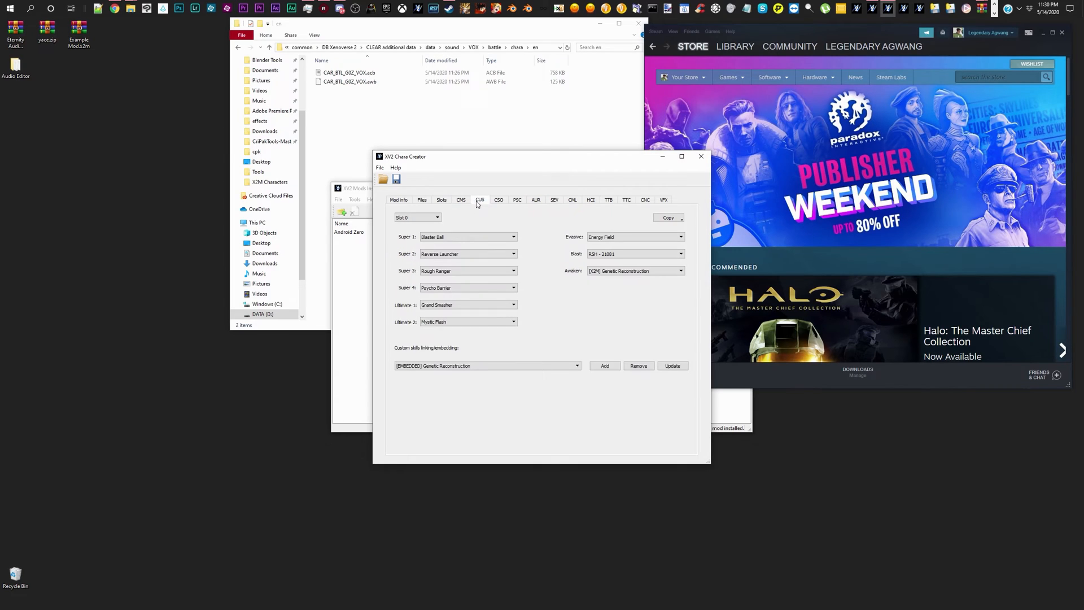
pyautogui.click(498, 200)
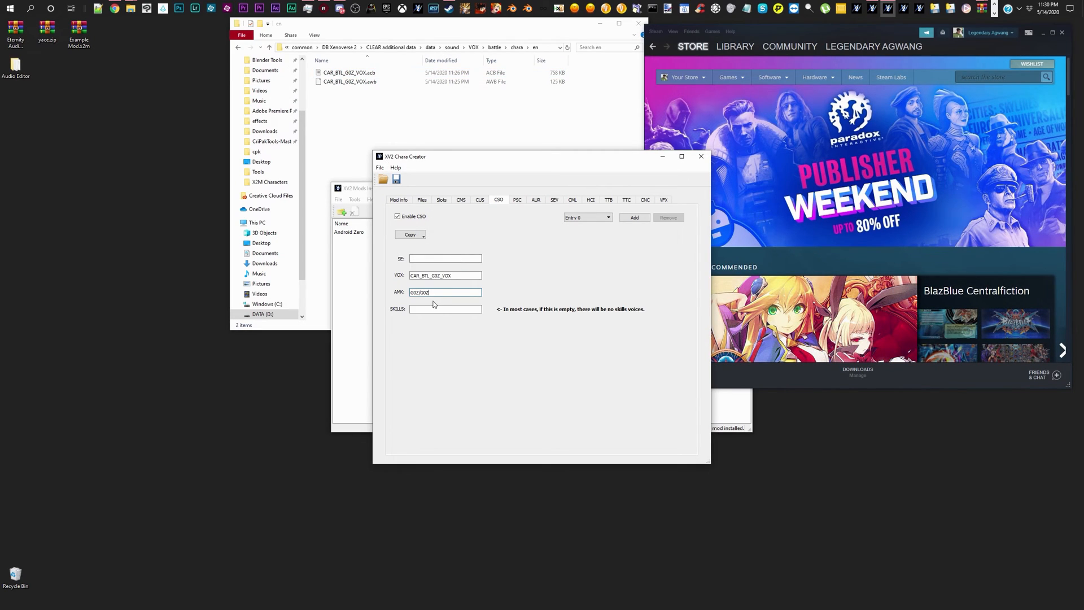
pyautogui.doubleClick(419, 292)
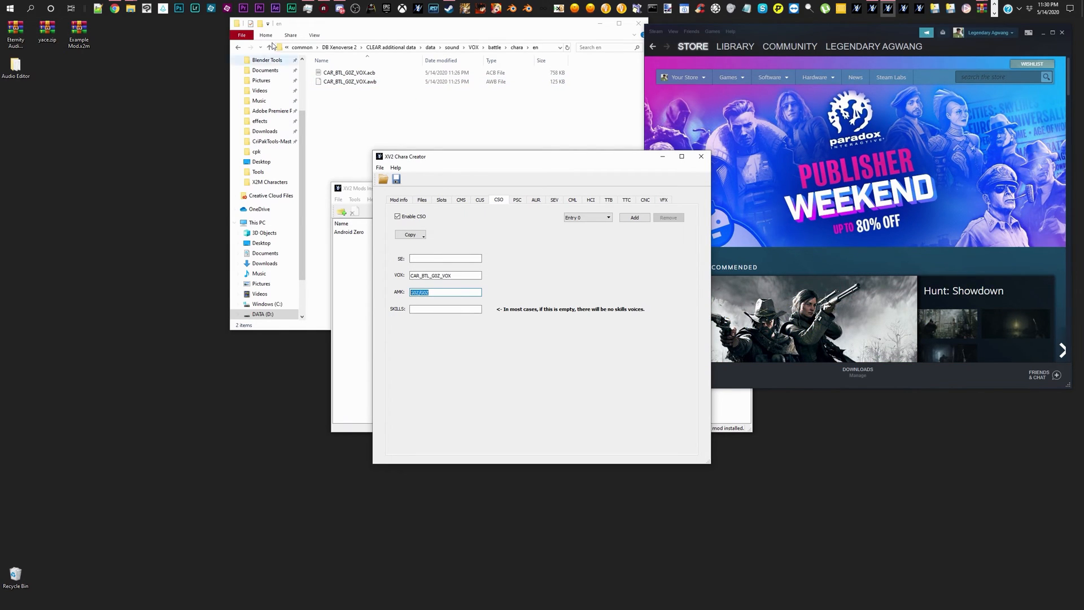
pyautogui.click(735, 46)
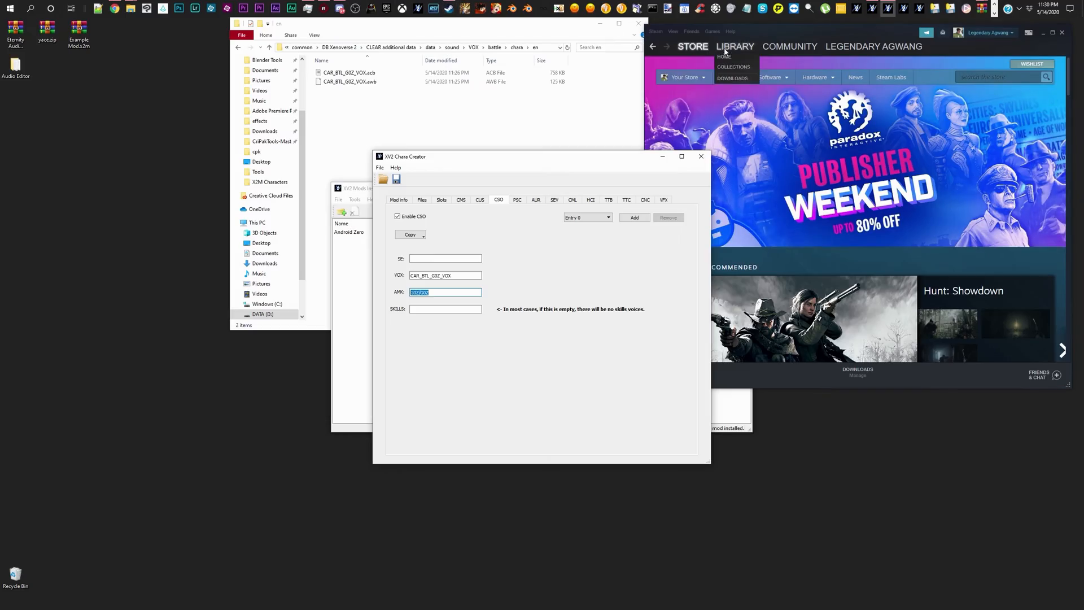